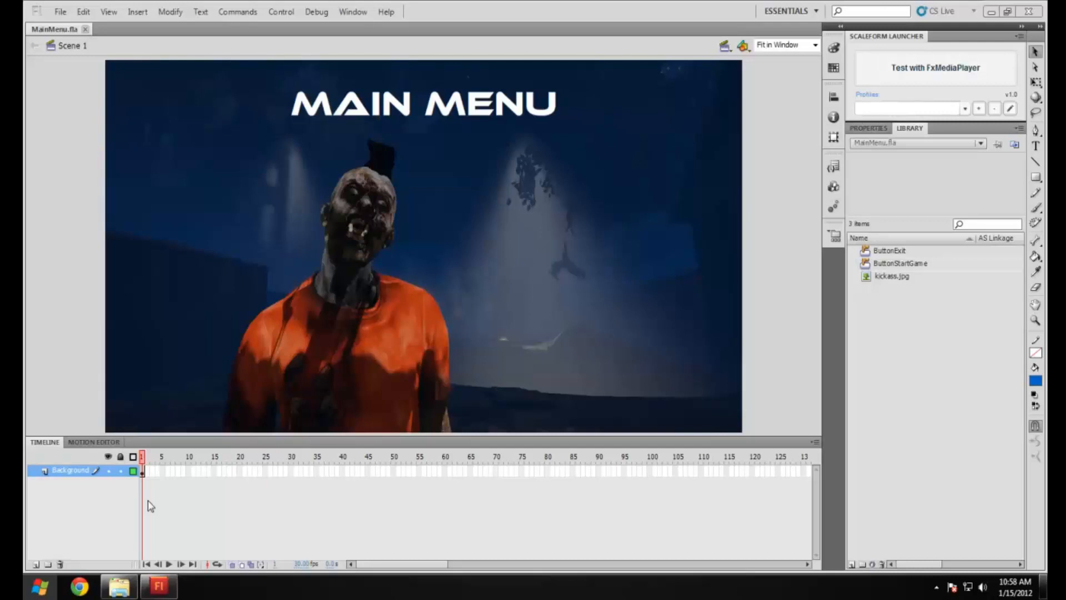
pyautogui.moveTo(413, 111)
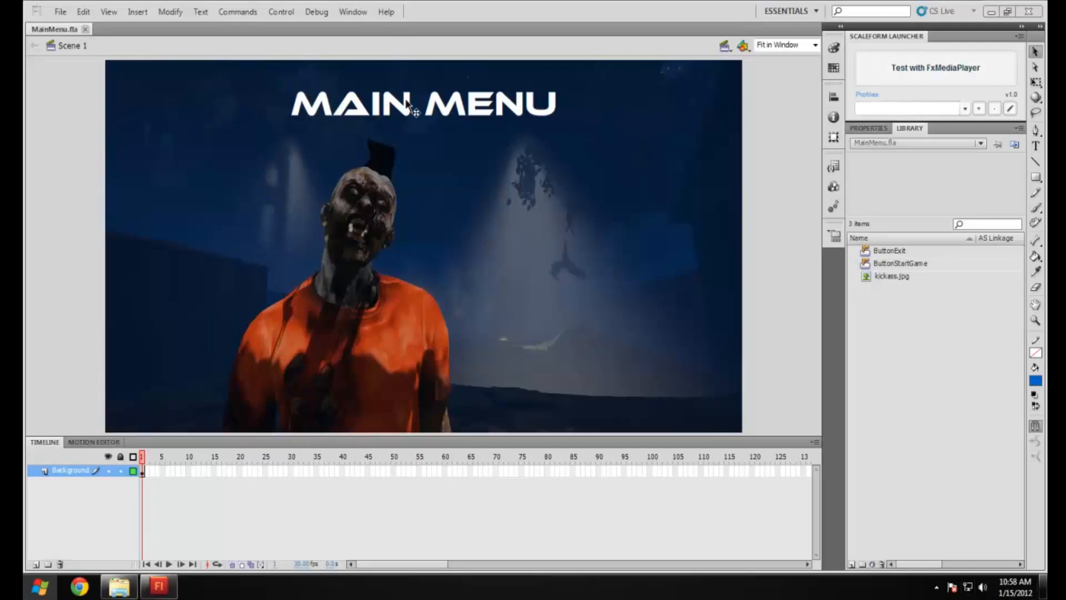
pyautogui.moveTo(484, 107)
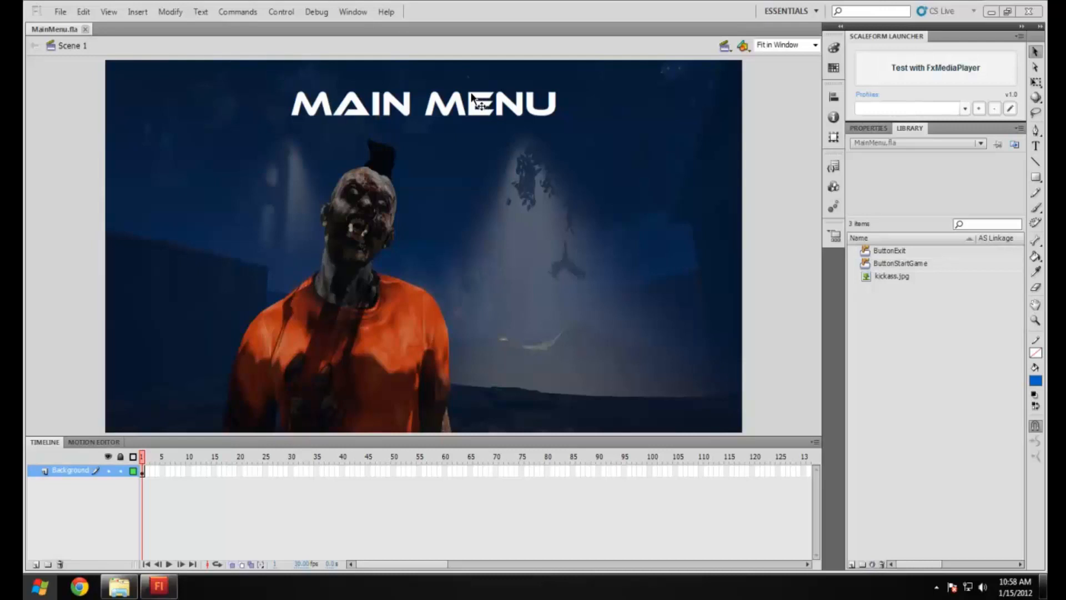
pyautogui.moveTo(452, 289)
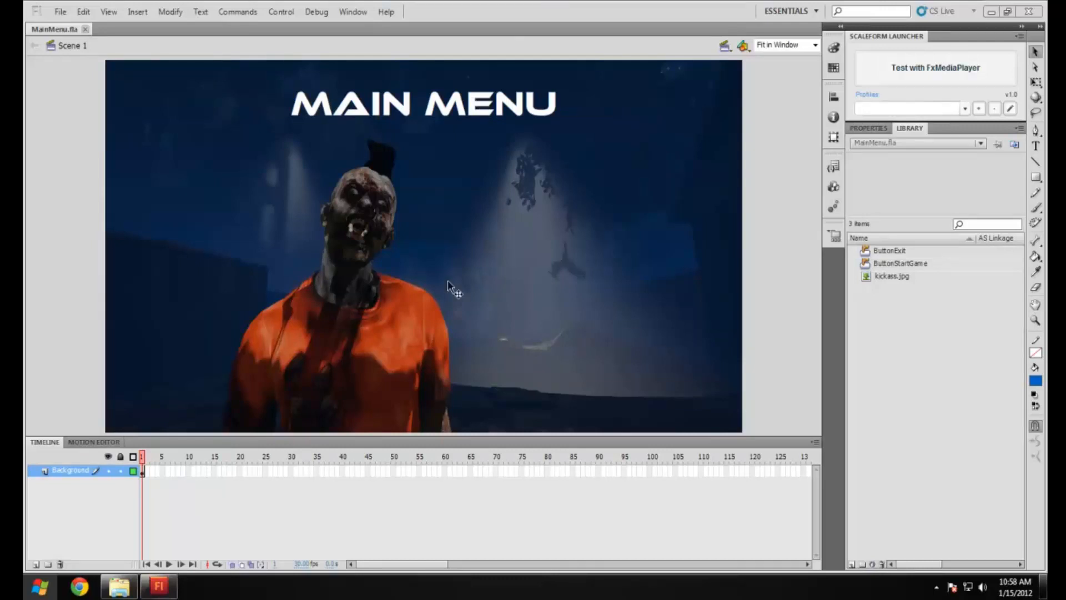
pyautogui.moveTo(455, 146)
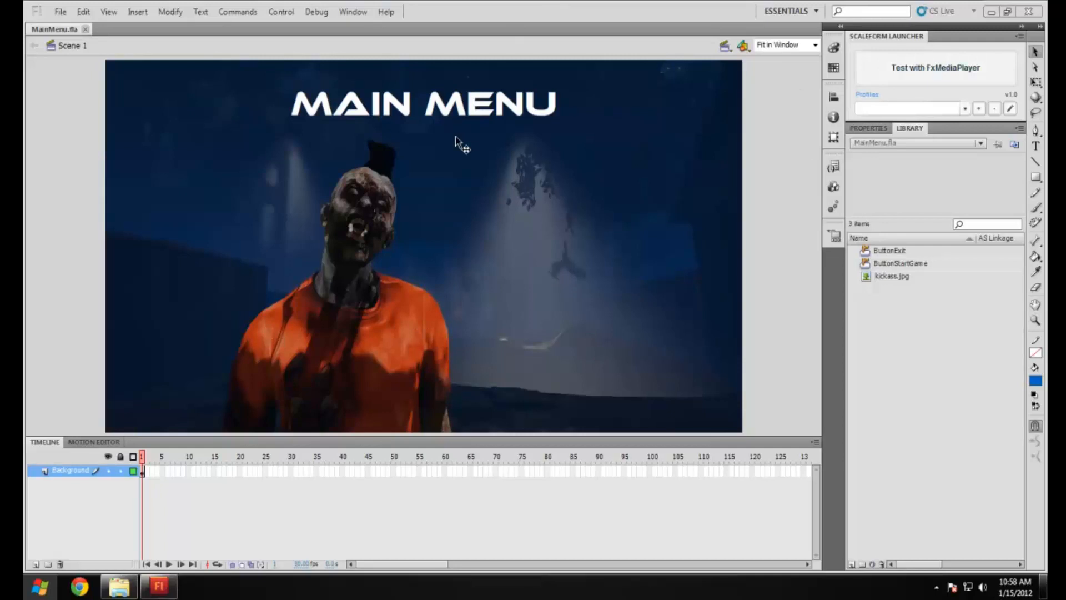
pyautogui.moveTo(344, 235)
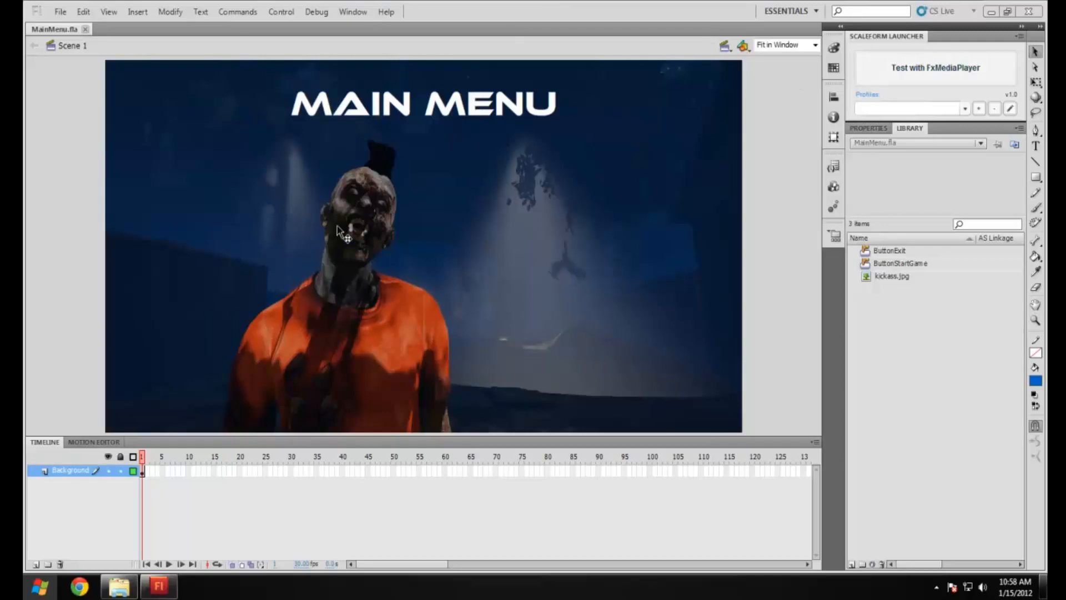
pyautogui.moveTo(276, 282)
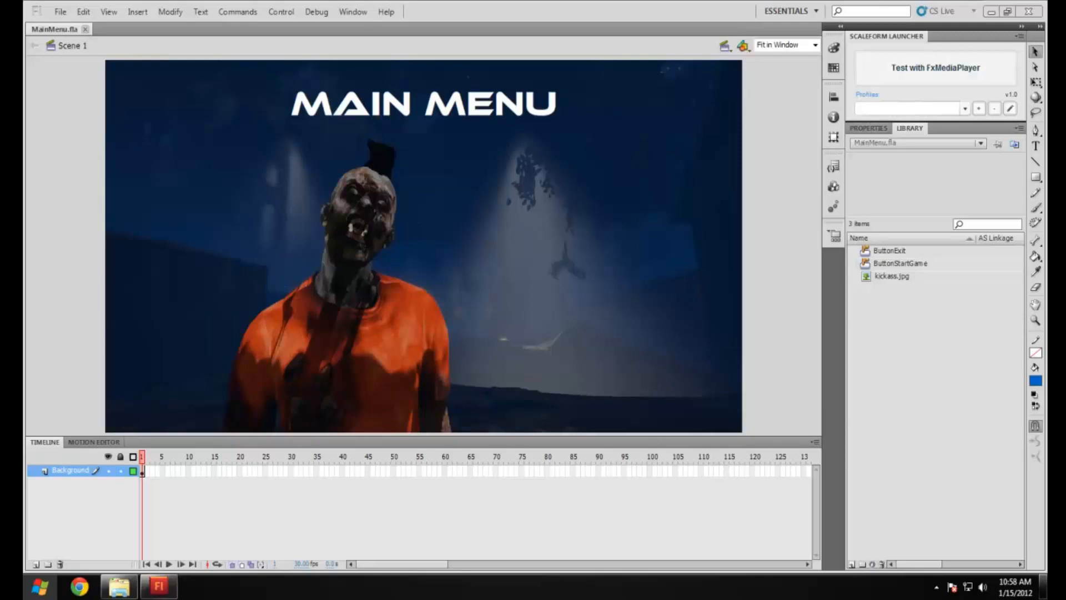
pyautogui.moveTo(272, 379)
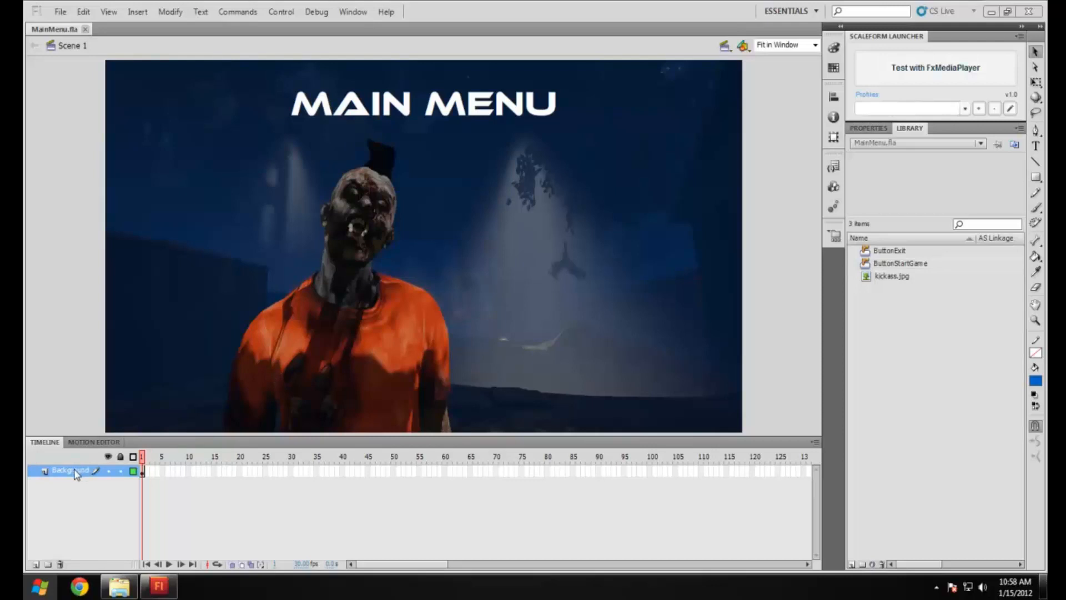
# Insert a new layer above Background and rename it ButtonExit.
pyautogui.rightClick(72, 469)
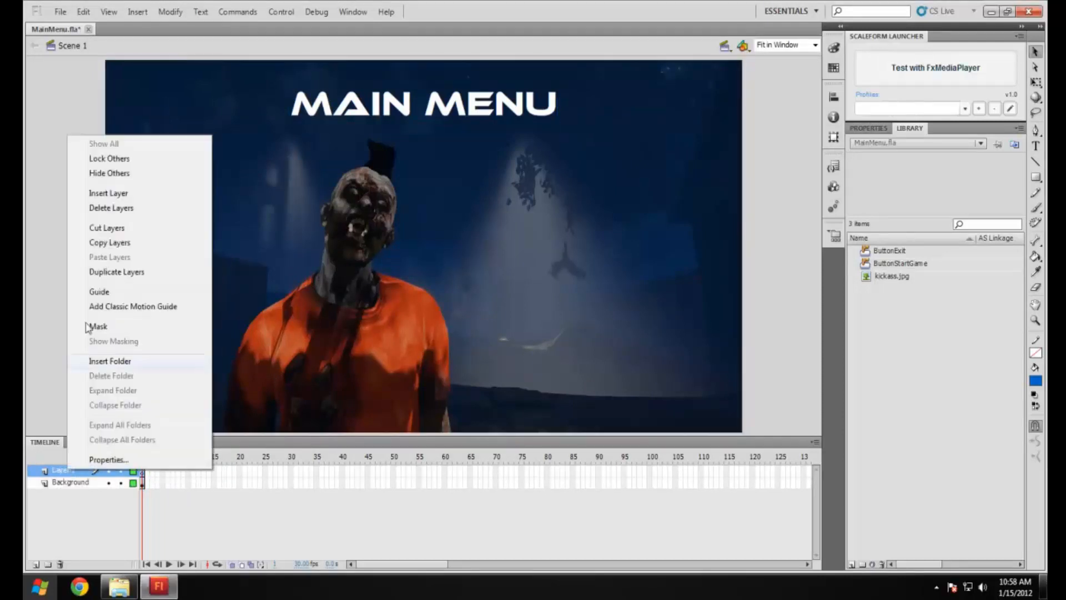
pyautogui.click(108, 193)
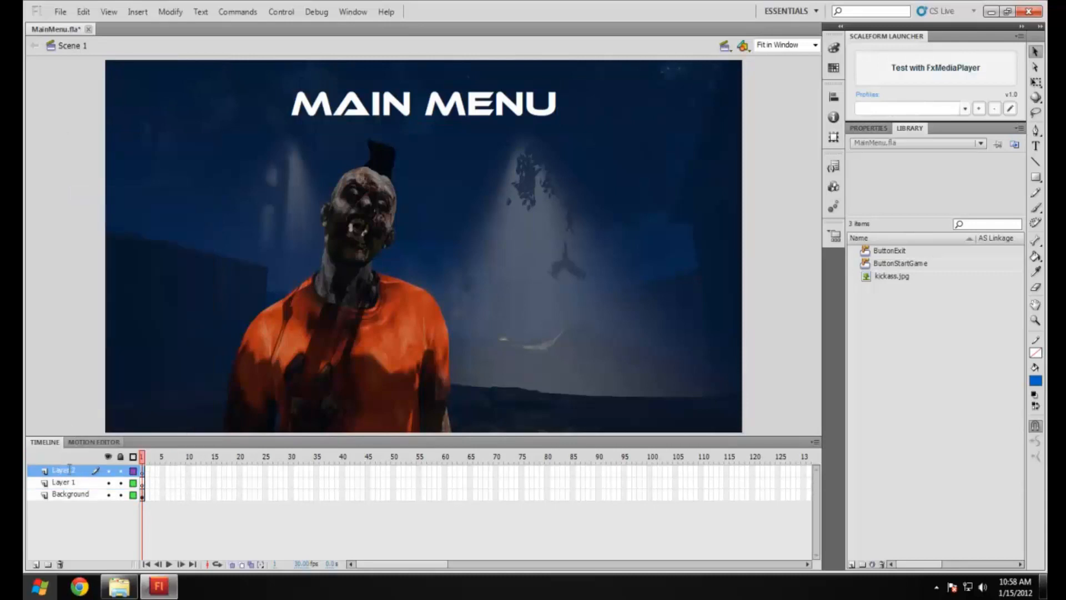
pyautogui.doubleClick(63, 470)
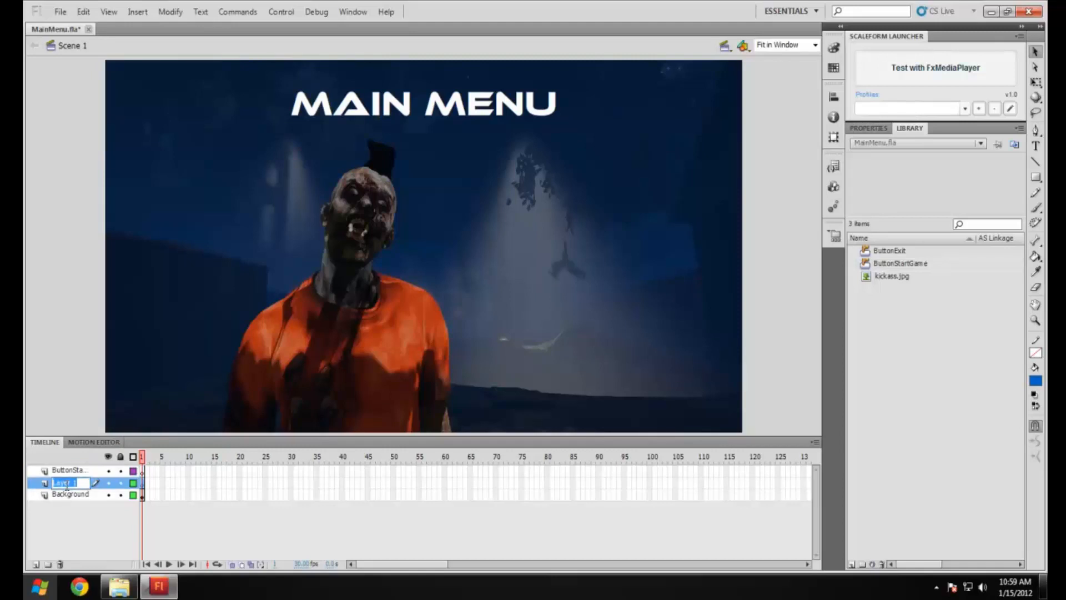
pyautogui.write('ButtonExit')
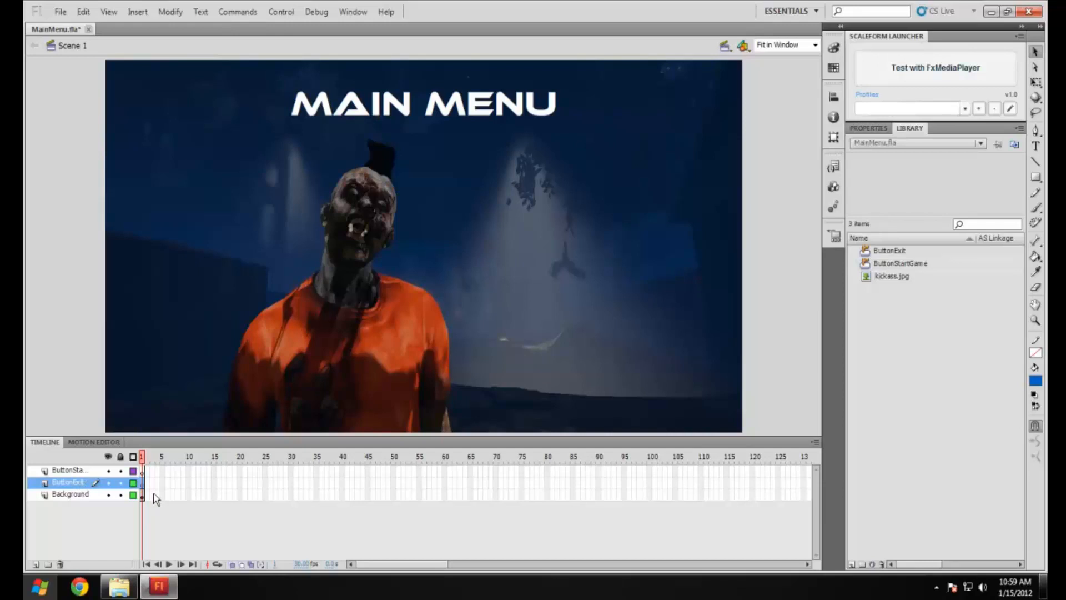
pyautogui.moveTo(176, 510)
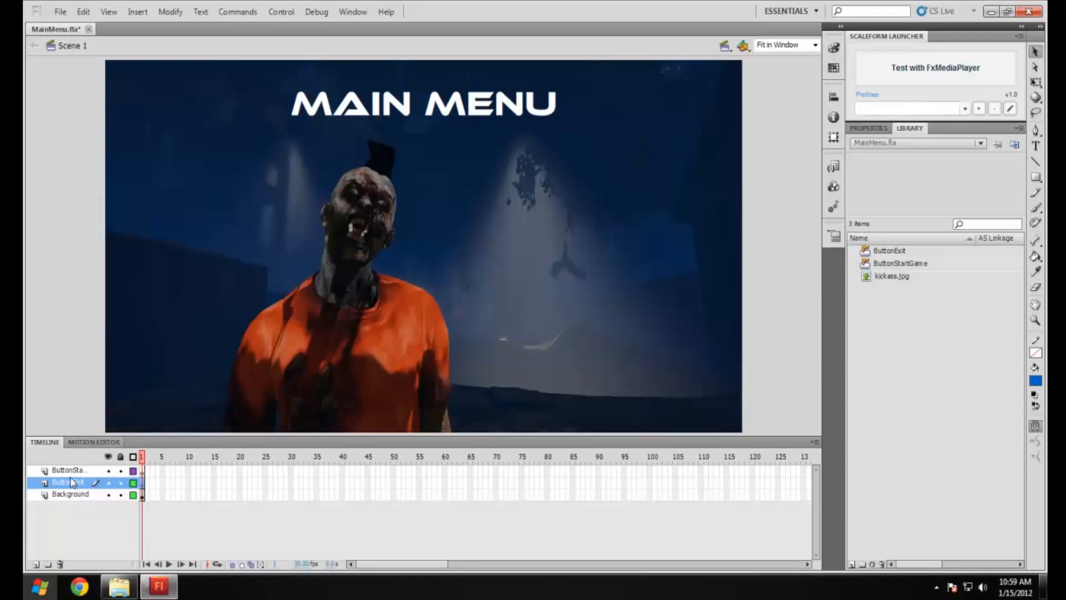
# Launch Photoshop CS5.1 and dismiss the display driver warning.
pyautogui.click(68, 470)
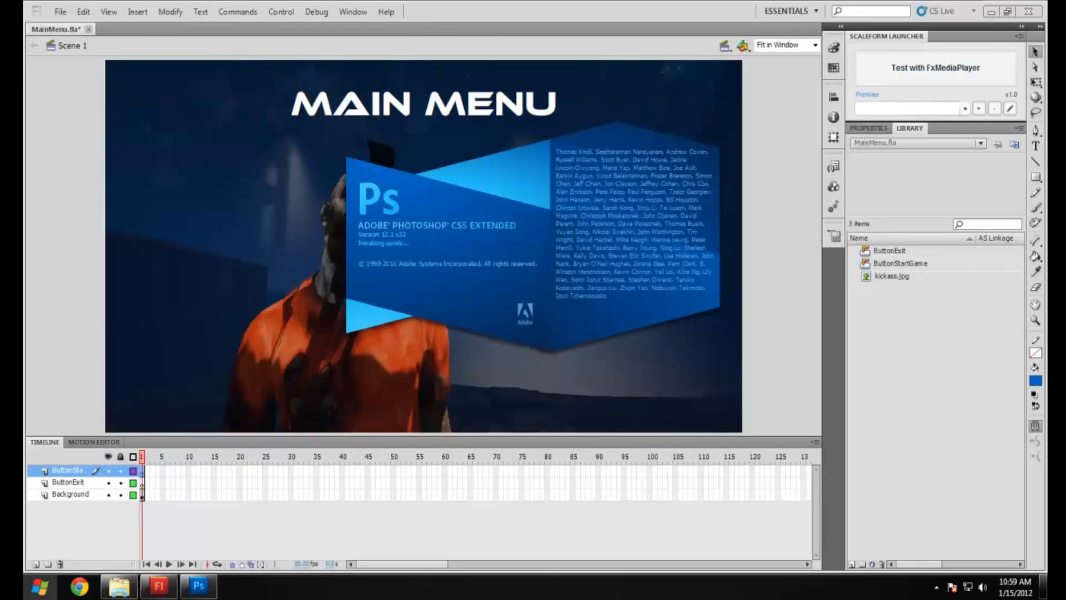
pyautogui.click(199, 585)
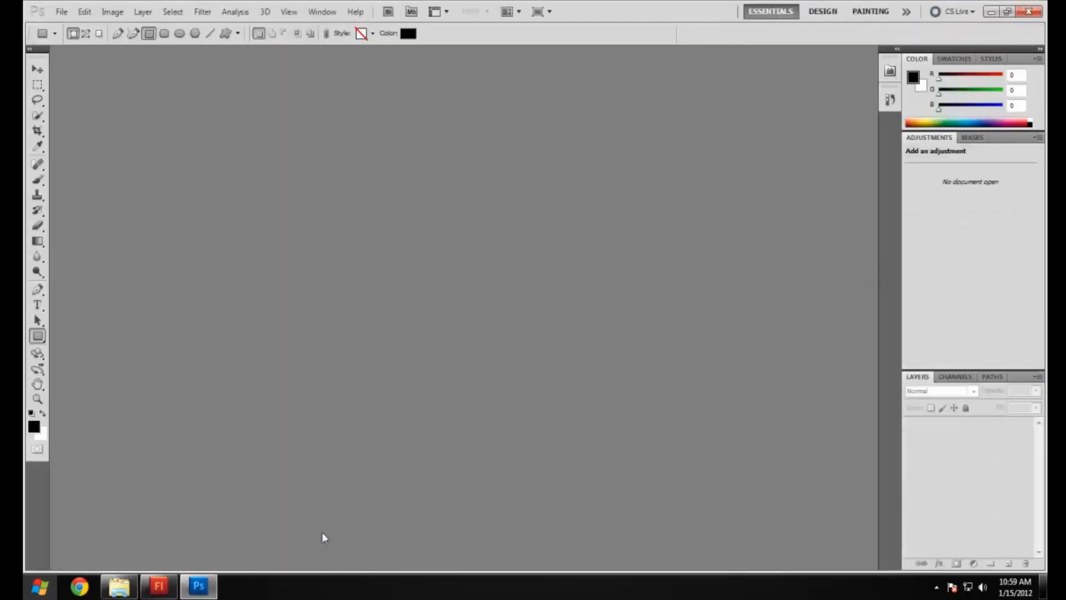
pyautogui.click(61, 11)
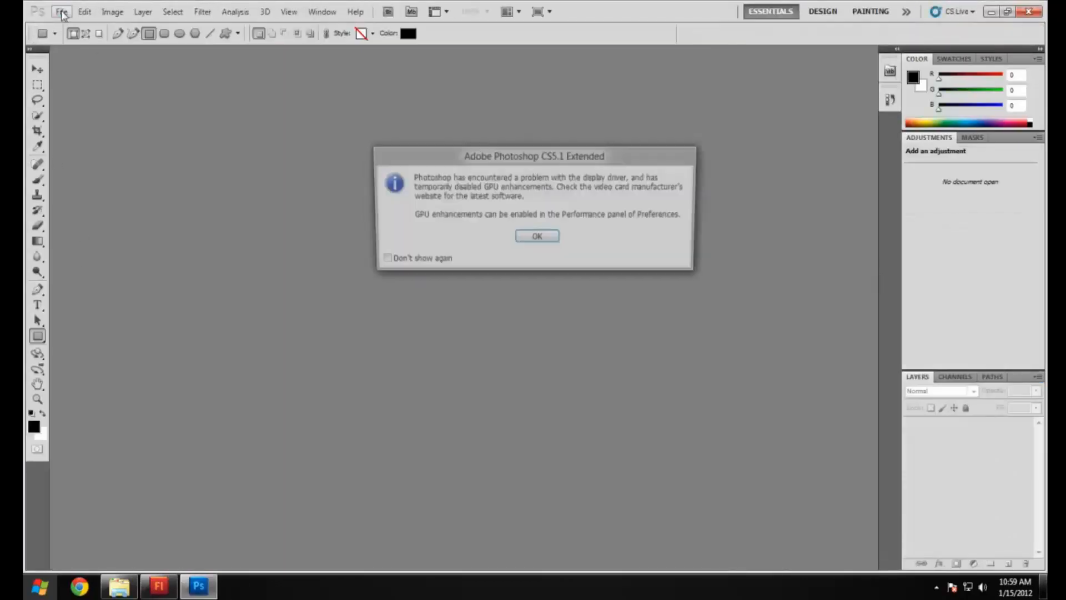
pyautogui.click(537, 236)
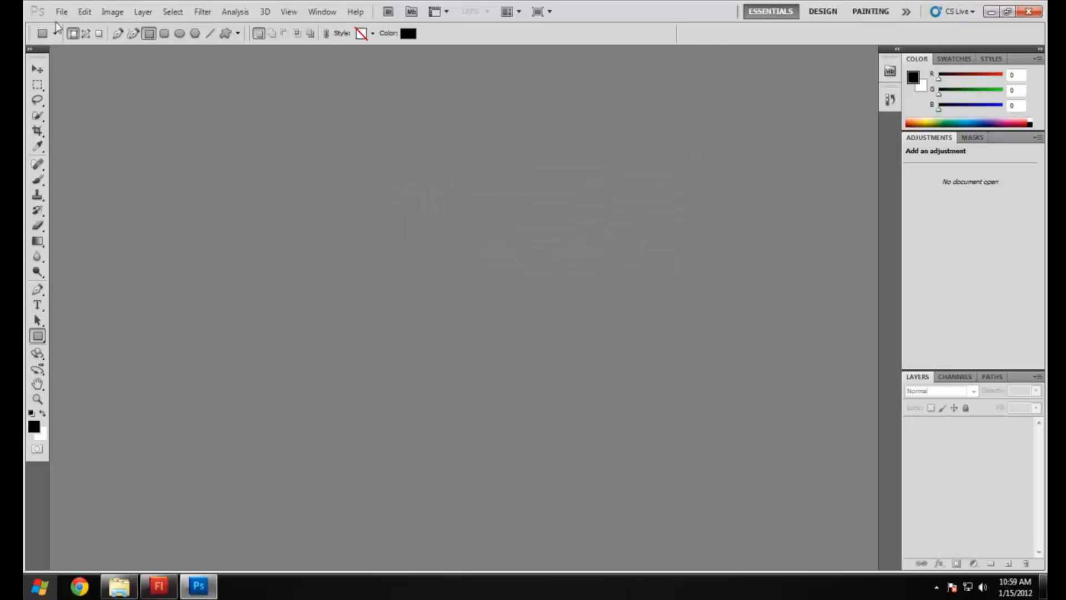
# Begin a new 500 by 100 pixel document, continuing with the trial version.
pyautogui.click(61, 12)
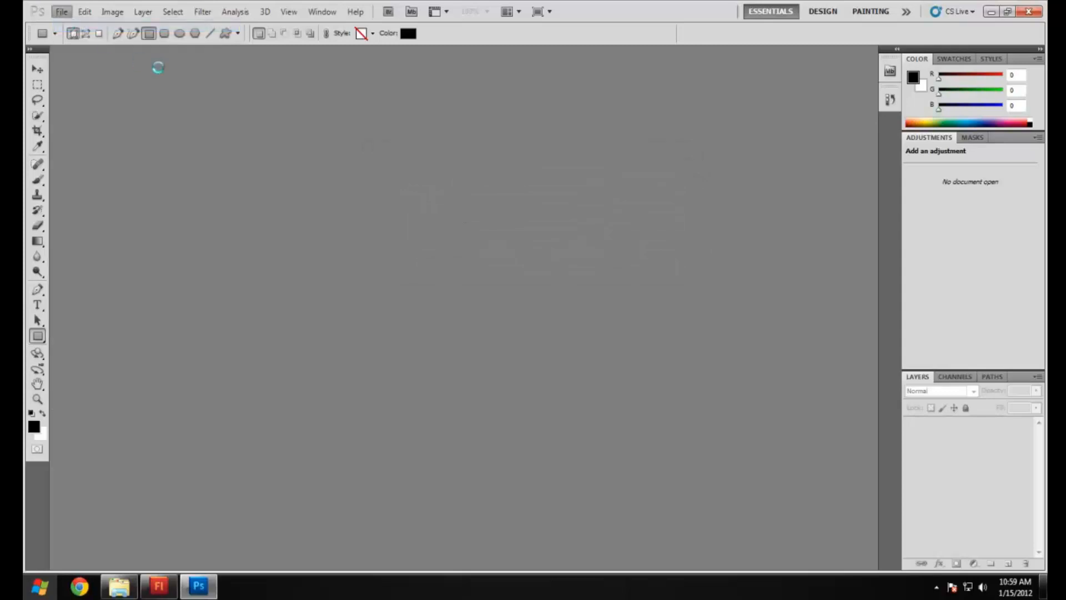
pyautogui.click(61, 11)
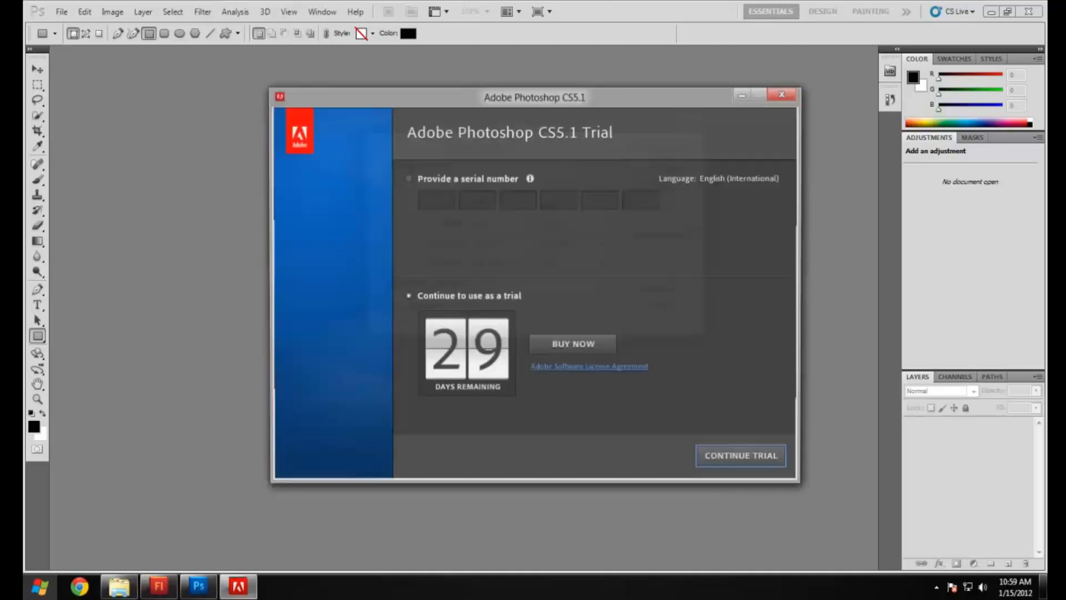
pyautogui.click(740, 455)
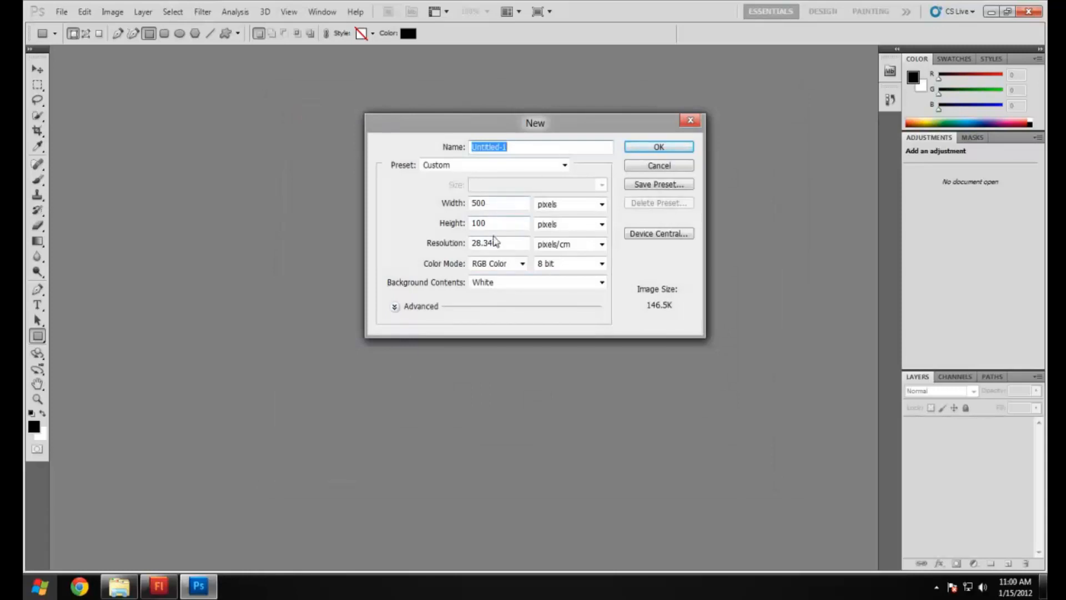
# Create the 500×100 px document and draw a black rectangle shape layer on it.
pyautogui.click(567, 204)
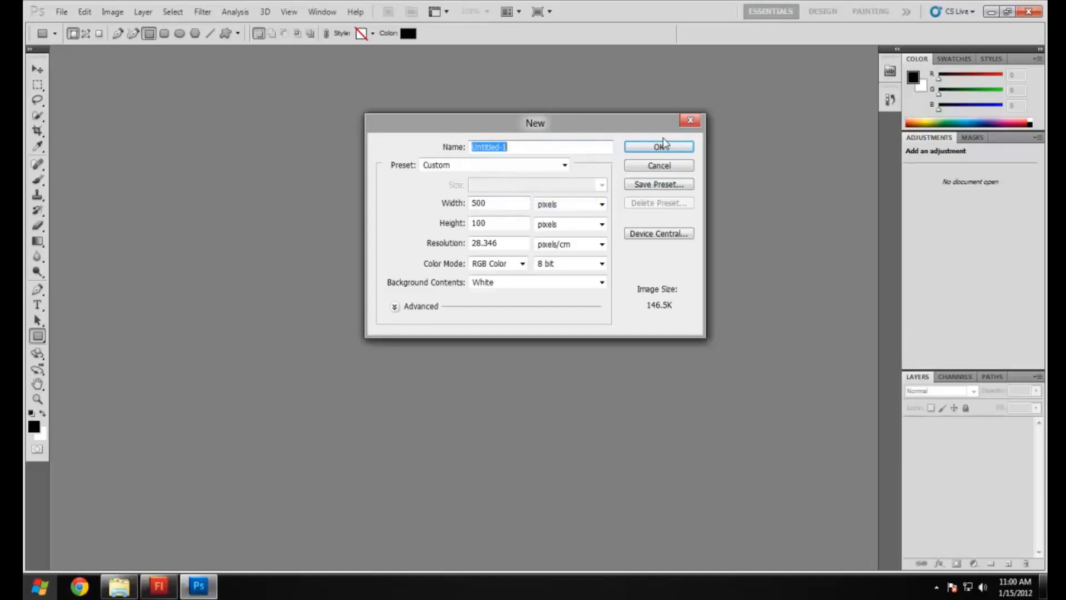
pyautogui.click(158, 585)
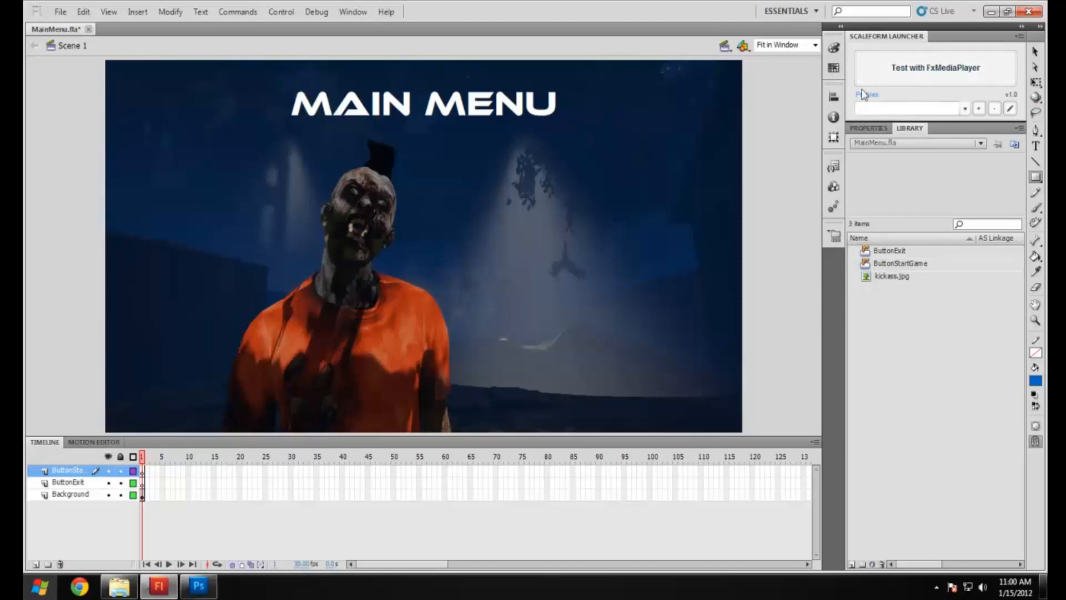
pyautogui.click(198, 586)
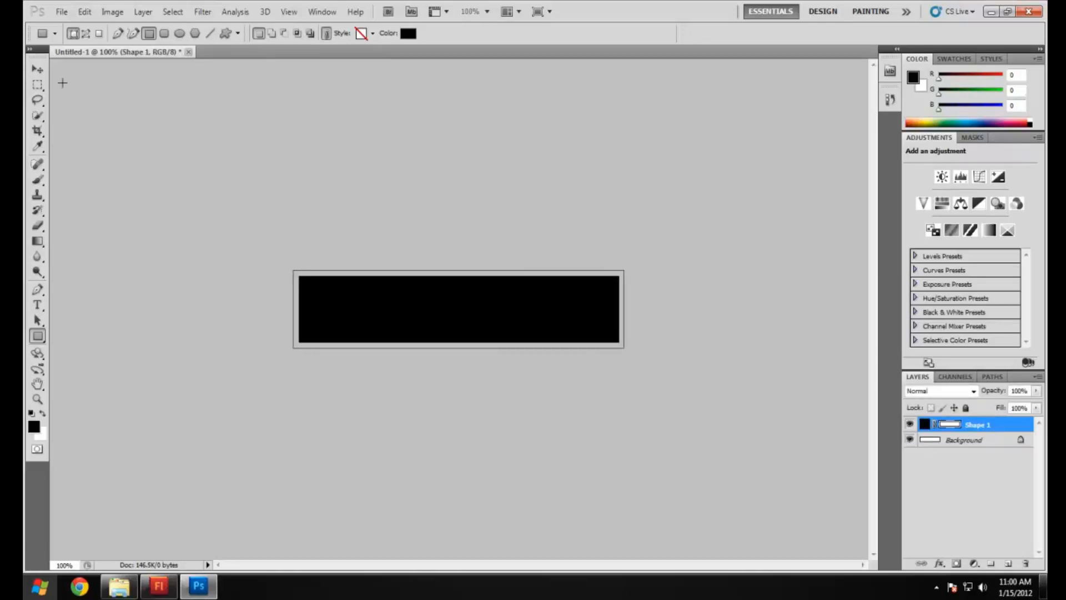
# Apply a dark grey-to-black Gradient Overlay at angle 90 to the Shape 1 layer.
pyautogui.click(37, 69)
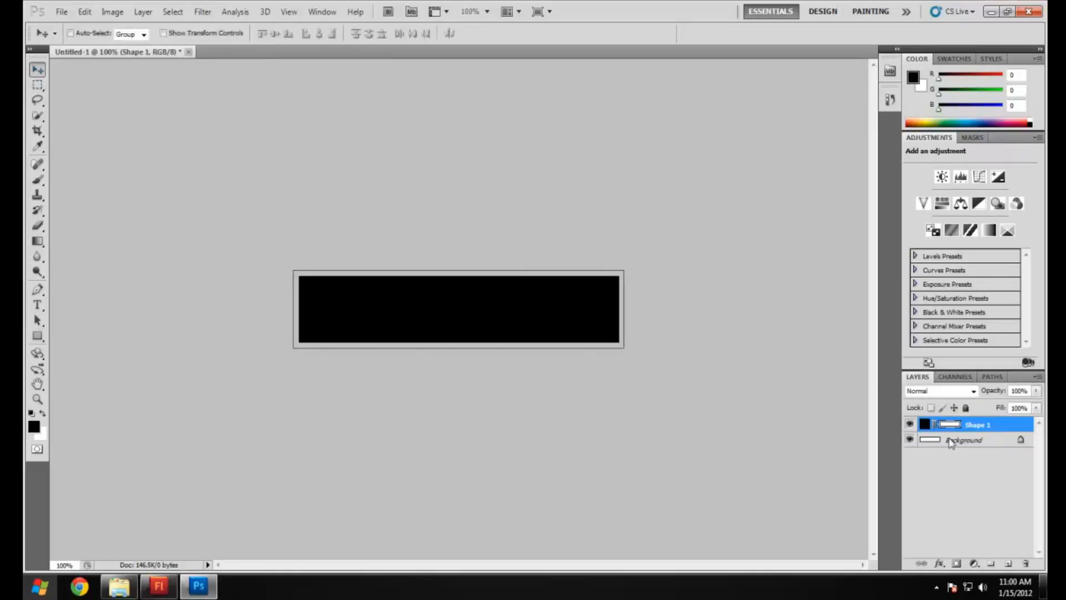
pyautogui.rightClick(977, 424)
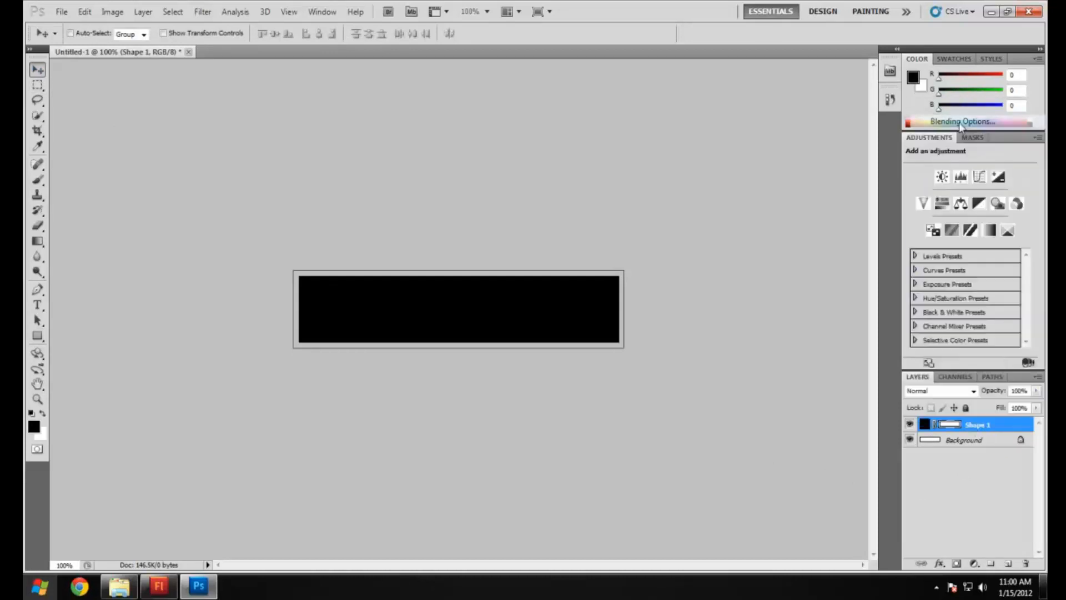
pyautogui.click(961, 121)
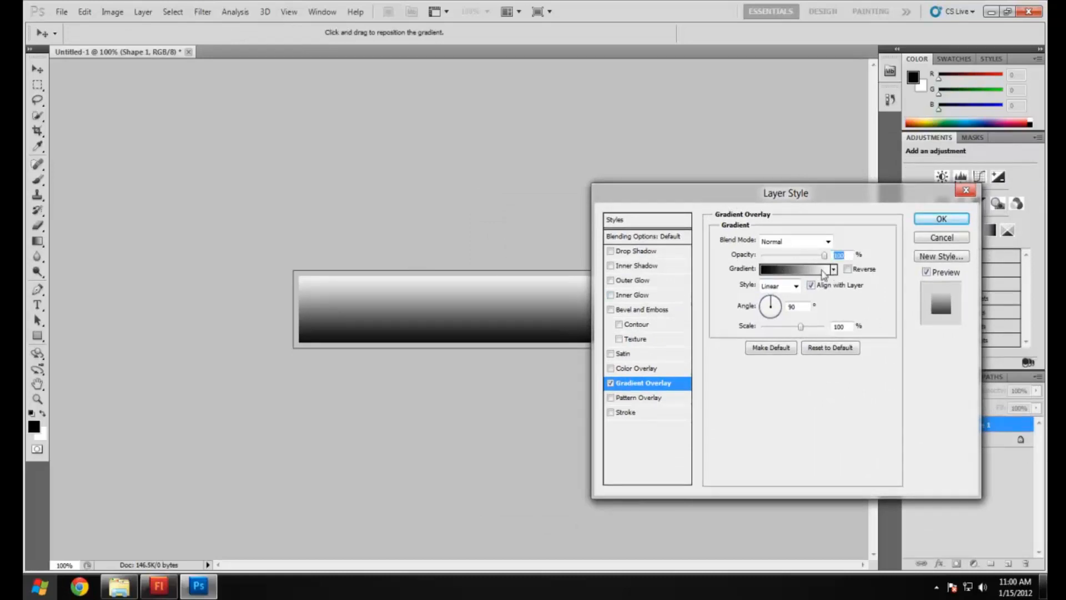
pyautogui.click(796, 268)
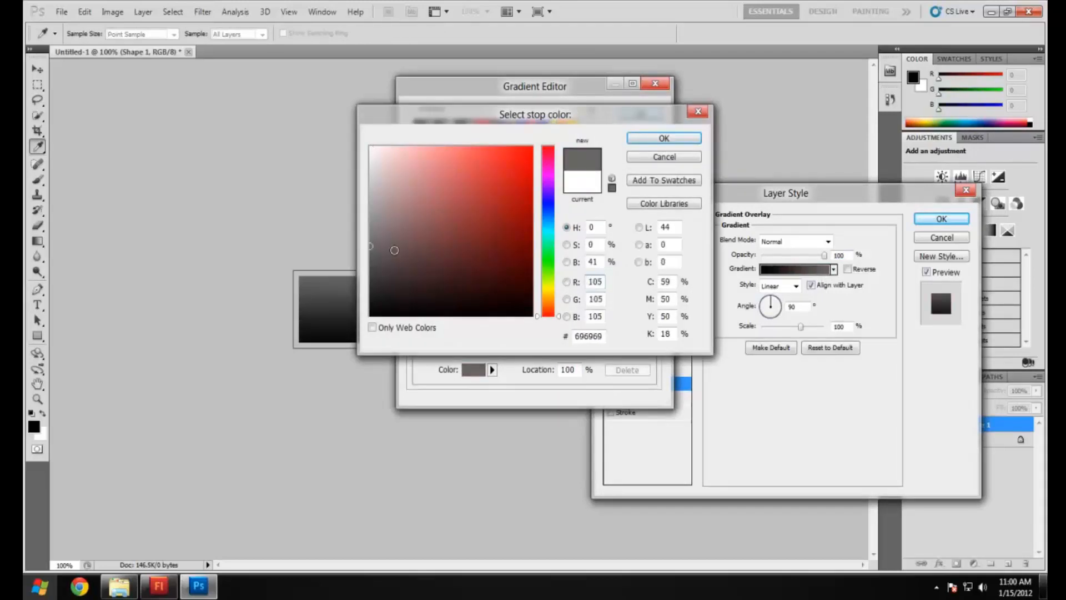
pyautogui.click(481, 197)
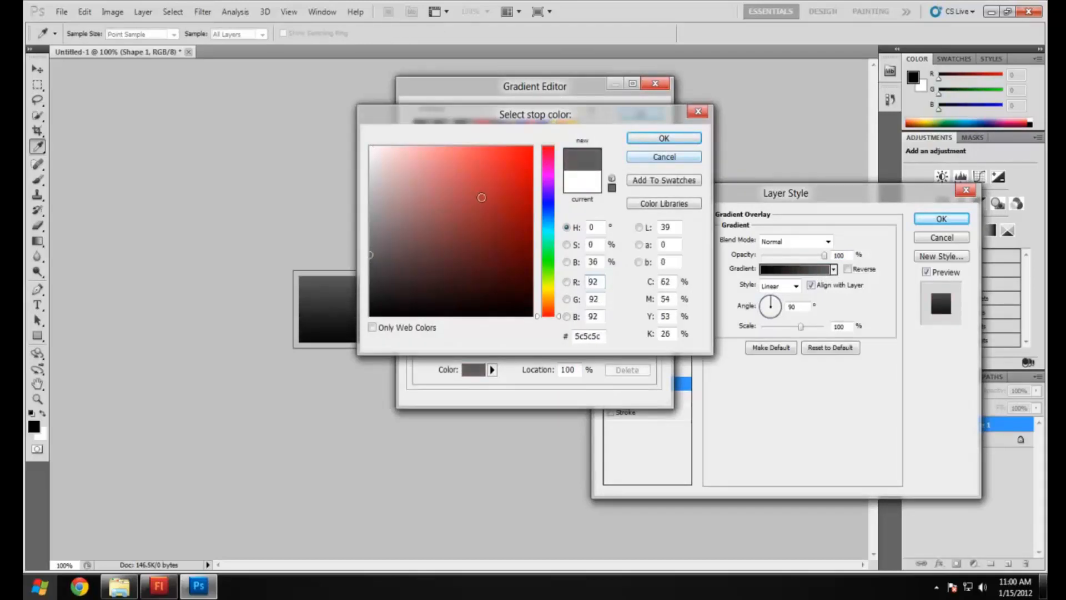
pyautogui.click(663, 137)
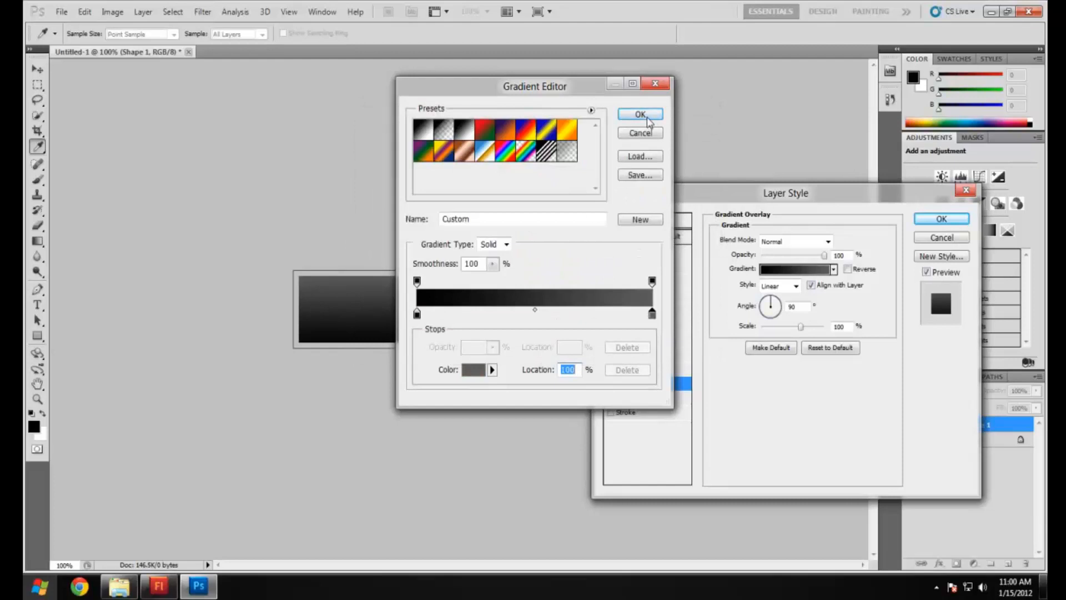
pyautogui.click(639, 113)
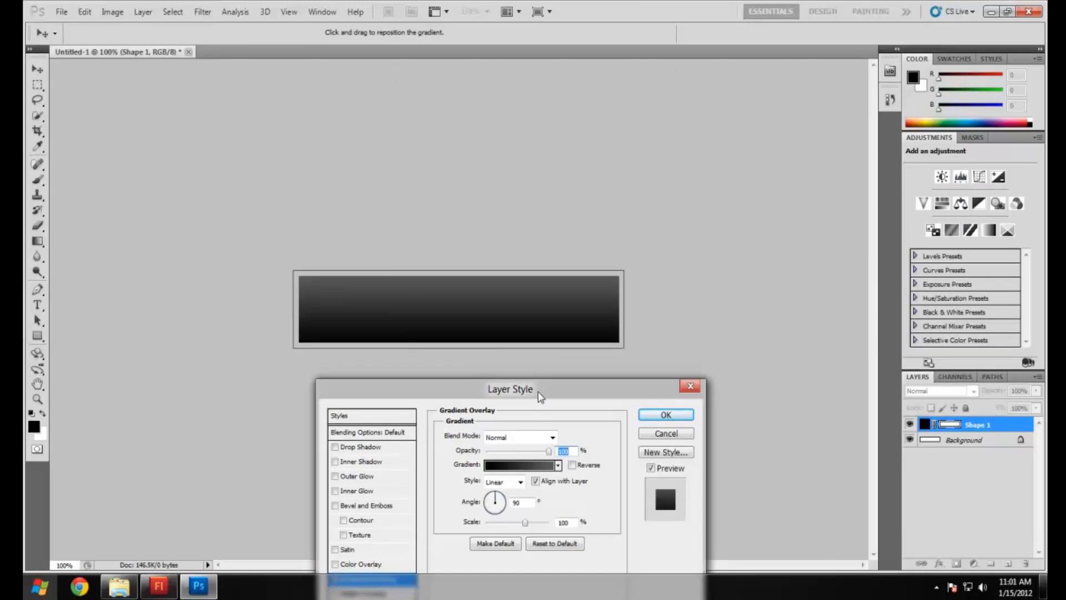
pyautogui.moveTo(646, 392)
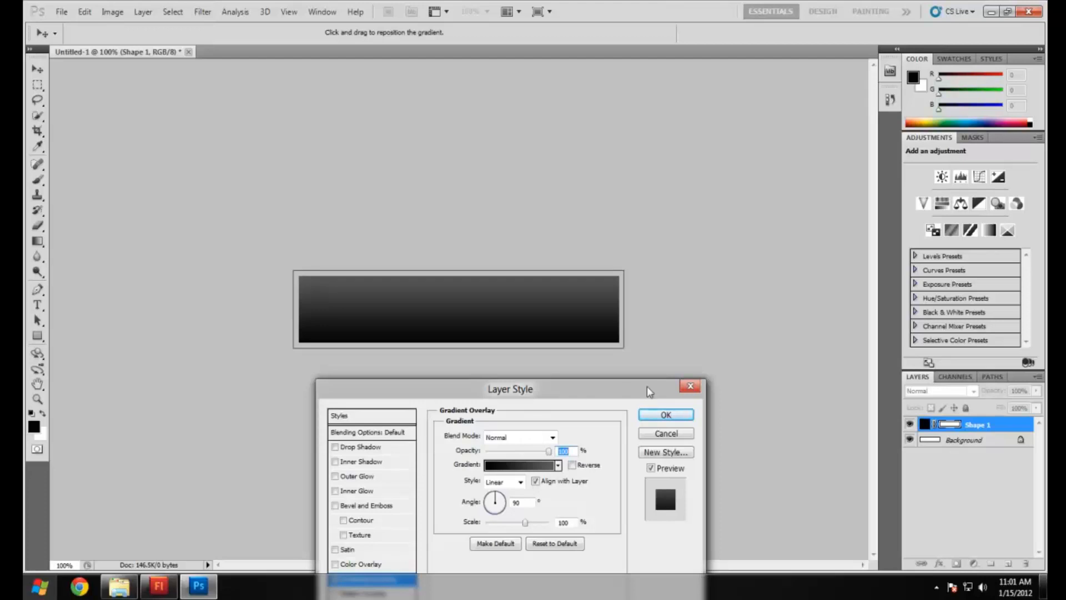
pyautogui.moveTo(539, 475)
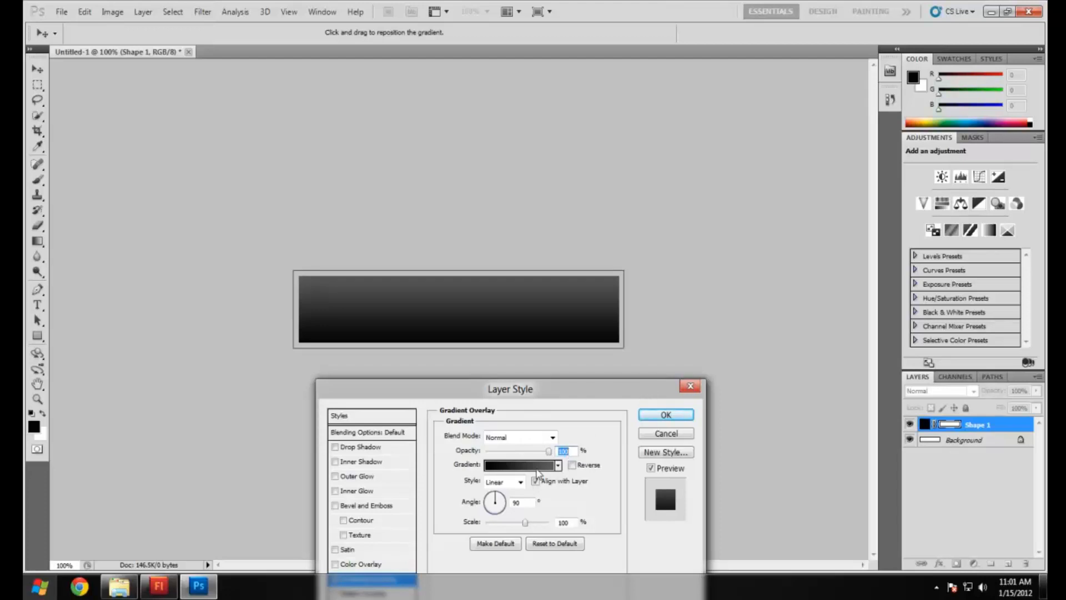
pyautogui.click(665, 415)
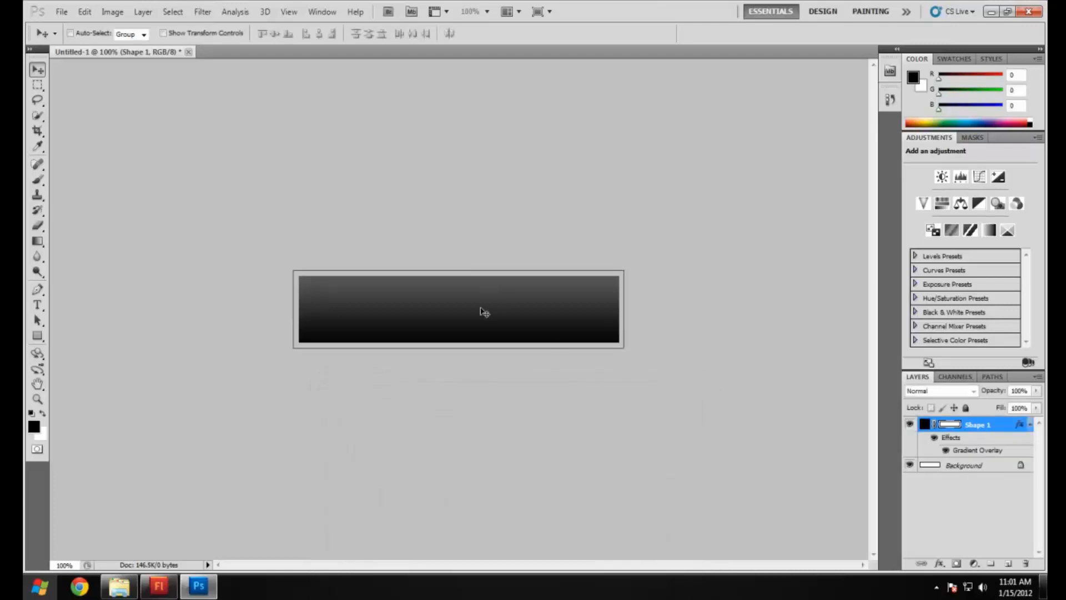
pyautogui.moveTo(472, 339)
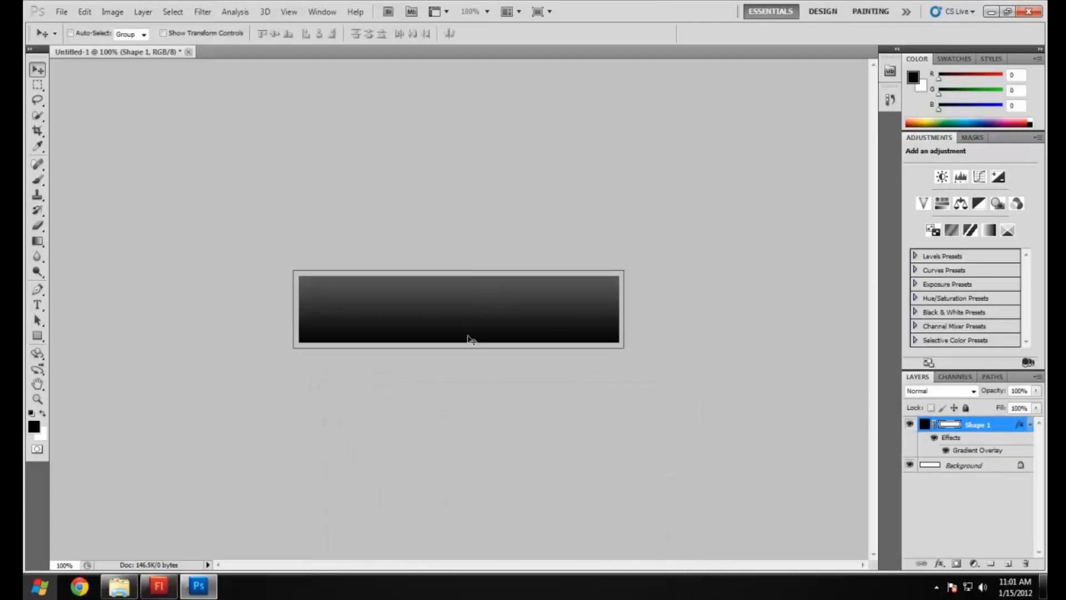
pyautogui.moveTo(61, 12)
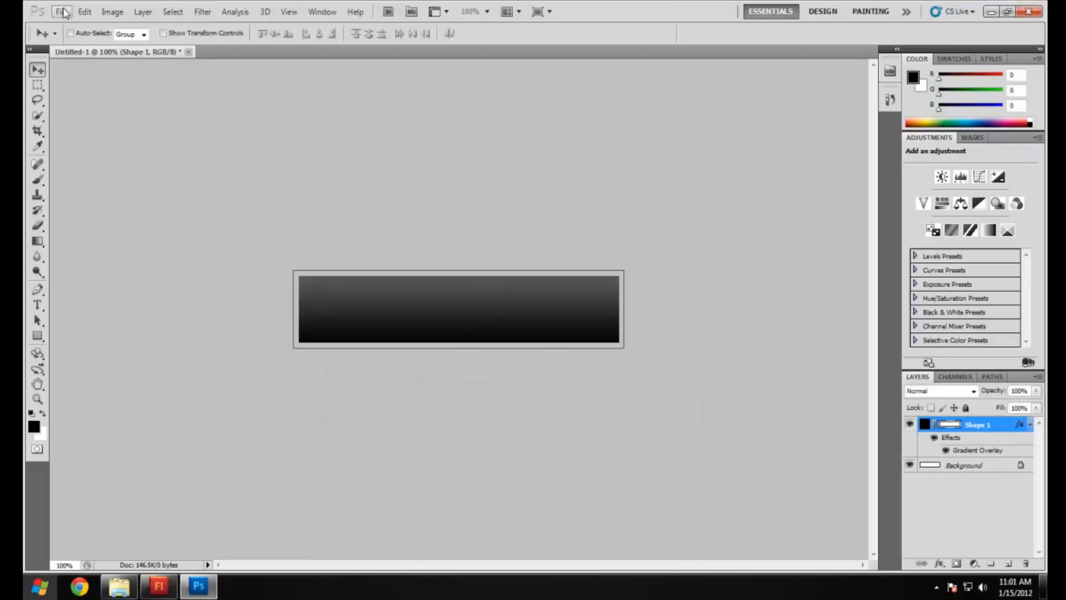
# Save the gradient button as a PNG named Butt… in the YTVideoSeries folder.
pyautogui.click(62, 11)
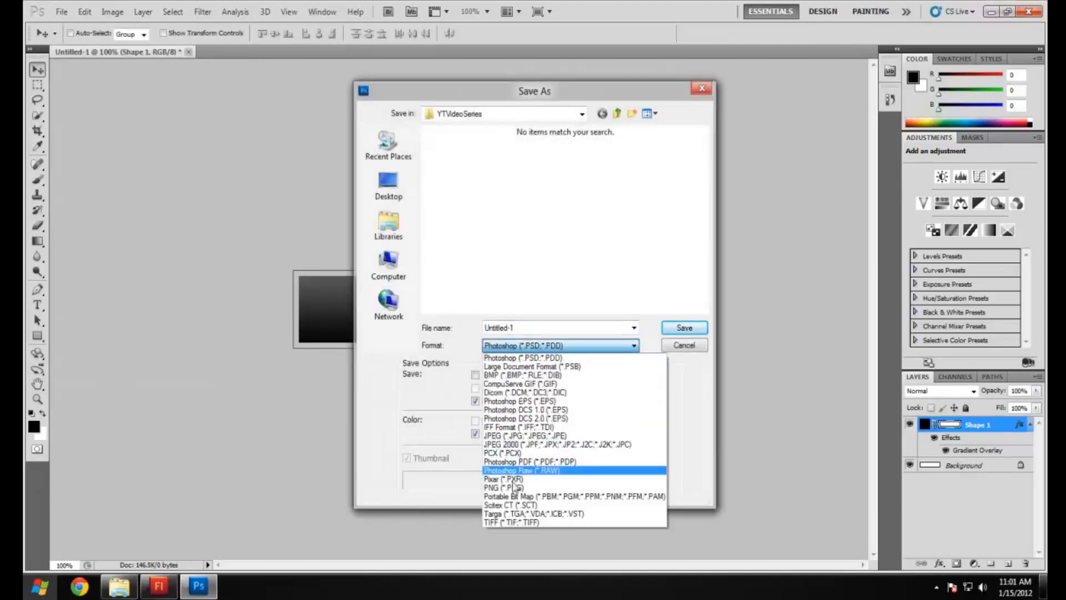
pyautogui.click(503, 487)
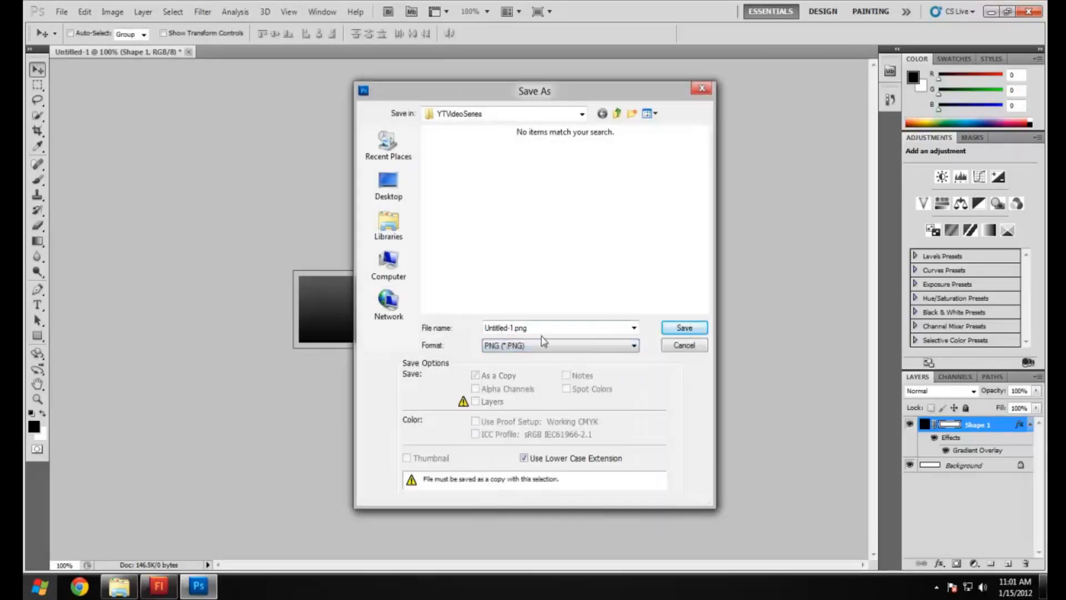
pyautogui.write('Butt')
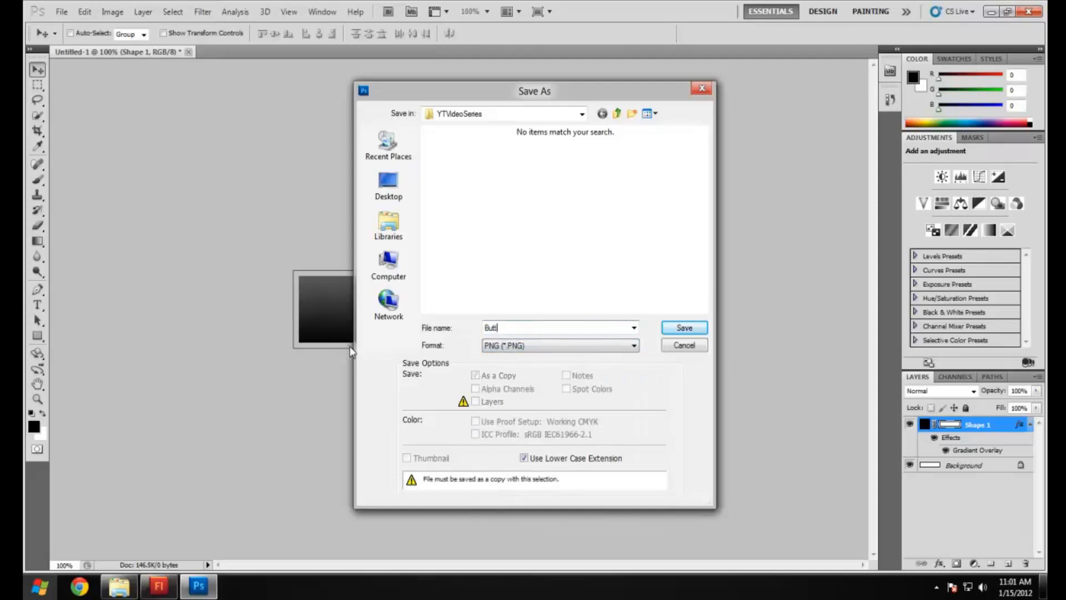
pyautogui.click(683, 327)
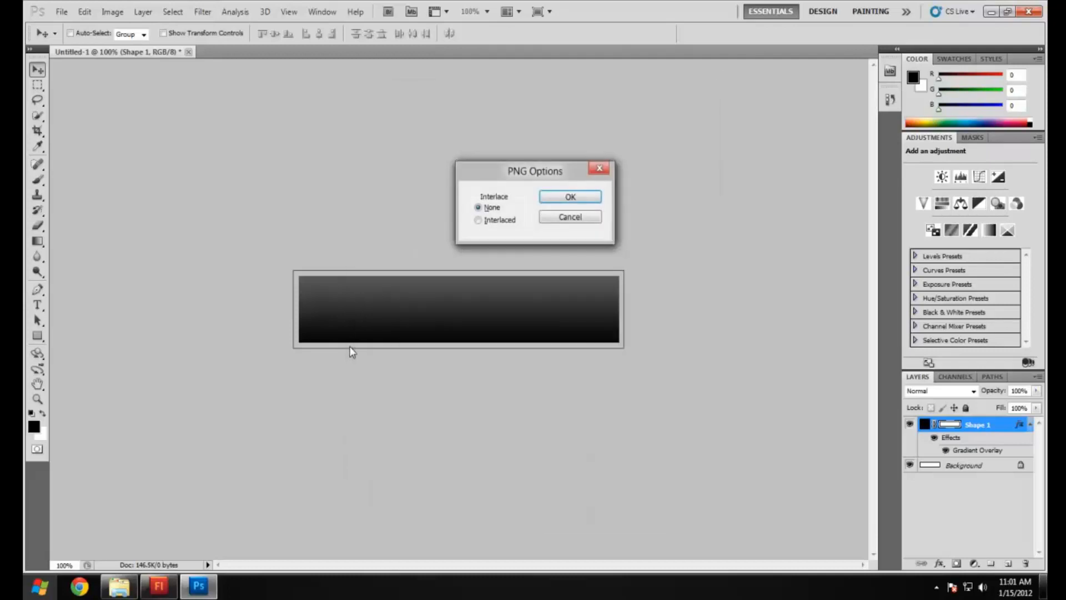
pyautogui.click(570, 197)
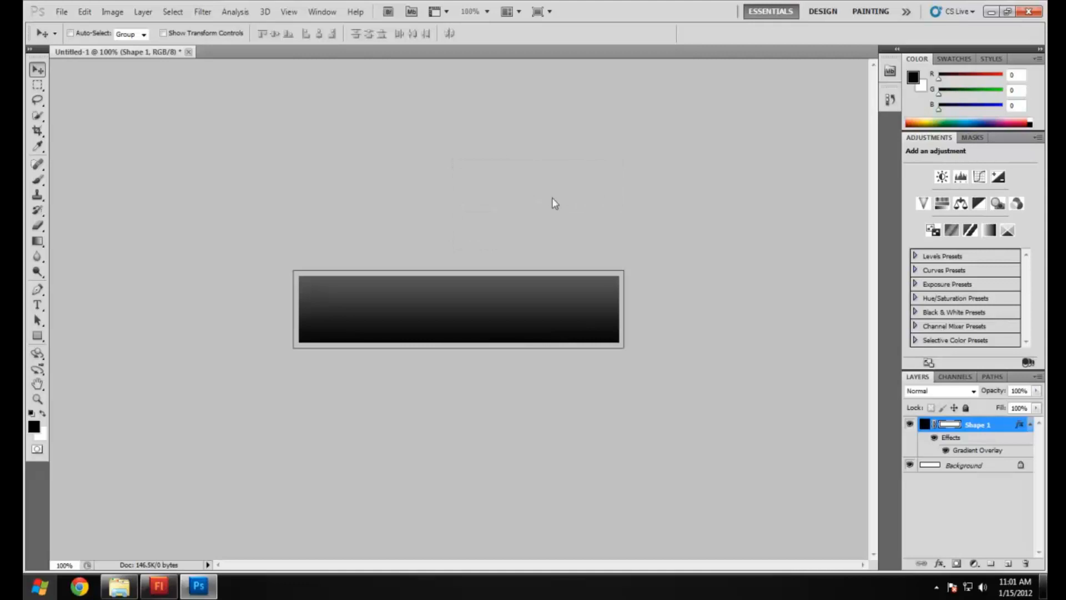
pyautogui.moveTo(466, 268)
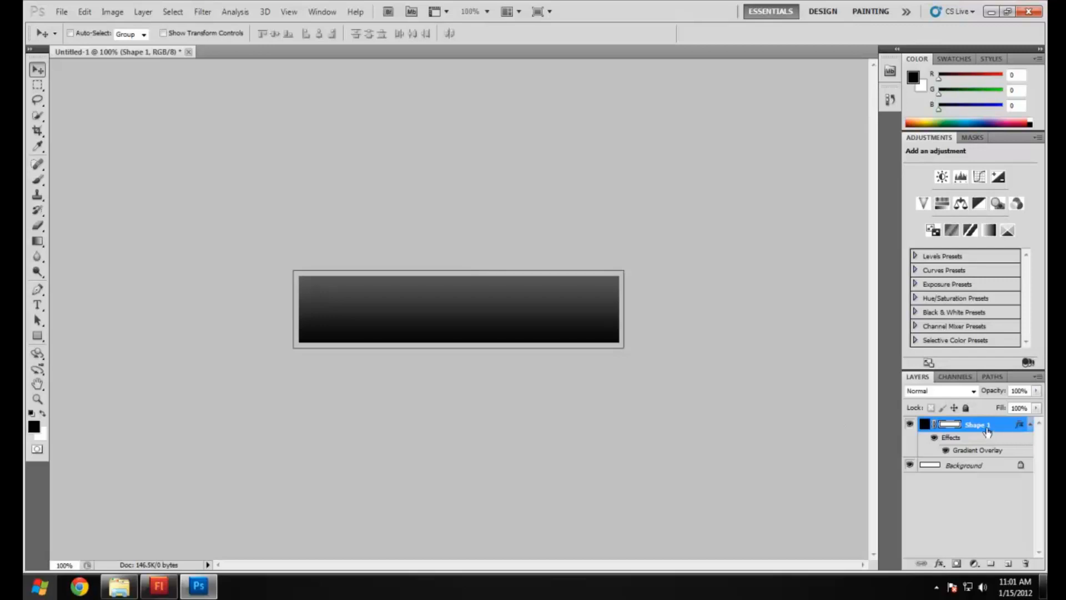
# Change the Gradient Overlay's light stop to bright red ff0000, fading from black.
pyautogui.rightClick(975, 424)
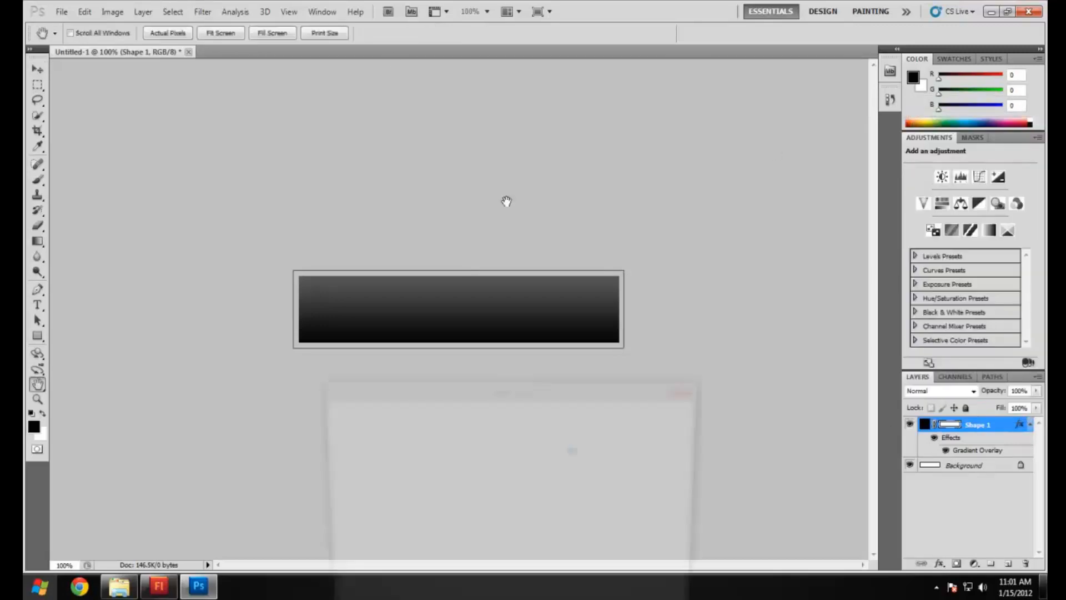
pyautogui.doubleClick(979, 450)
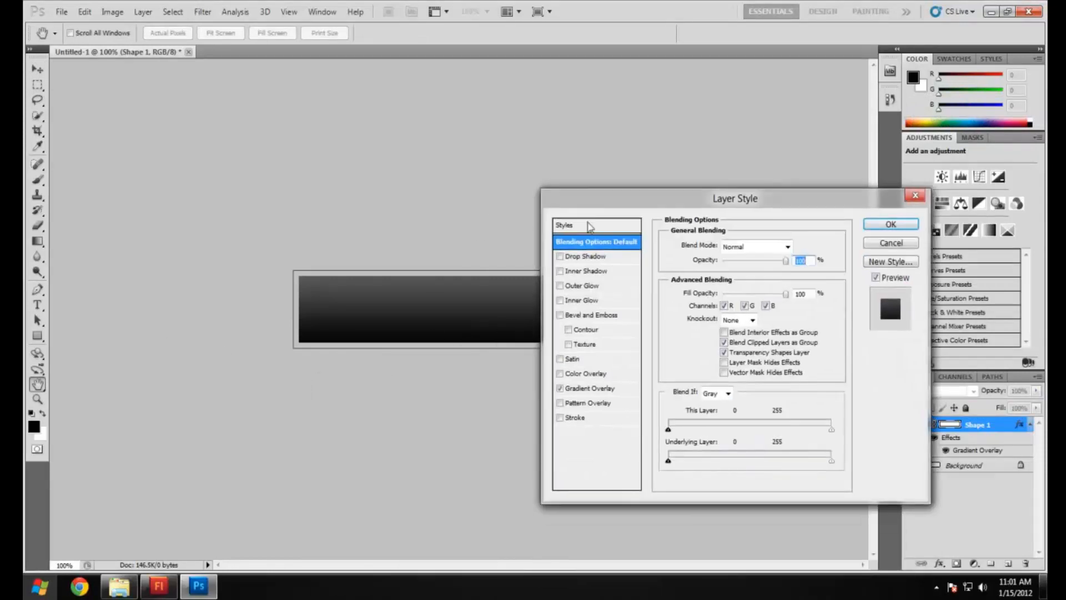
pyautogui.click(589, 388)
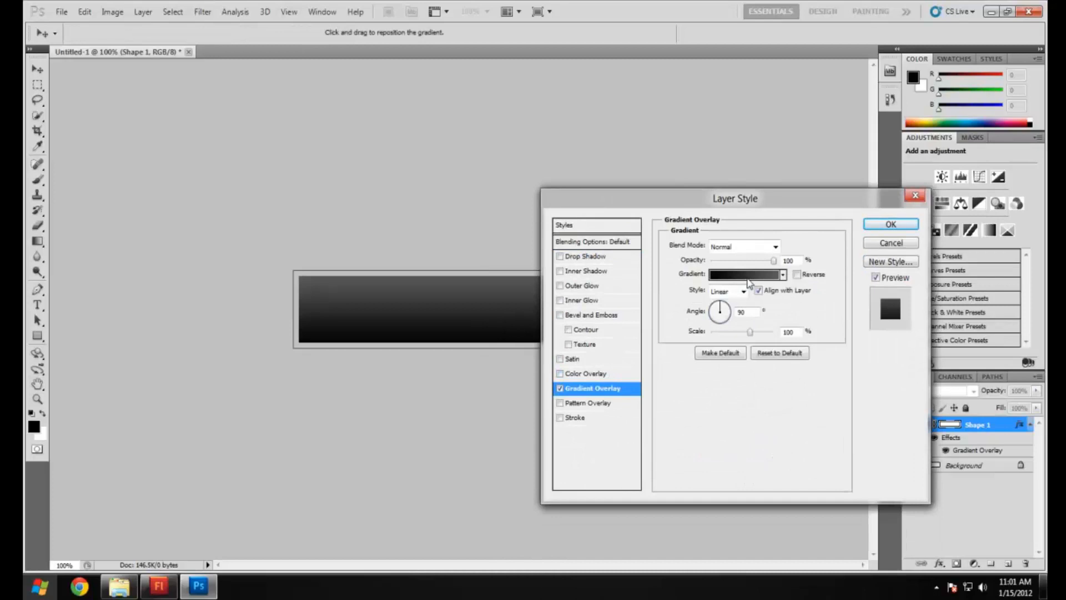
pyautogui.click(782, 274)
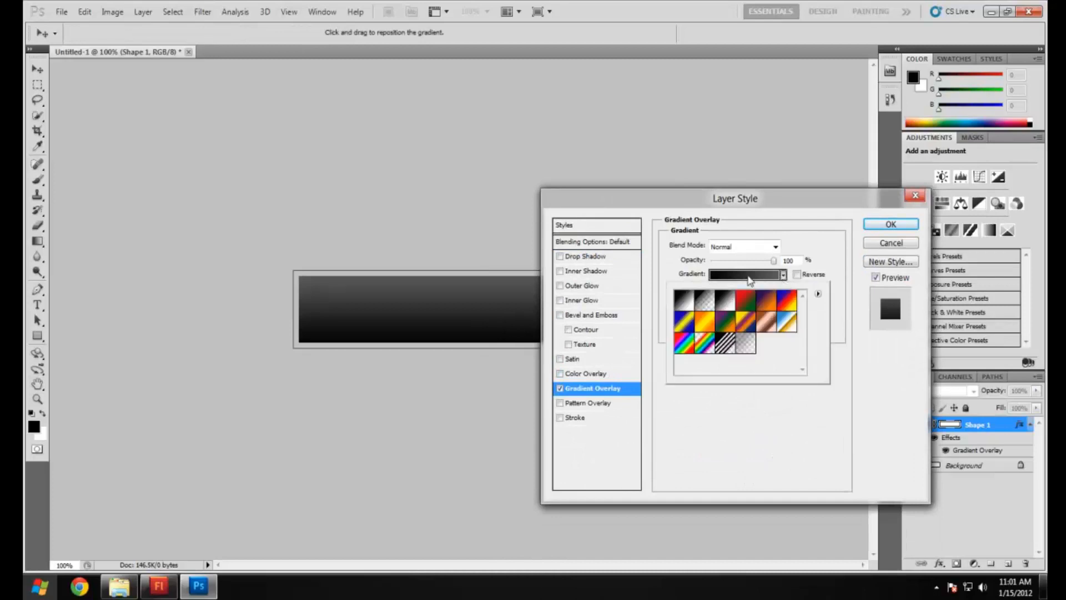
pyautogui.click(742, 274)
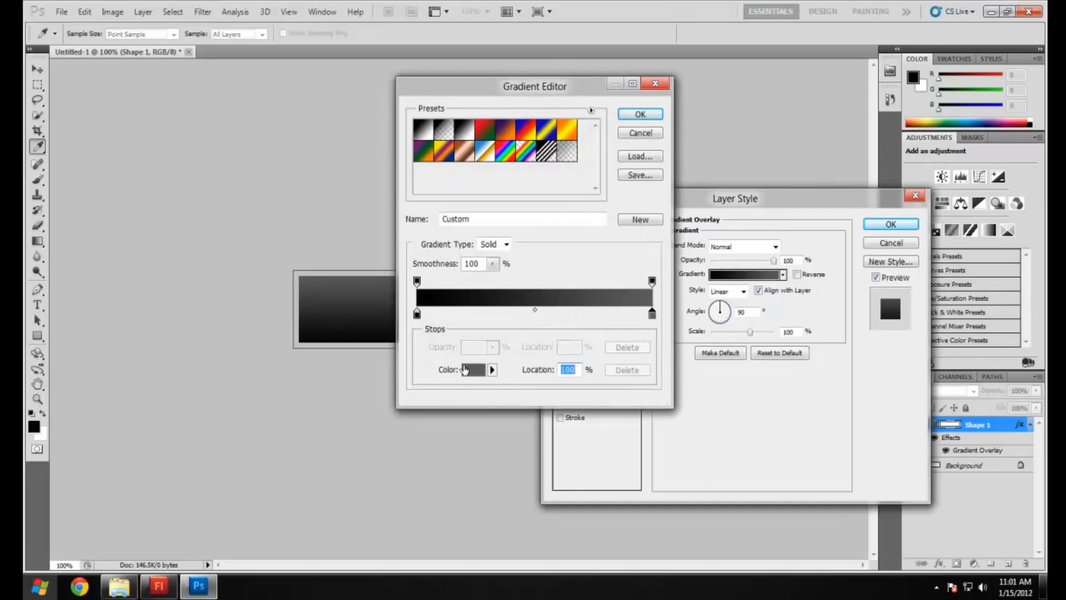
pyautogui.click(473, 369)
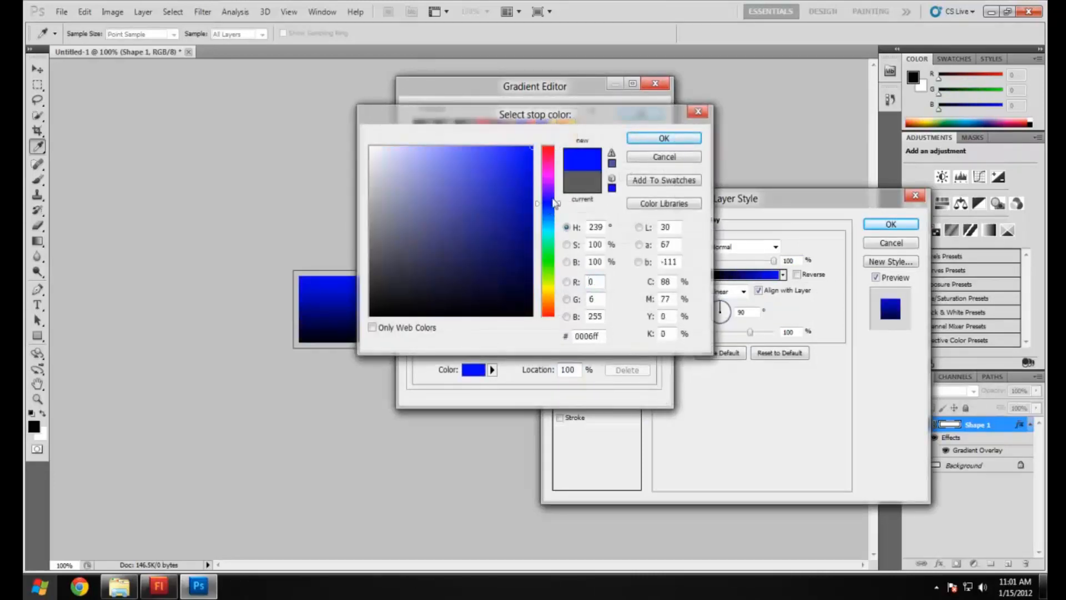
pyautogui.click(550, 146)
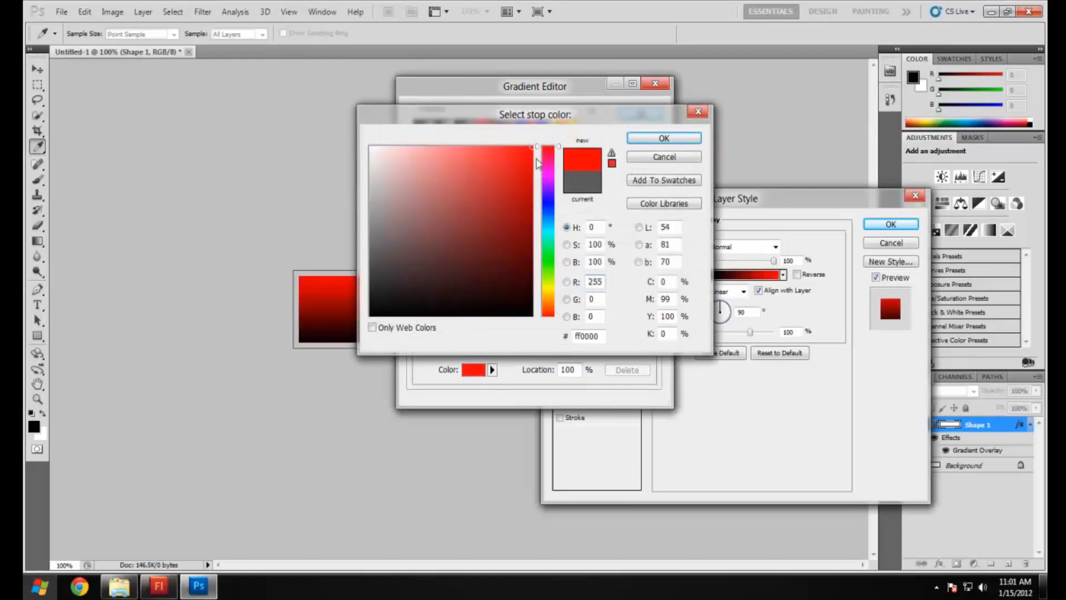
pyautogui.click(664, 139)
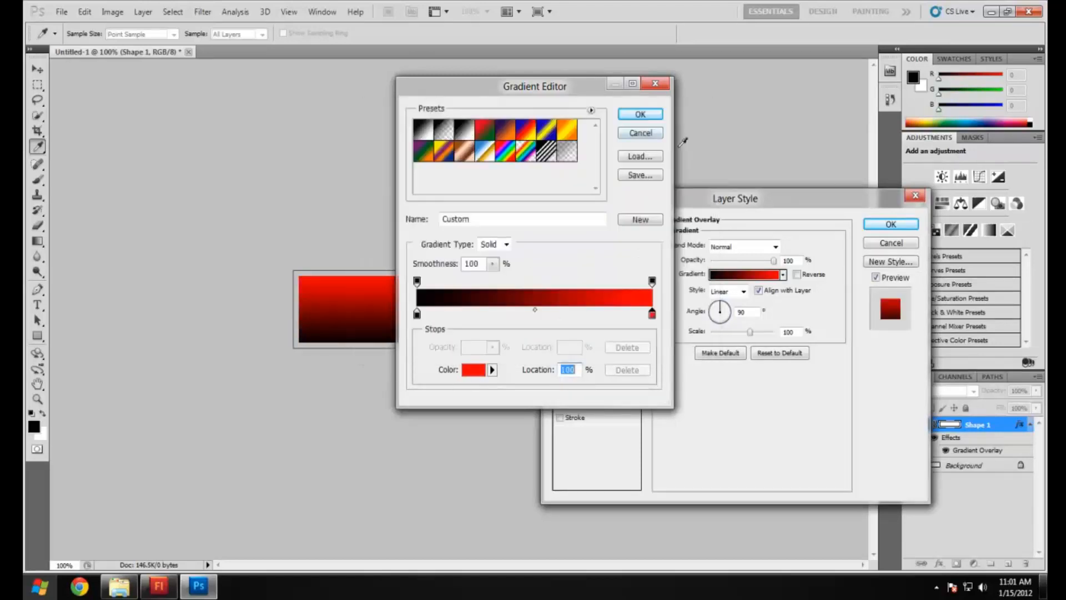
pyautogui.click(639, 113)
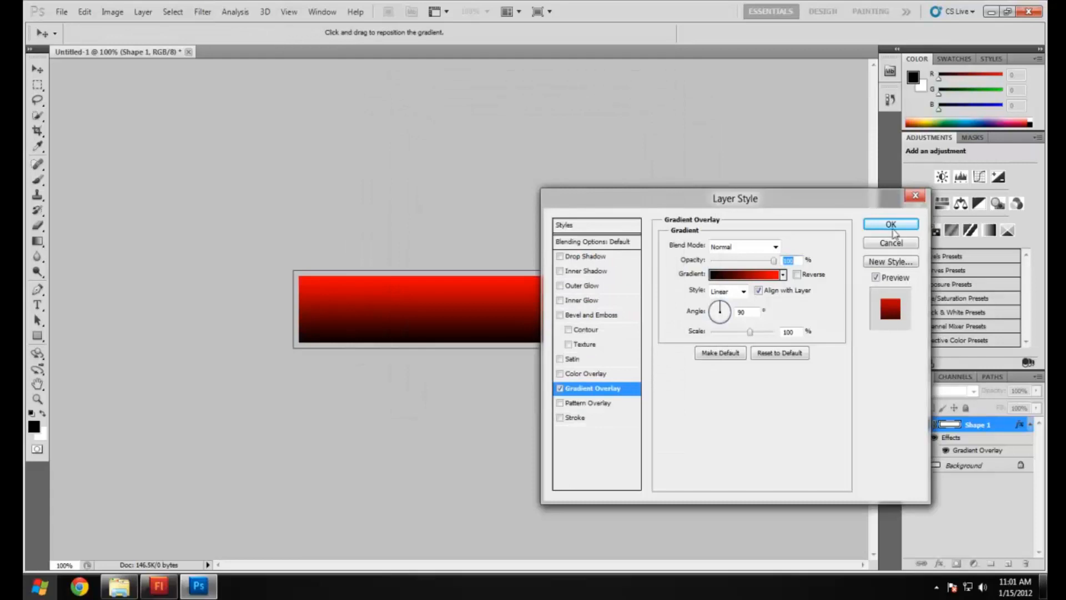
# Save the red button as ButtonRollover.png, then quit Photoshop without saving Untitled-1.
pyautogui.click(61, 12)
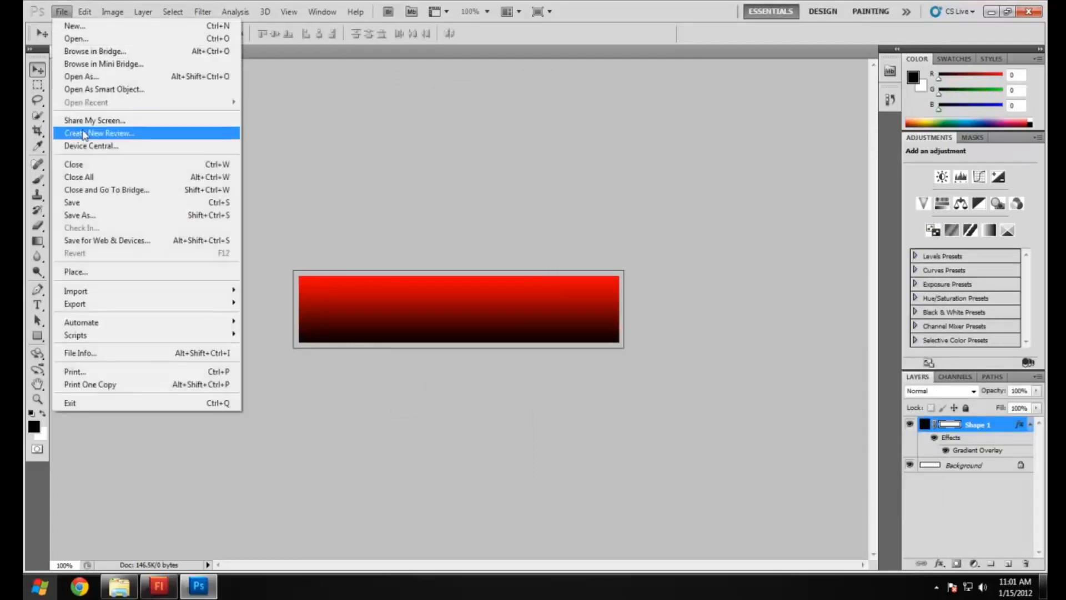
pyautogui.click(80, 215)
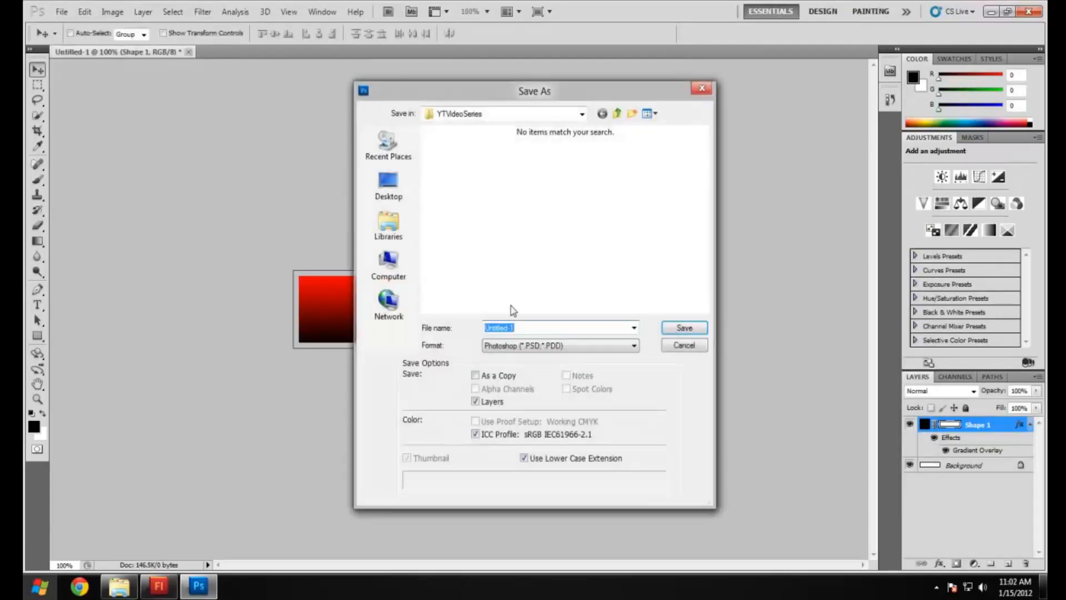
pyautogui.write('ButtonRol')
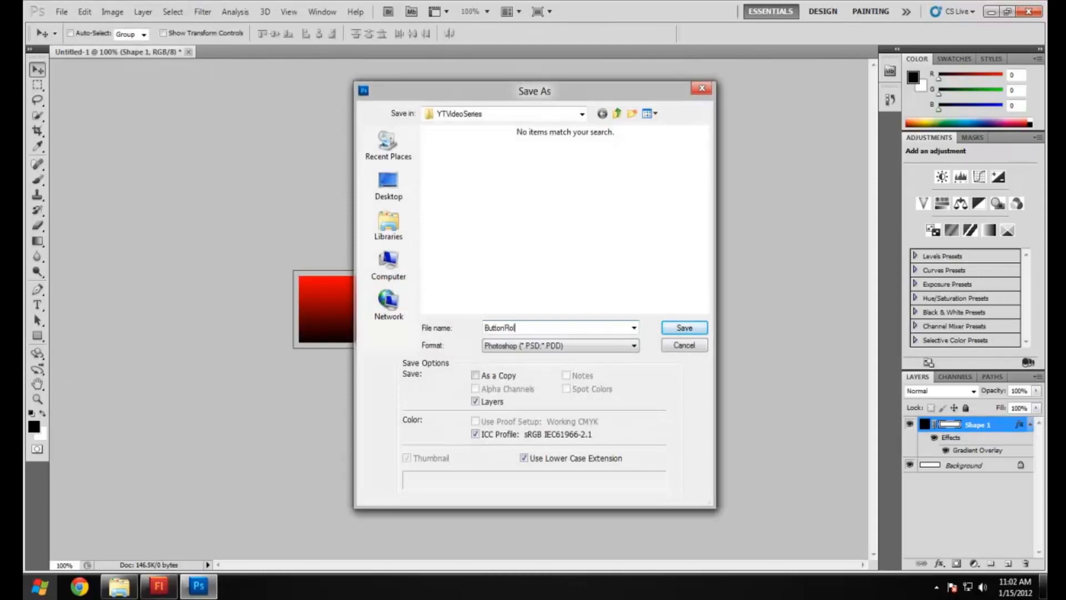
pyautogui.click(633, 346)
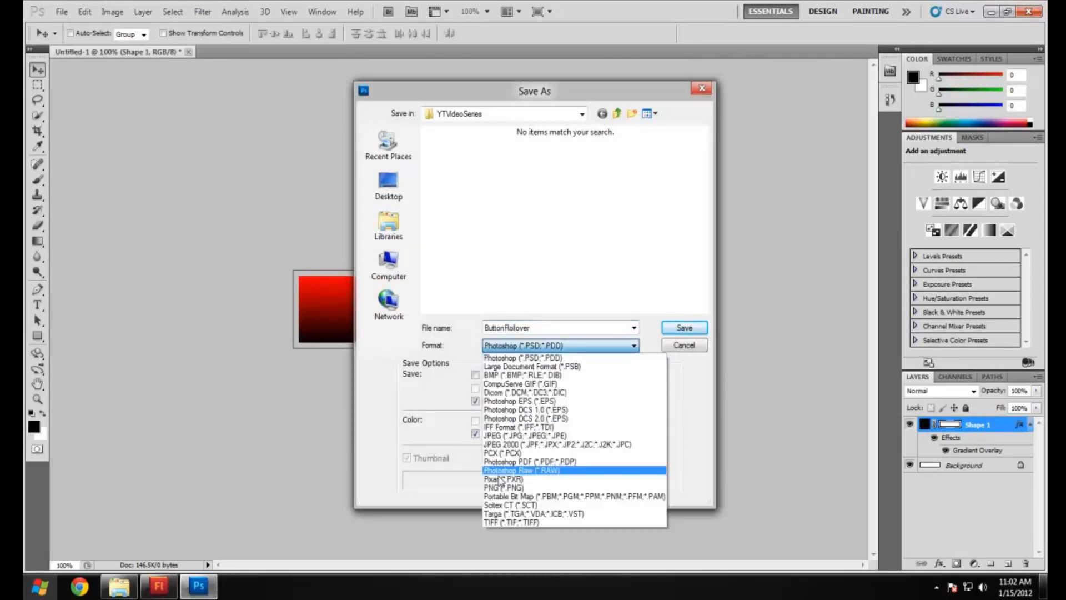
pyautogui.click(503, 488)
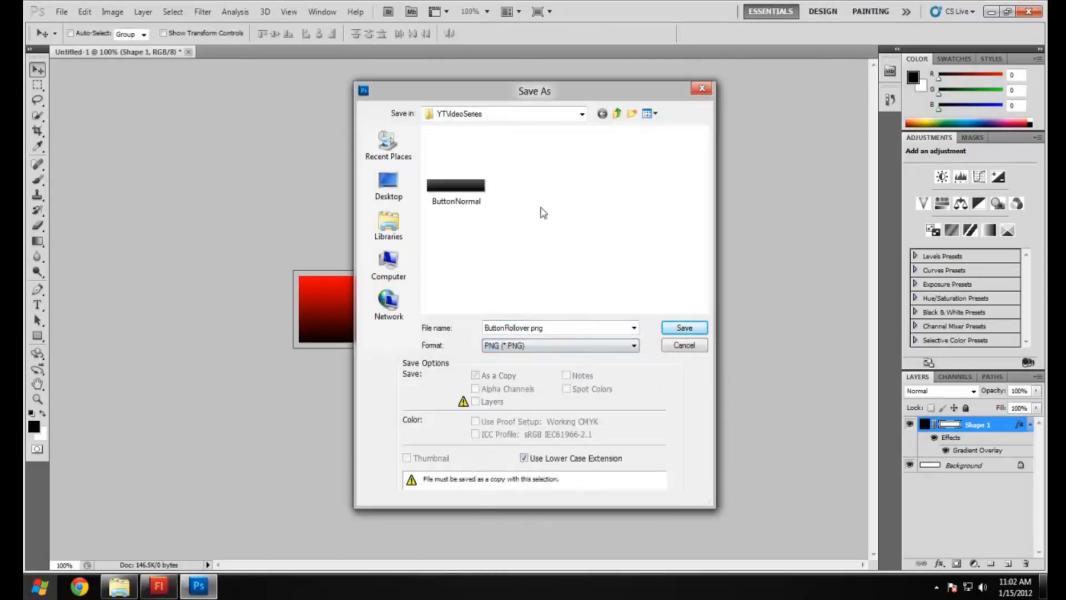
pyautogui.click(683, 328)
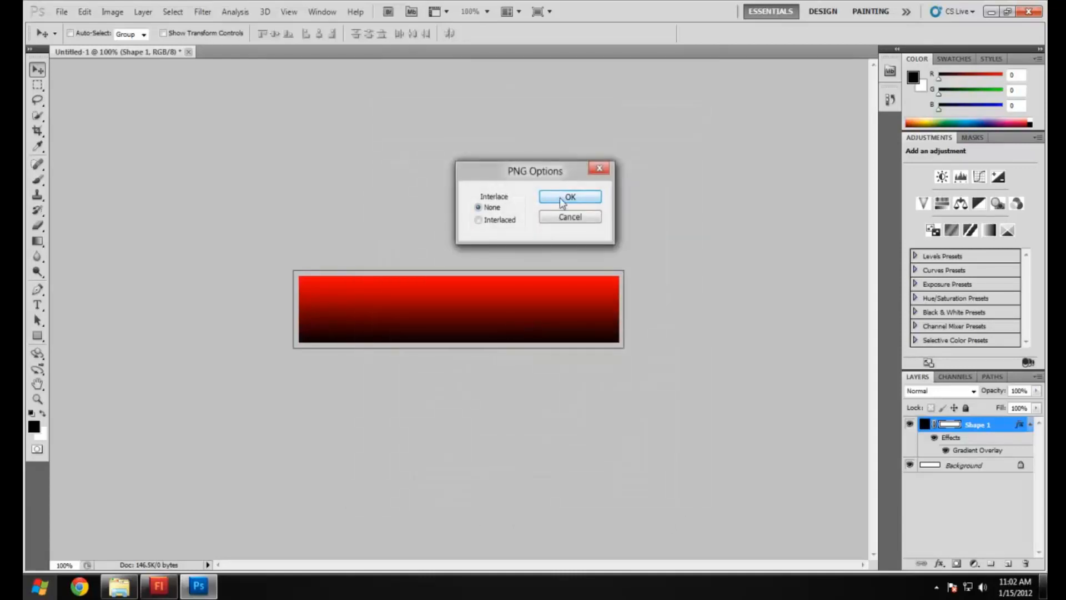
pyautogui.click(570, 196)
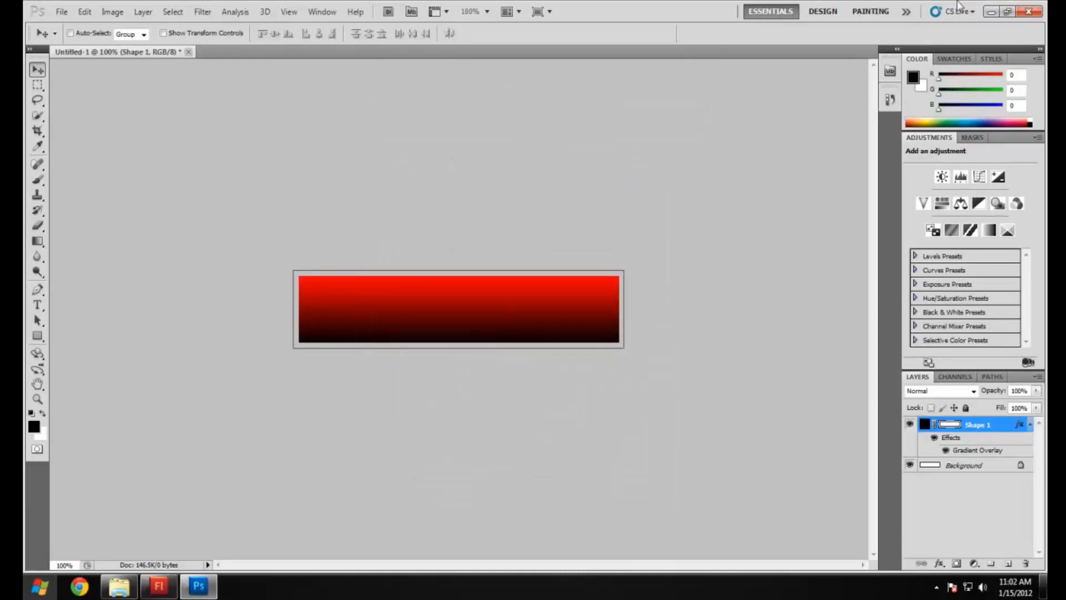
pyautogui.click(1030, 12)
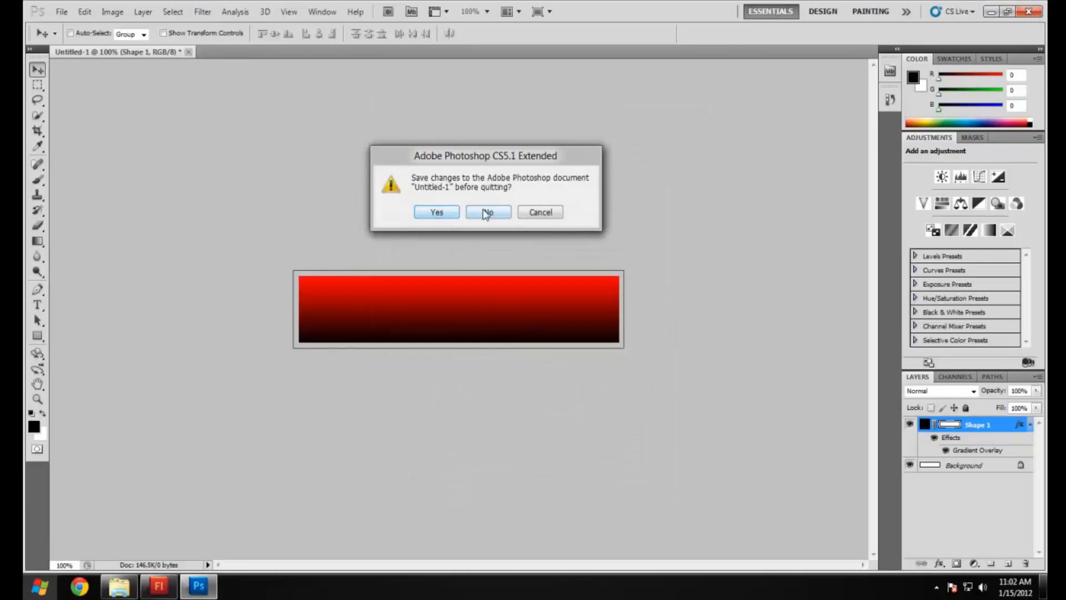
pyautogui.click(488, 212)
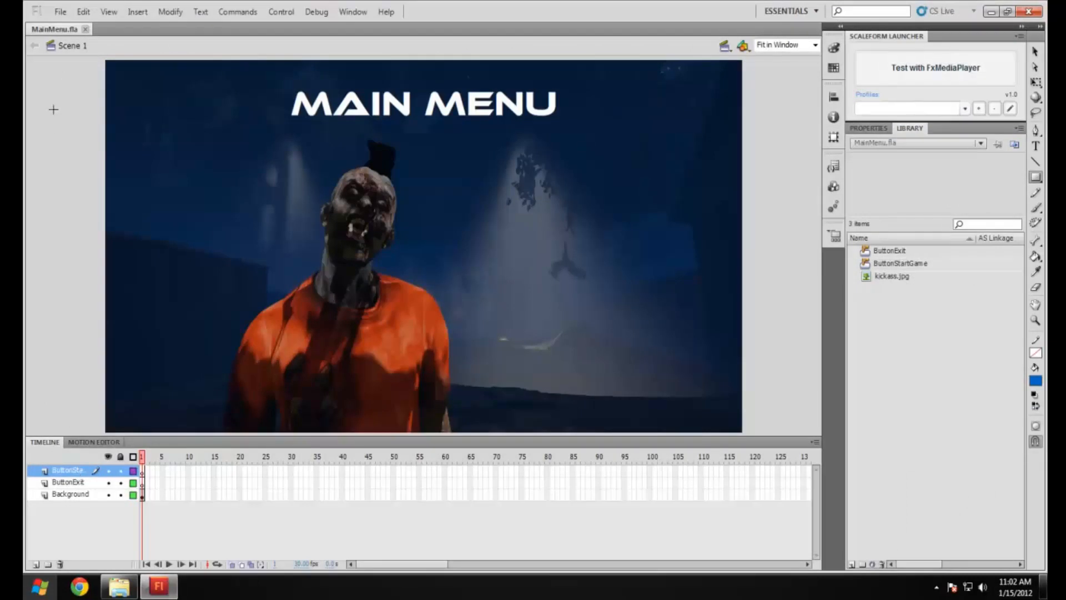
# Import ButtonNormal.png onto the Flash stage.
pyautogui.click(60, 12)
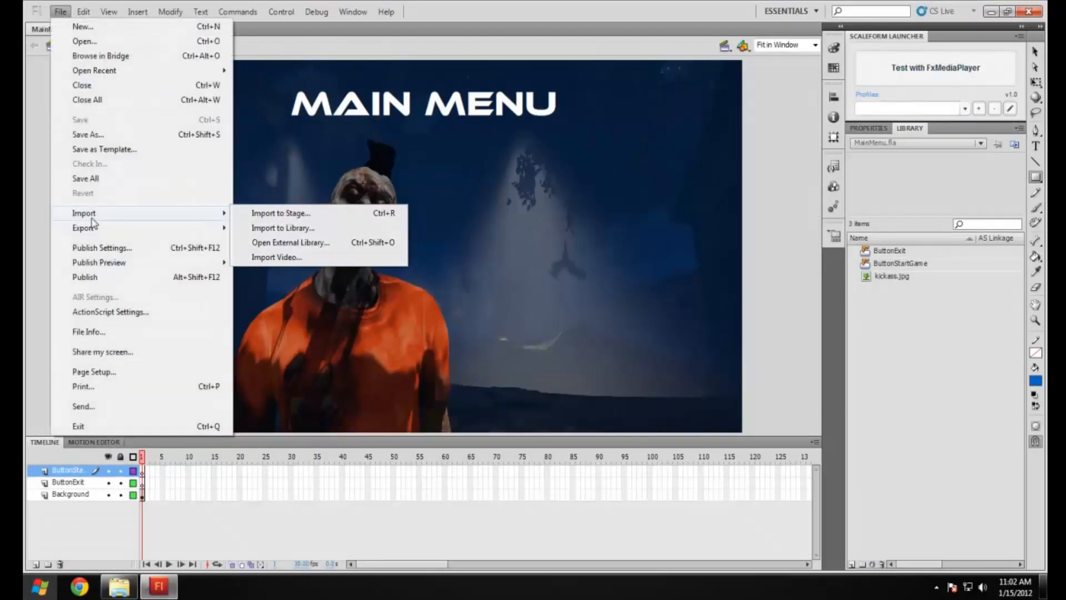
pyautogui.click(279, 213)
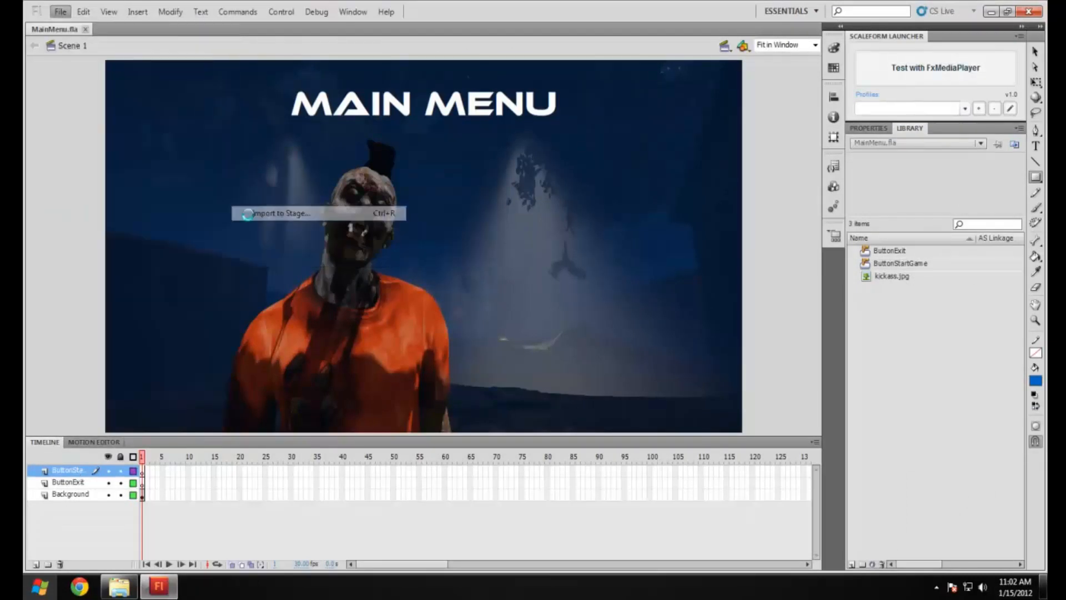
pyautogui.click(279, 212)
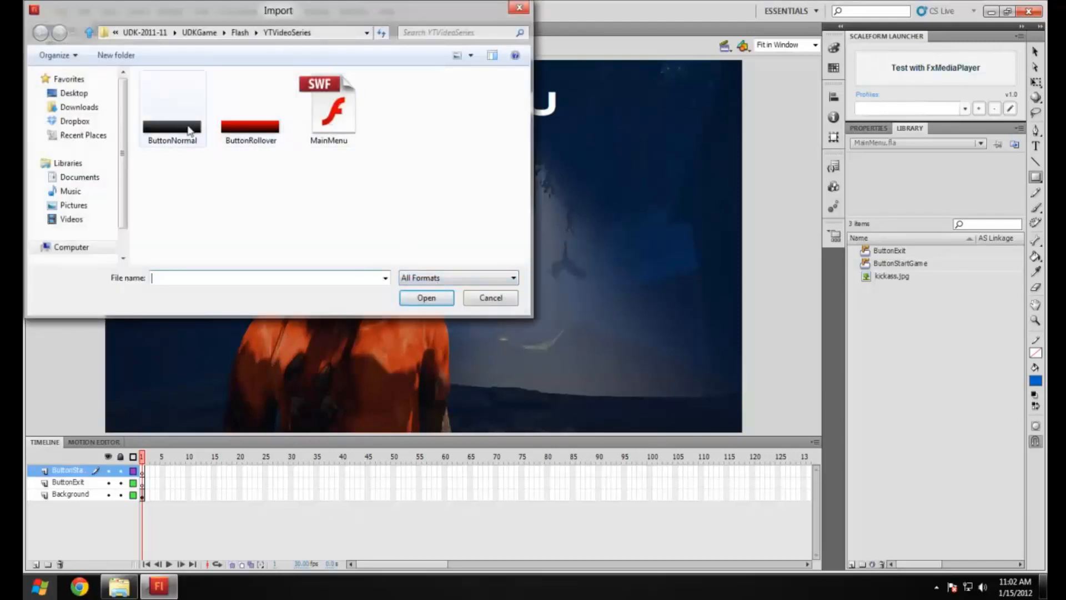
pyautogui.click(426, 297)
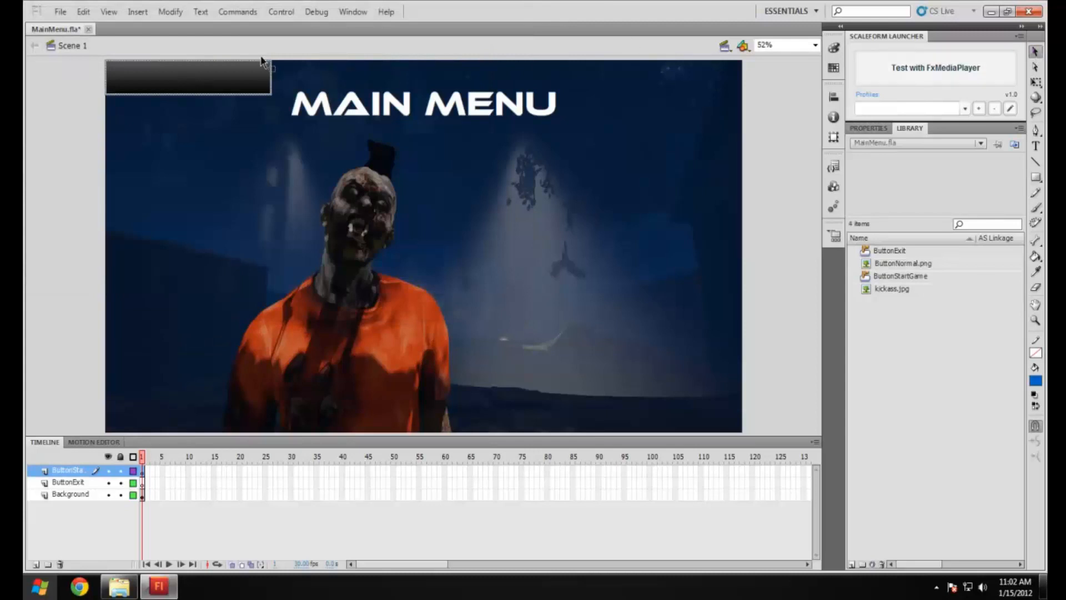
# Drag the dark button bar to just beneath the MAIN MENU title.
pyautogui.moveTo(187, 76); pyautogui.dragTo(188, 204)
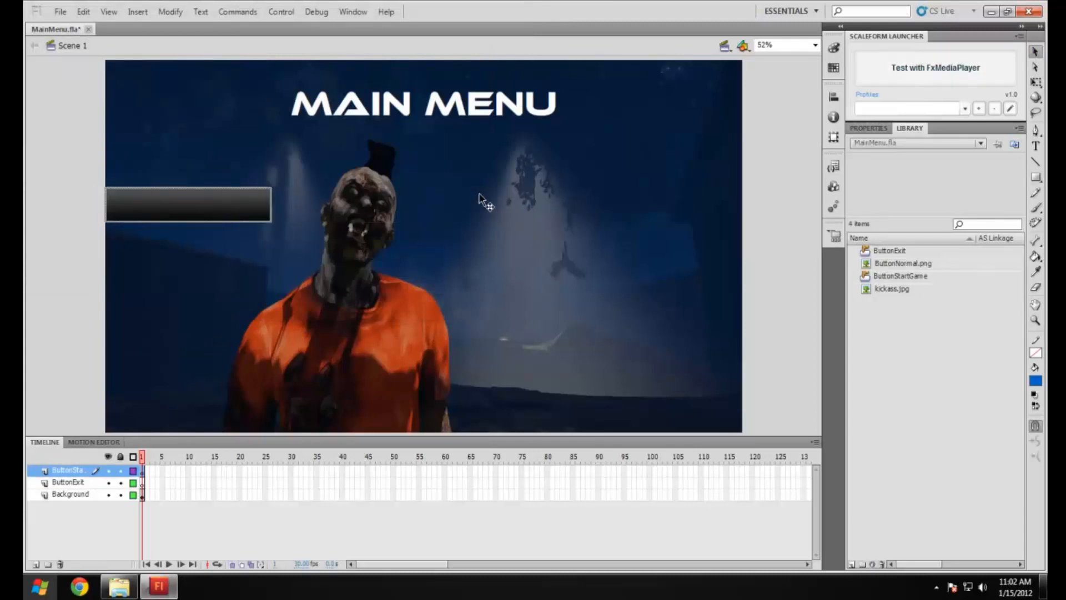
pyautogui.moveTo(189, 204); pyautogui.dragTo(378, 202)
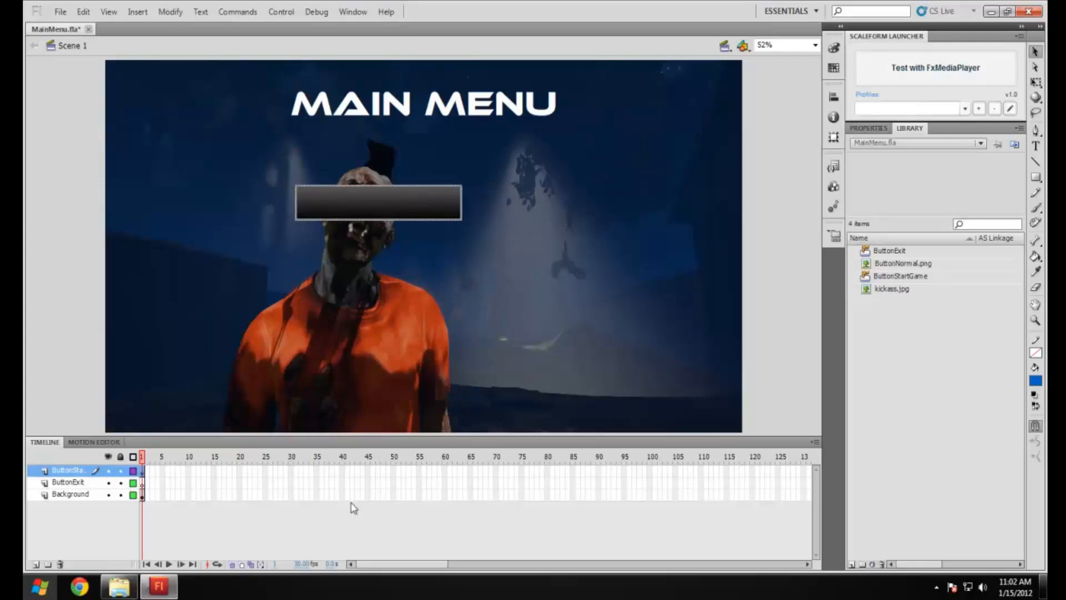
pyautogui.moveTo(544, 5)
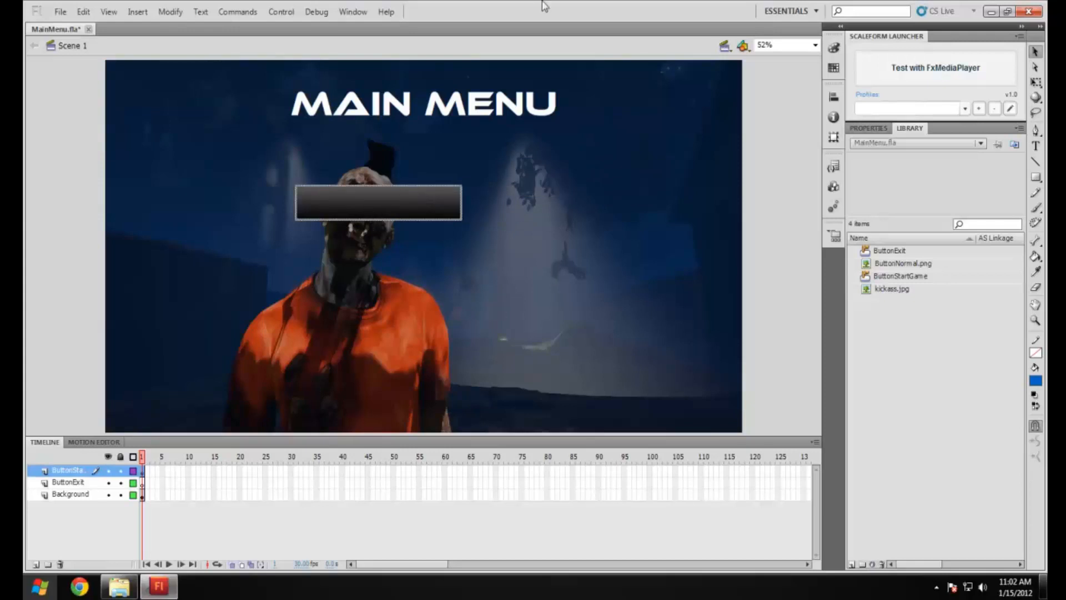
pyautogui.moveTo(379, 202); pyautogui.dragTo(401, 165)
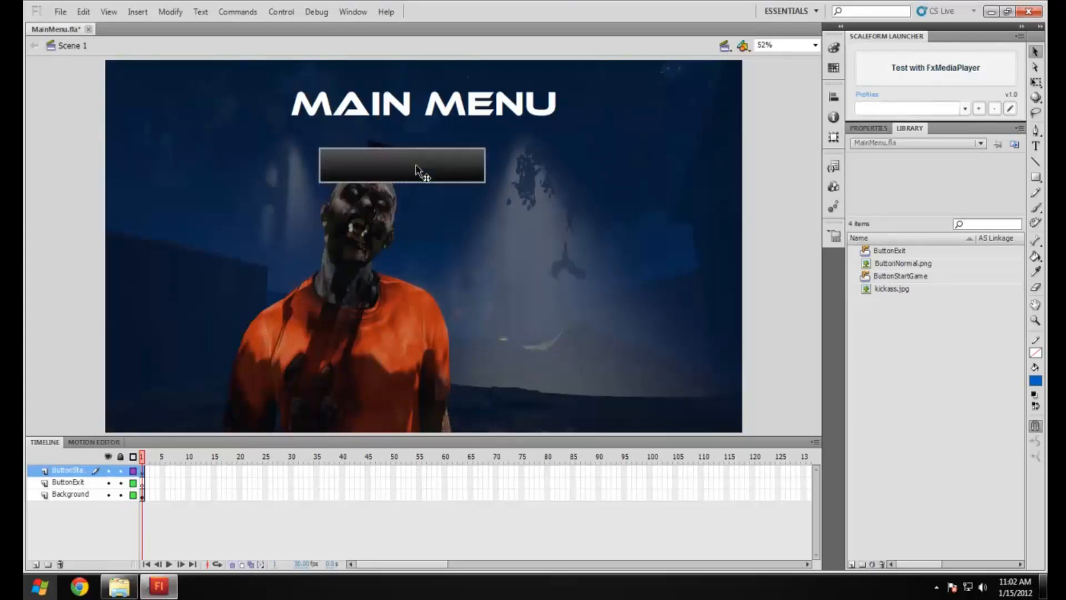
pyautogui.moveTo(401, 165); pyautogui.dragTo(435, 213)
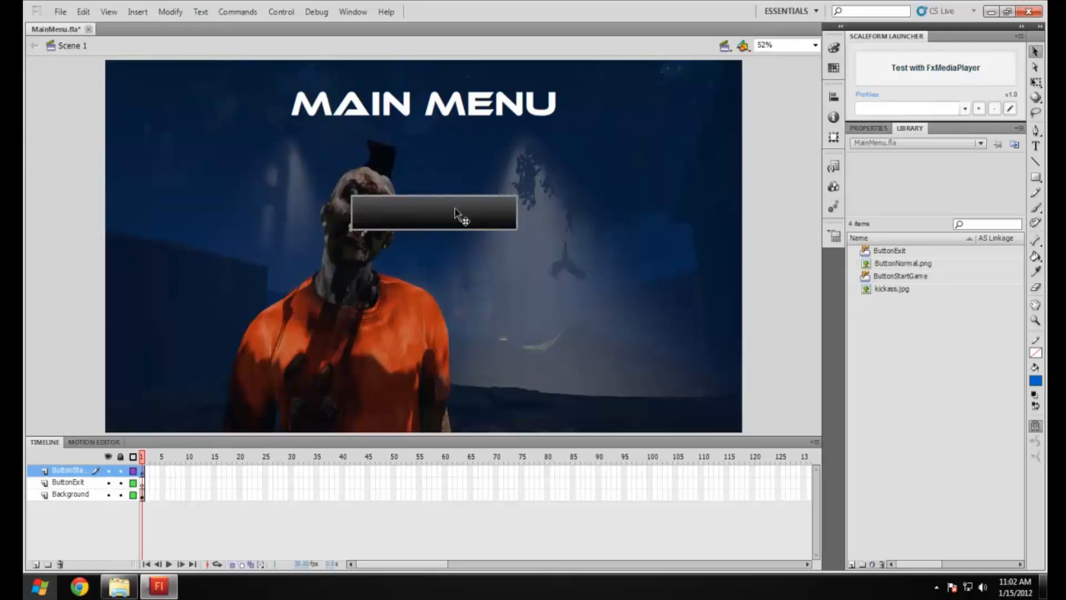
# Align the bar horizontally to the stage centre and drag it back under the title.
pyautogui.click(833, 96)
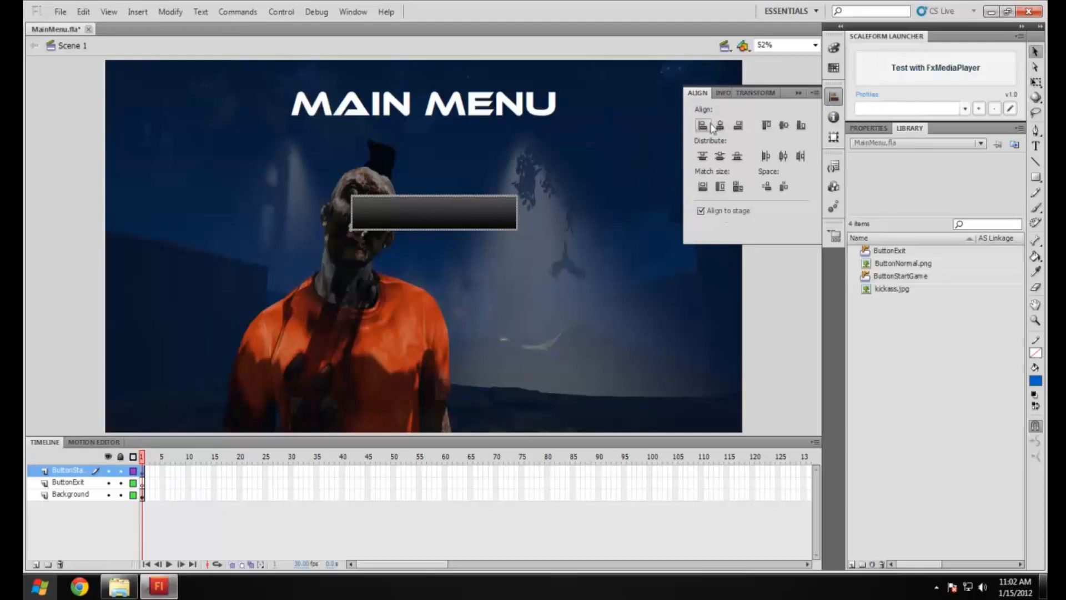
pyautogui.moveTo(710, 134)
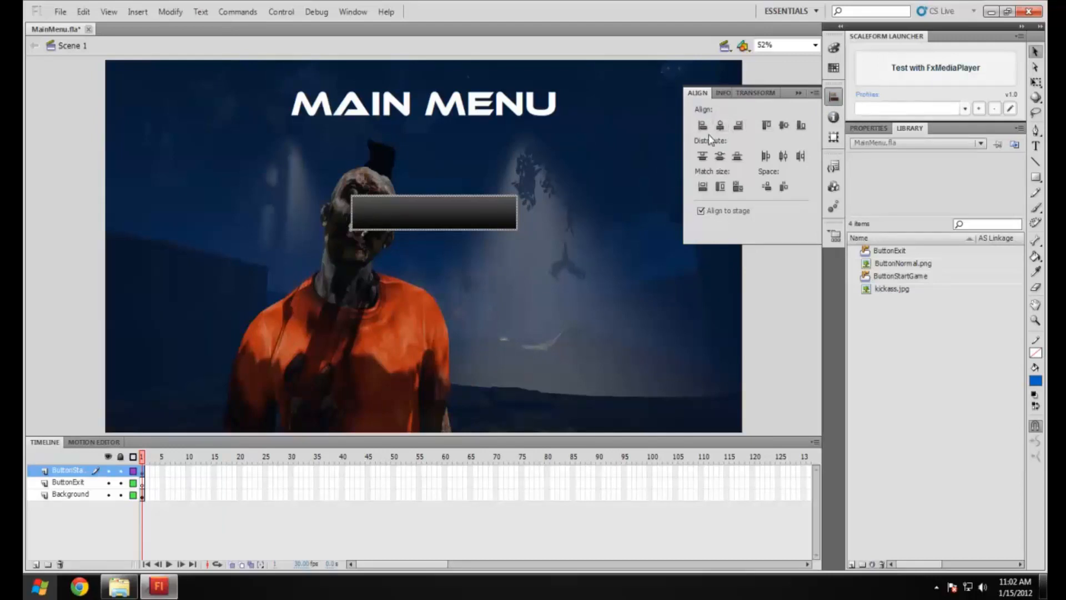
pyautogui.click(703, 125)
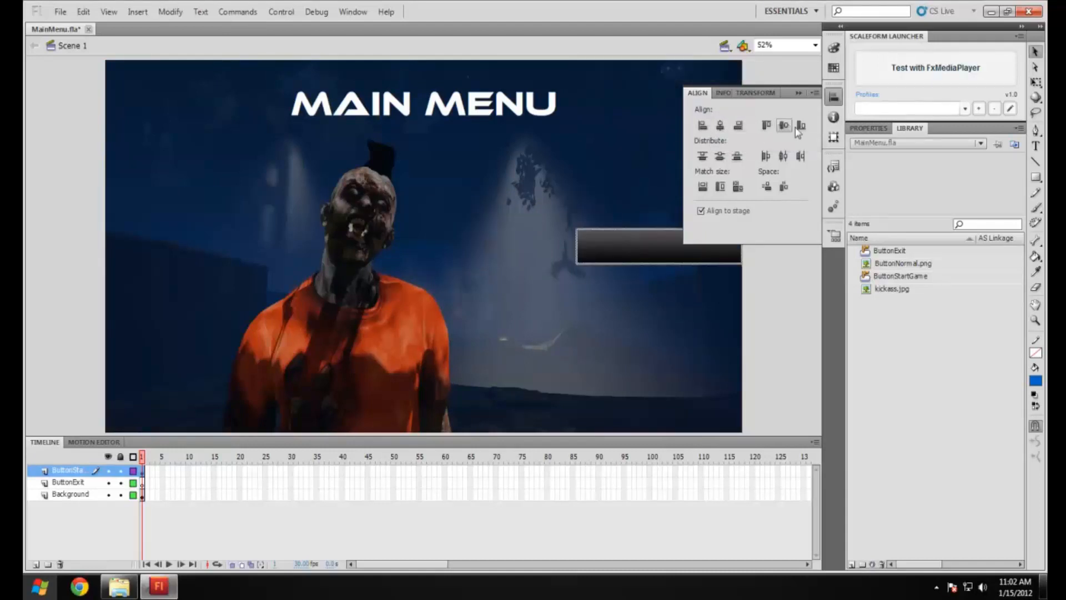
pyautogui.moveTo(784, 126)
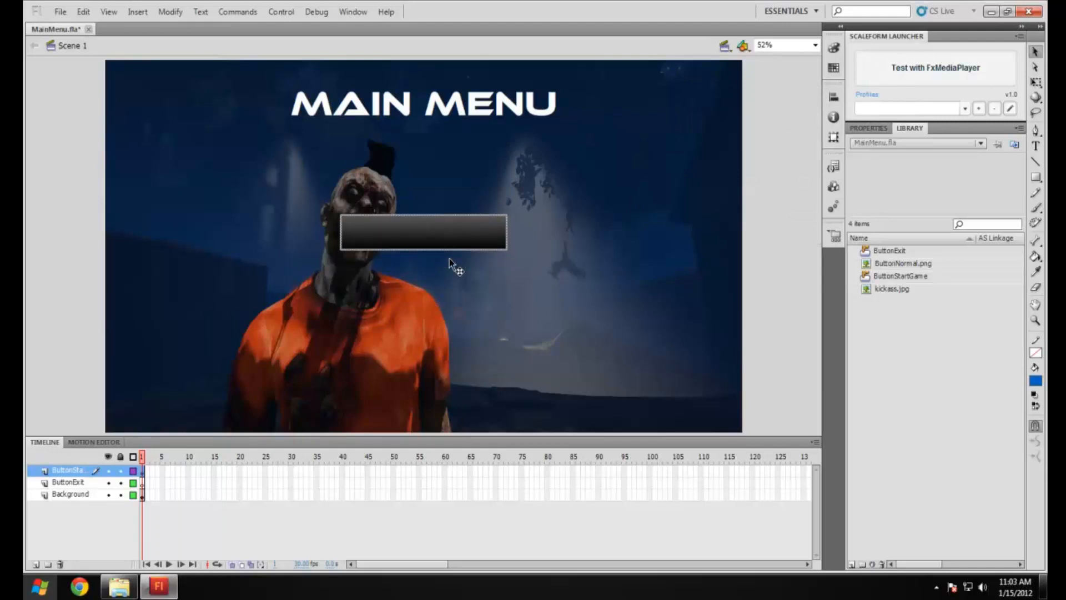
pyautogui.moveTo(424, 231); pyautogui.dragTo(424, 197)
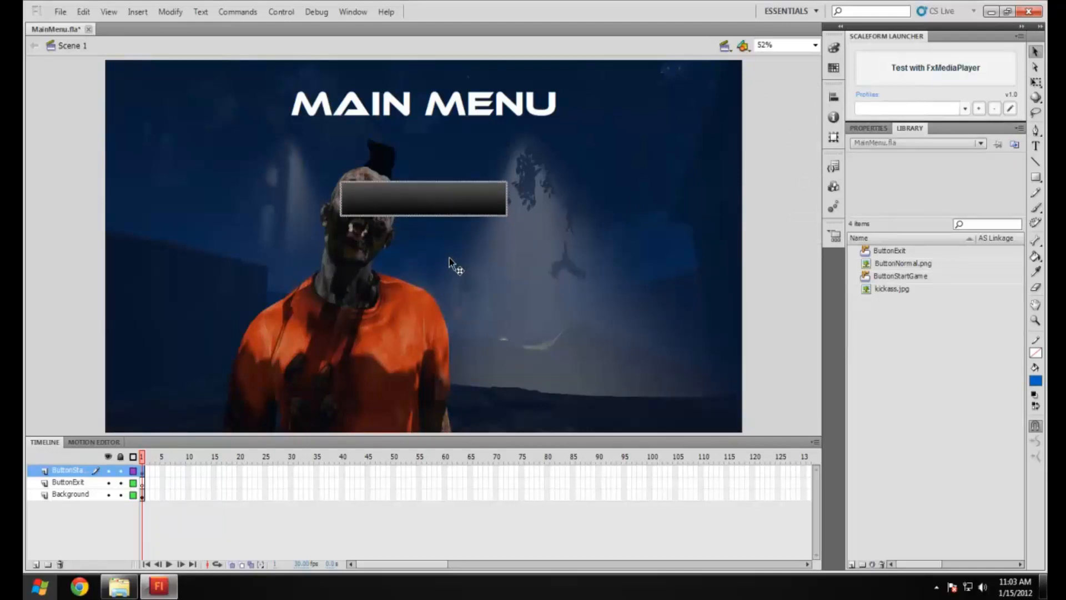
pyautogui.moveTo(419, 227)
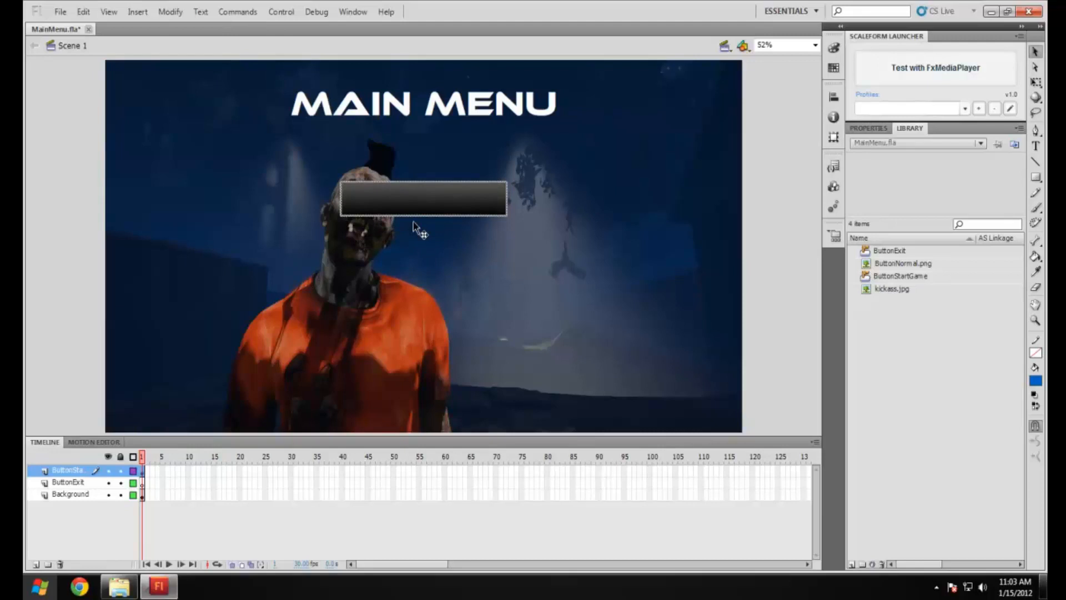
pyautogui.moveTo(347, 401)
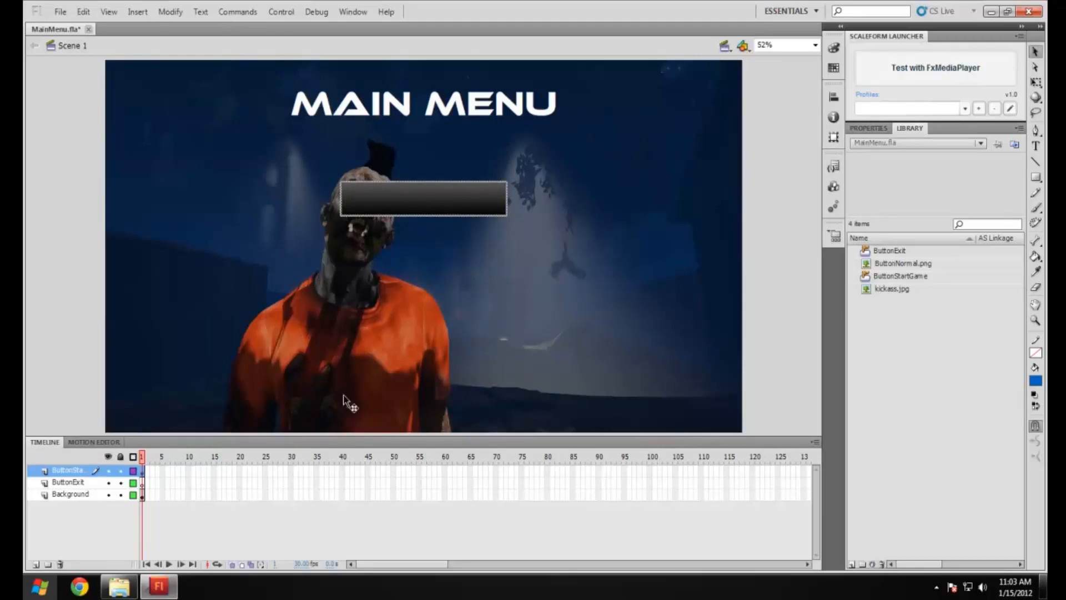
pyautogui.moveTo(422, 221)
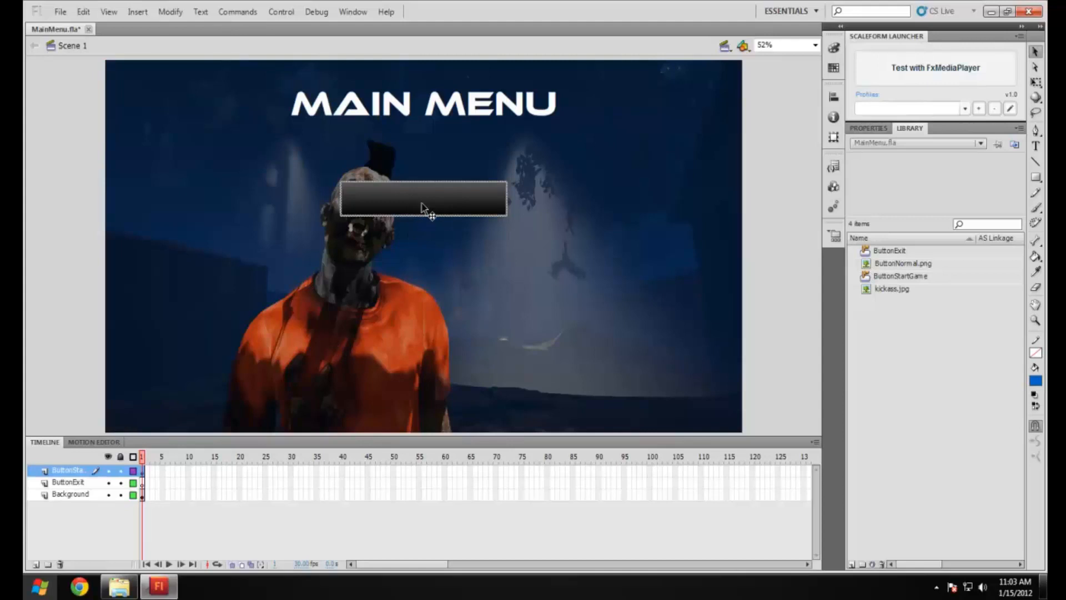
# Convert the dark bar into a Button symbol named ButtonStart, correcting the duplicate name.
pyautogui.rightClick(422, 208)
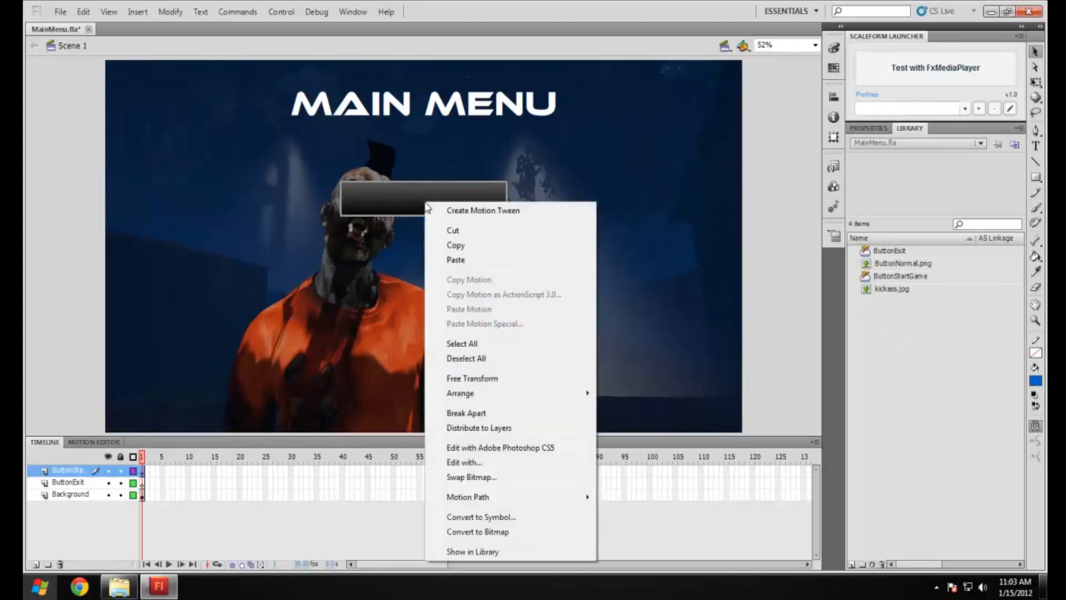
pyautogui.click(481, 517)
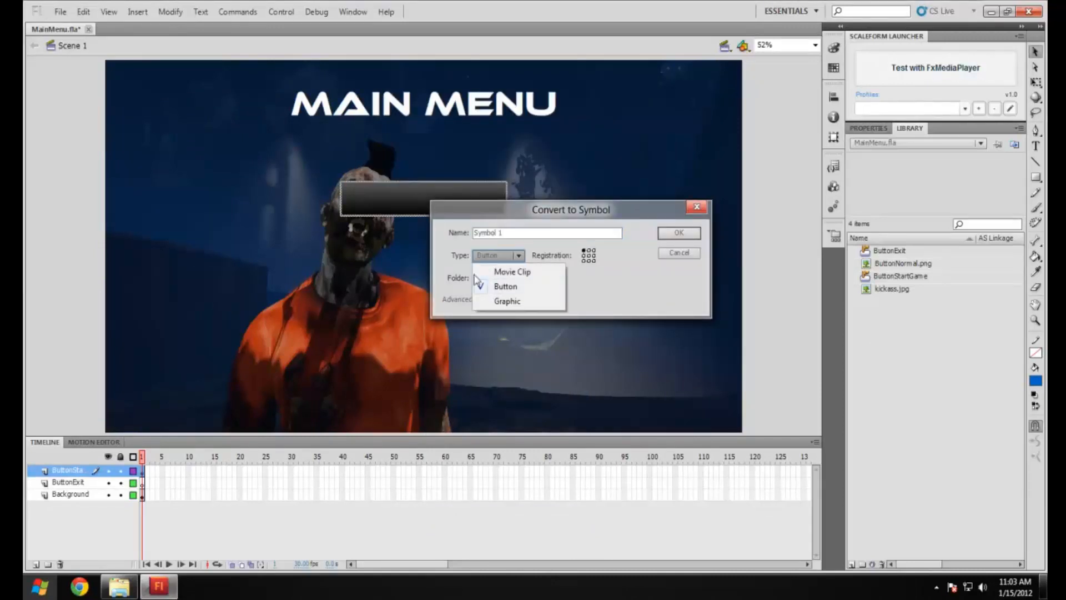
pyautogui.moveTo(505, 286)
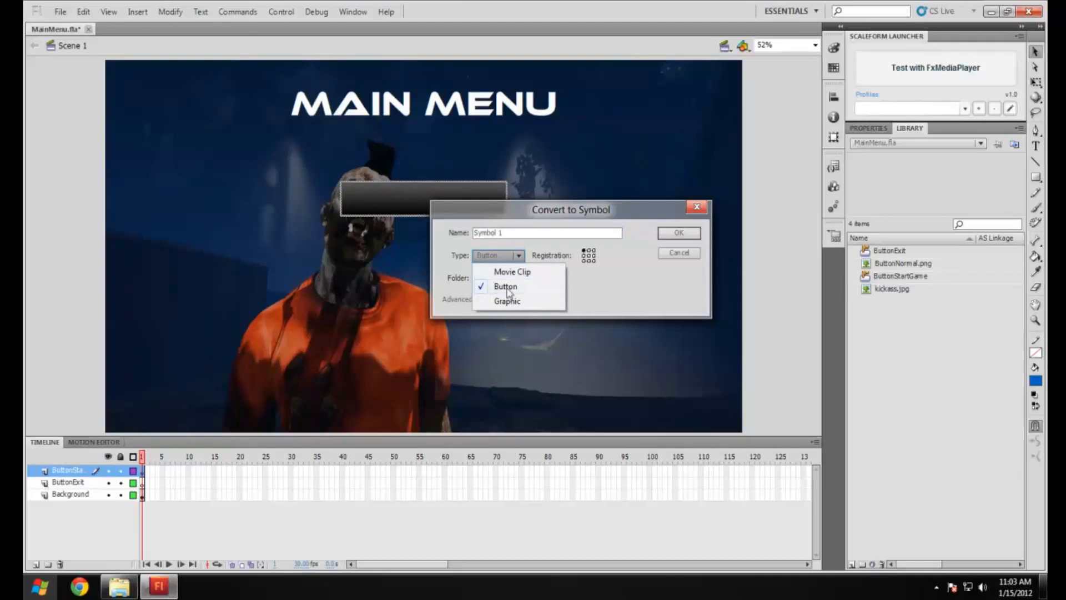
pyautogui.moveTo(511, 276)
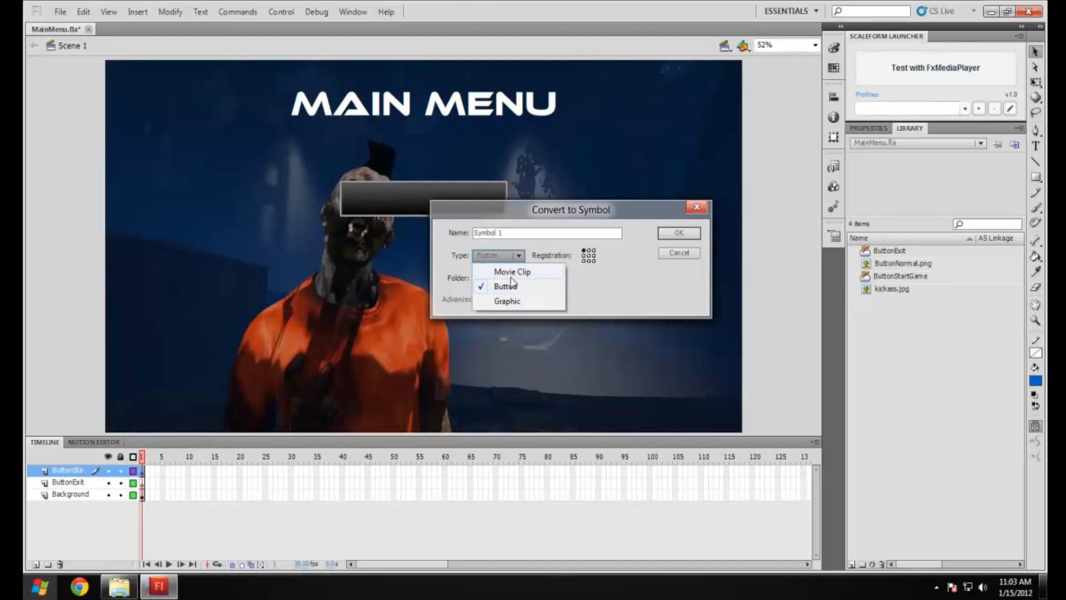
pyautogui.click(506, 285)
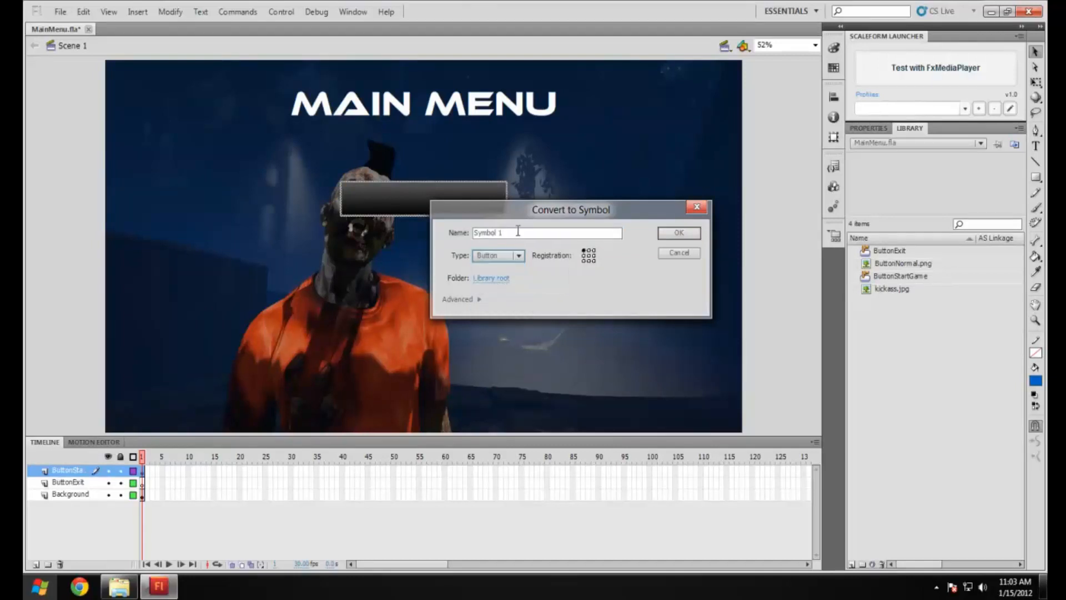
pyautogui.write('ButtonStart')
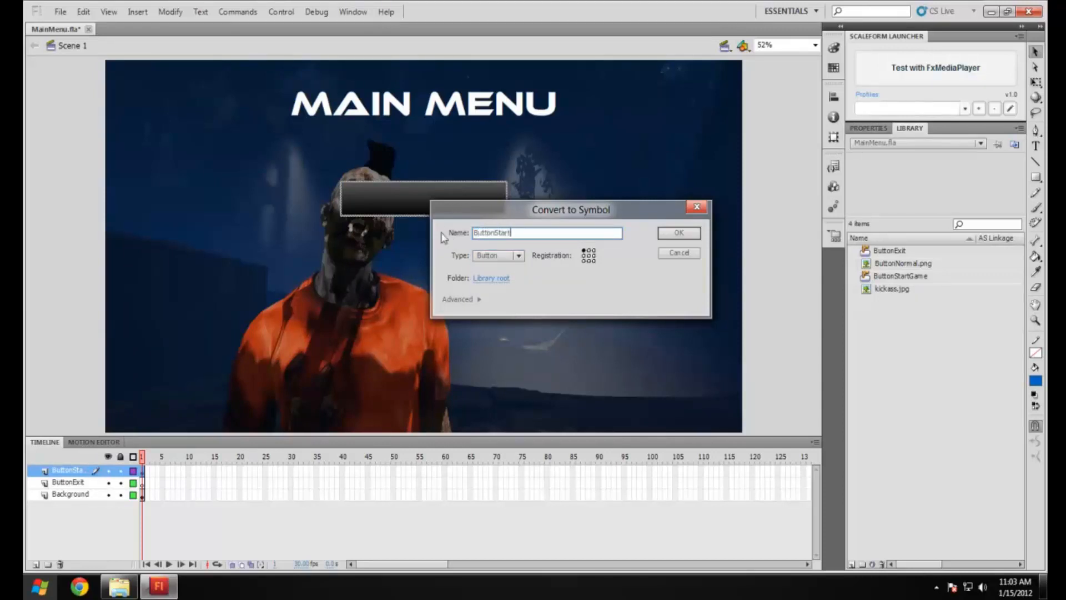
pyautogui.click(678, 232)
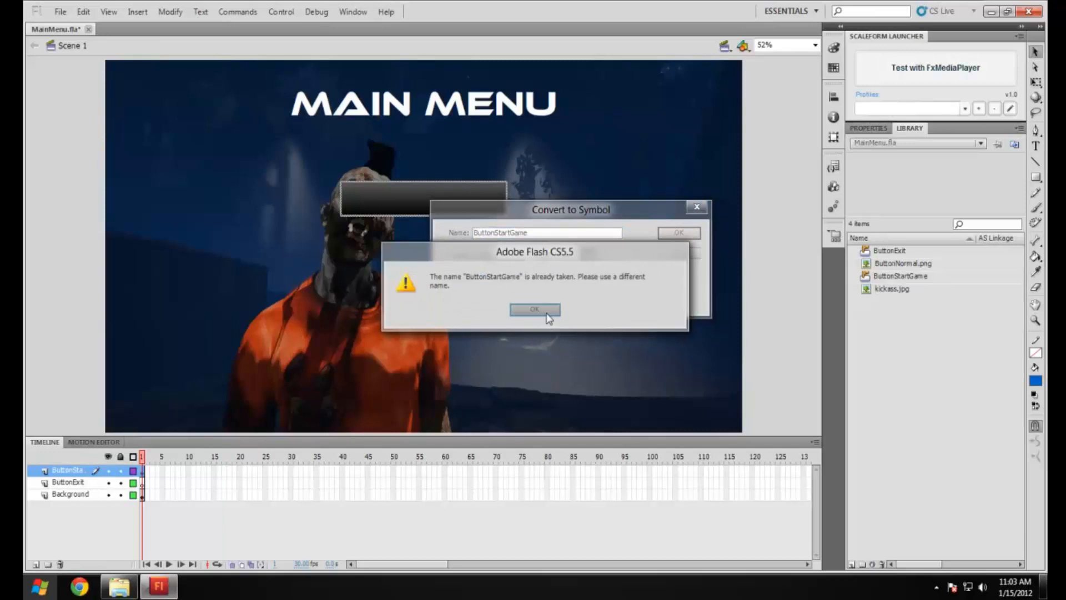
pyautogui.click(534, 310)
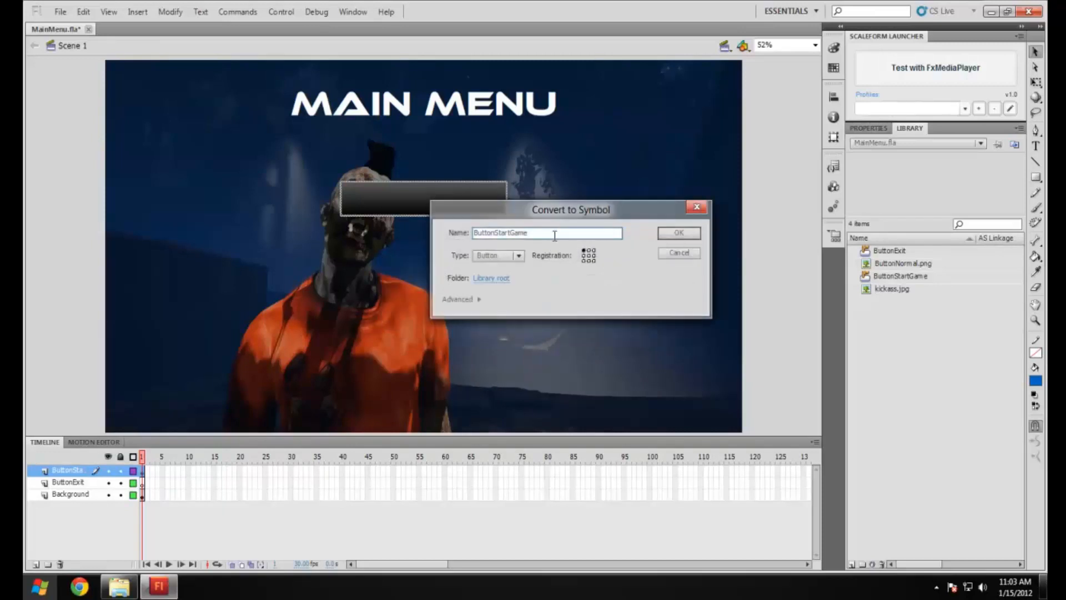
pyautogui.press('BackSpace')
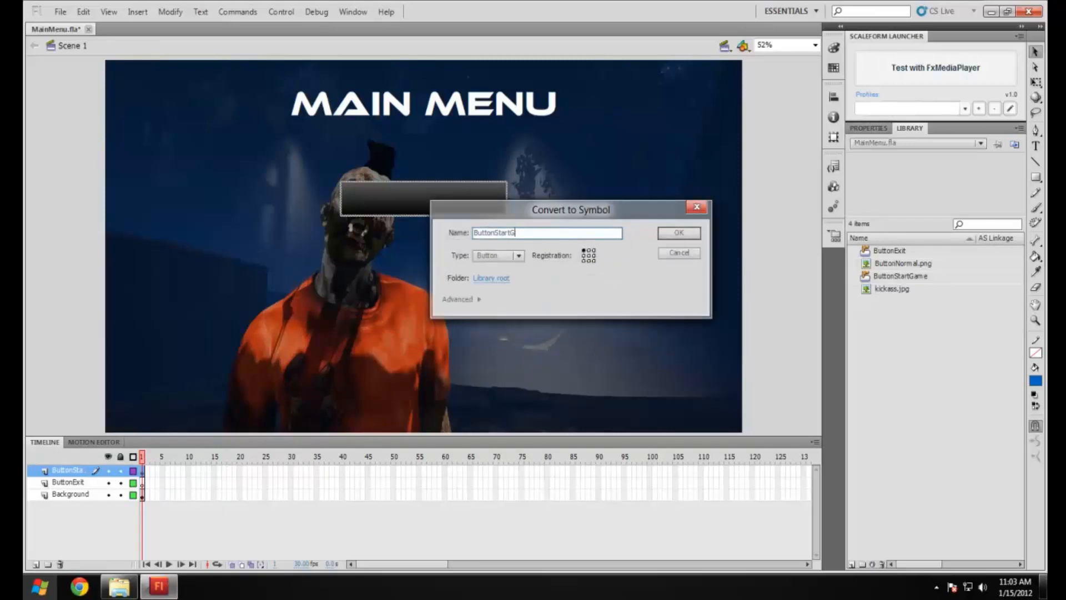
pyautogui.click(679, 233)
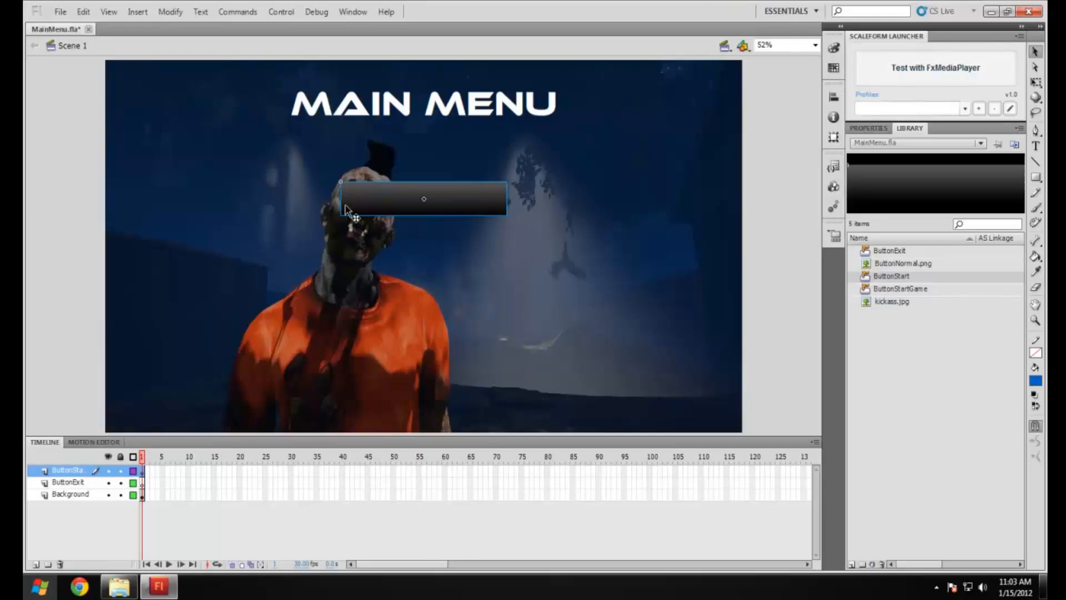
pyautogui.moveTo(436, 207)
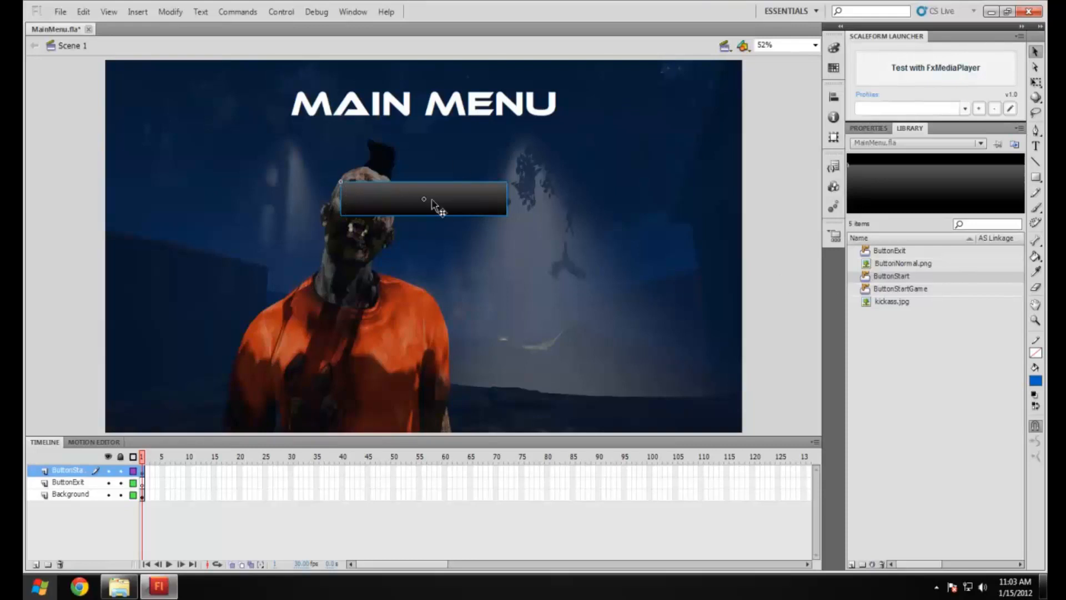
pyautogui.moveTo(466, 180)
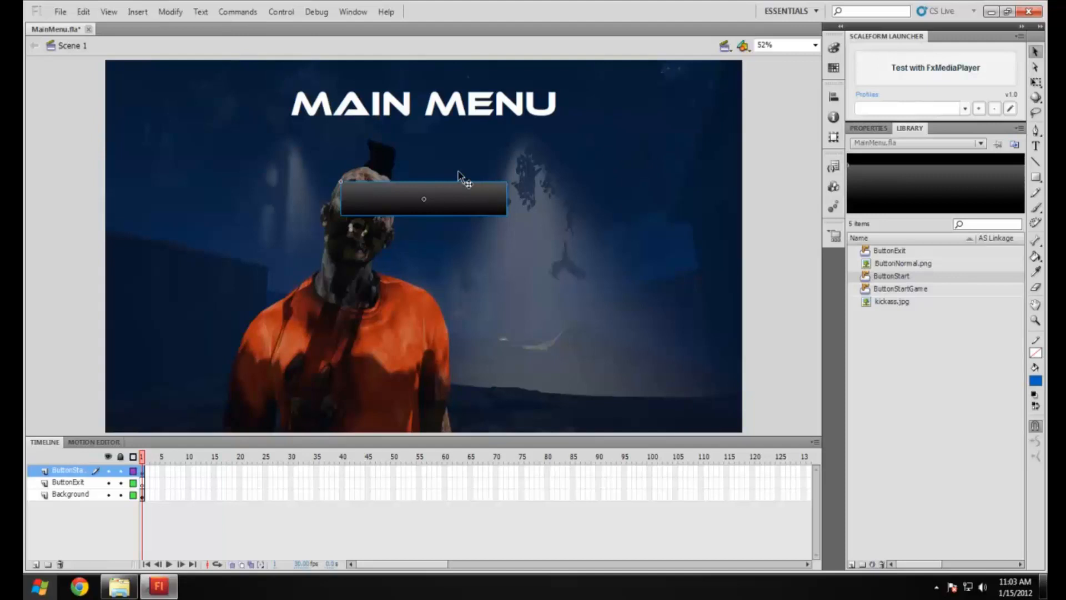
pyautogui.moveTo(897, 262)
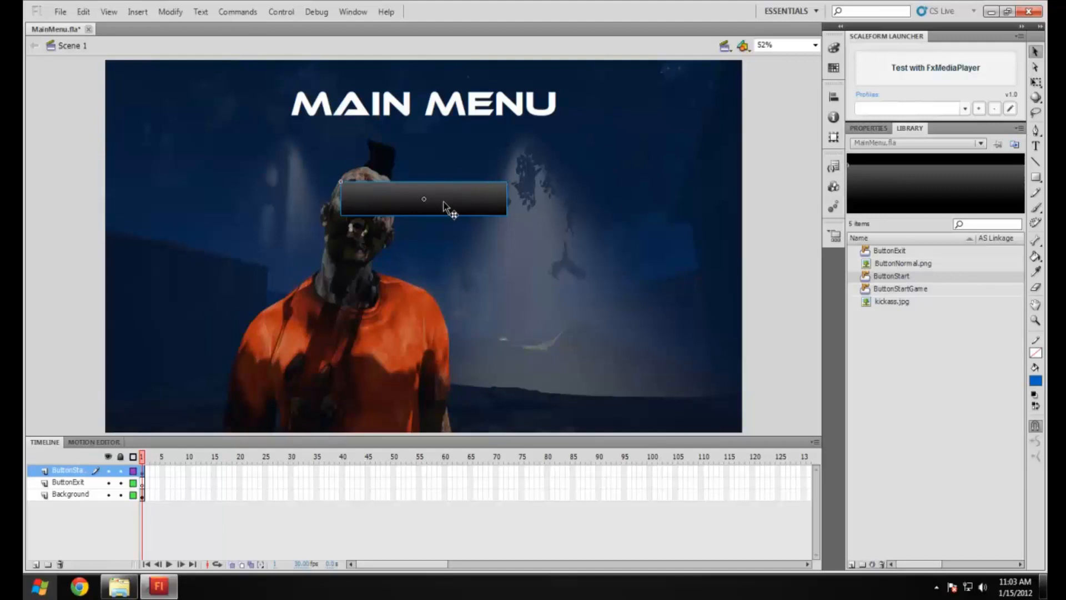
# Edit the ButtonStart instance in place to reveal its Up, Over, Down and Hit frames.
pyautogui.rightClick(424, 199)
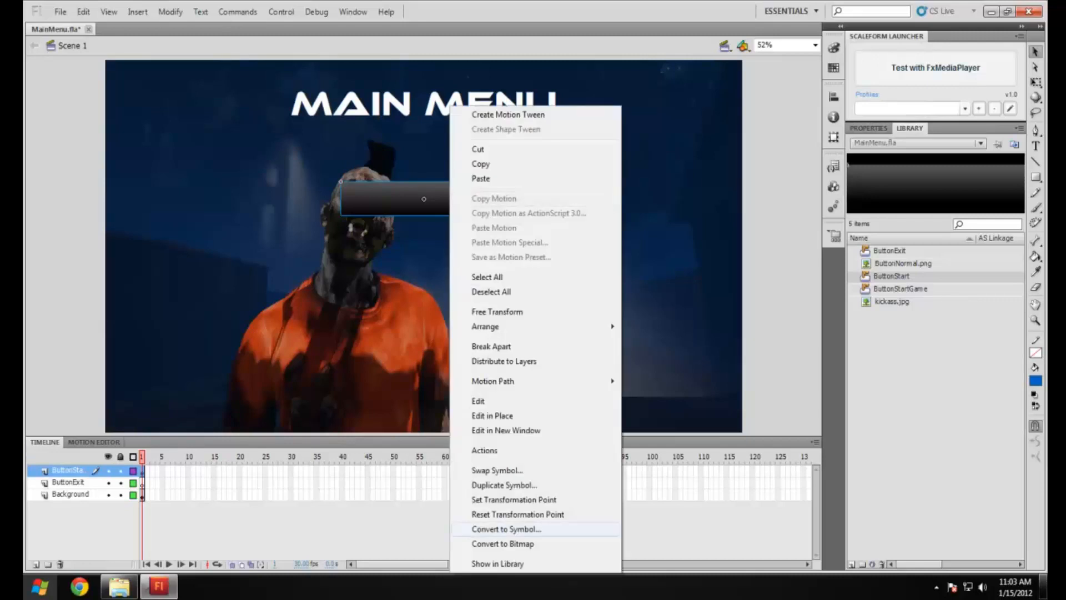
pyautogui.moveTo(382, 407)
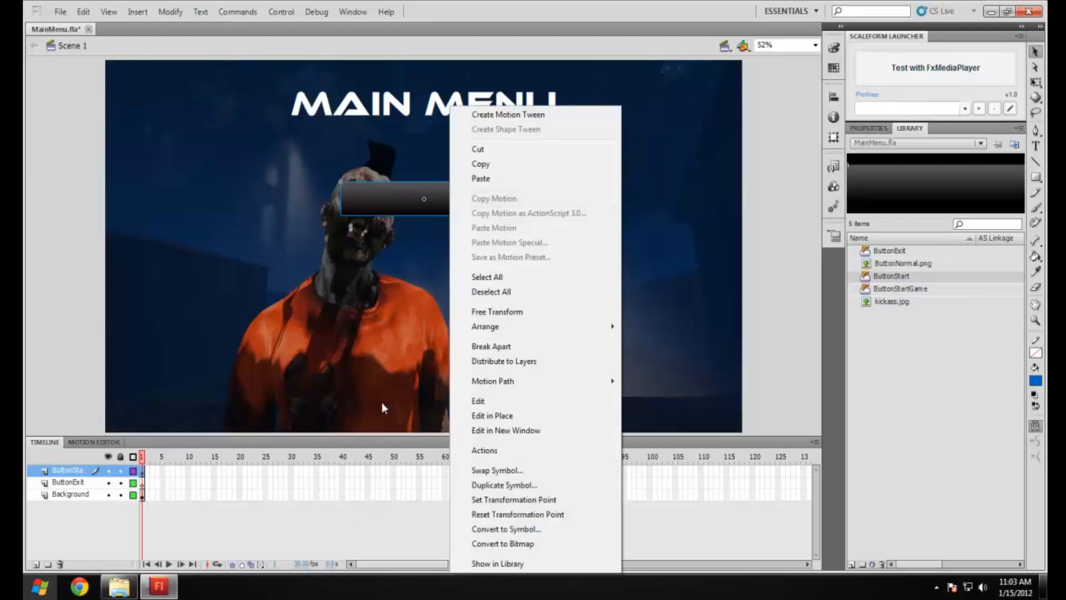
pyautogui.moveTo(490, 430)
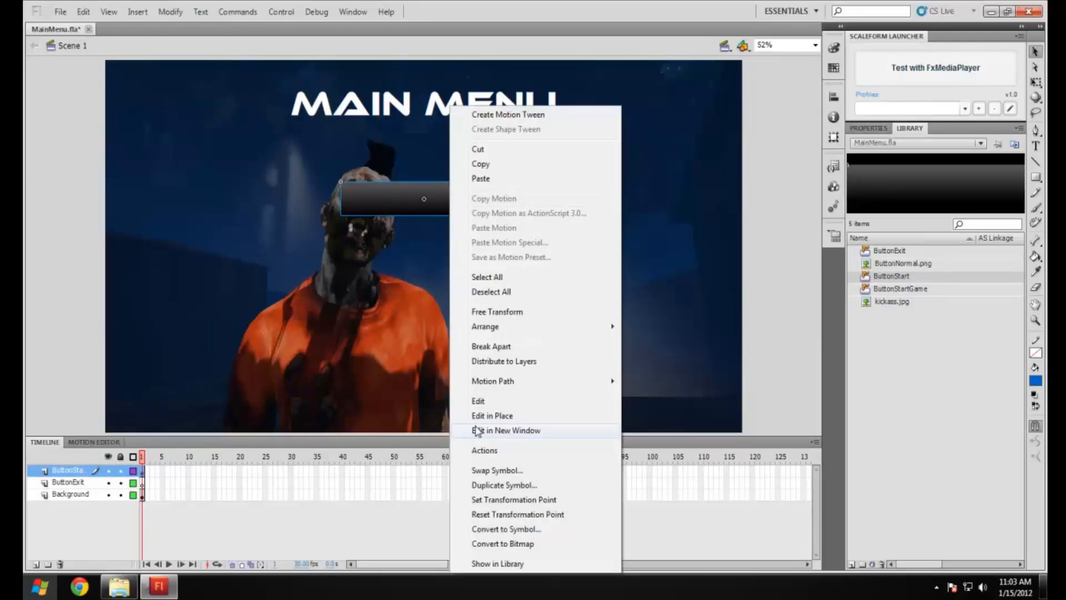
pyautogui.moveTo(492, 416)
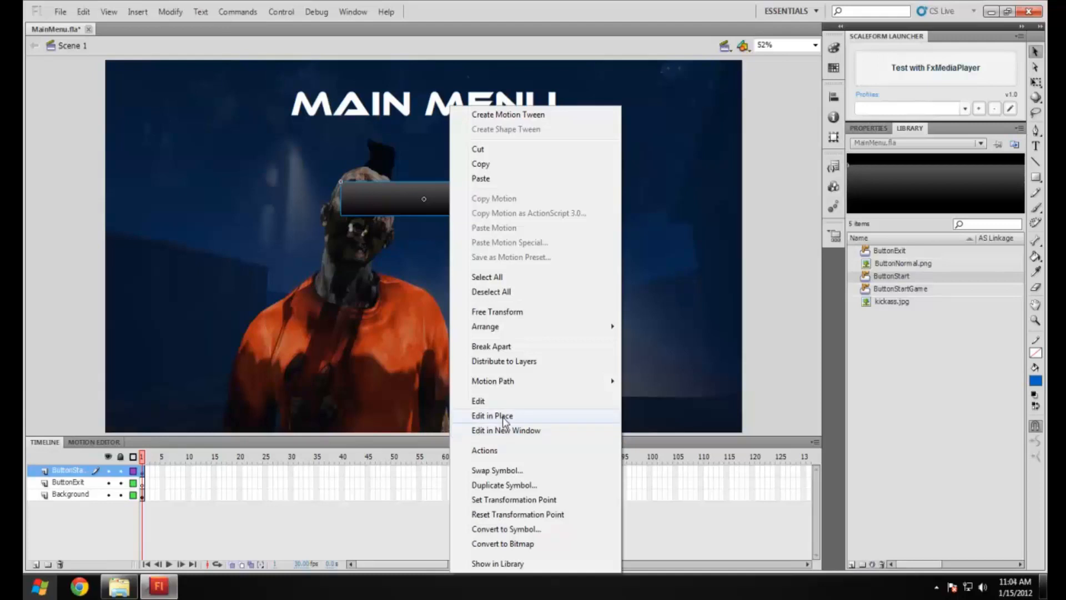
pyautogui.click(492, 415)
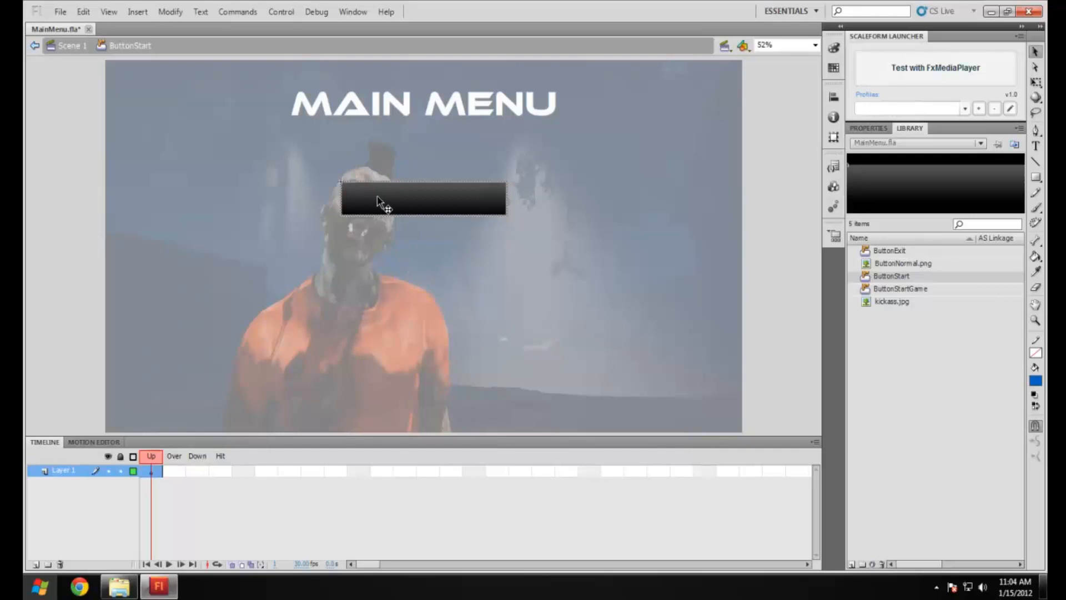
pyautogui.moveTo(480, 200)
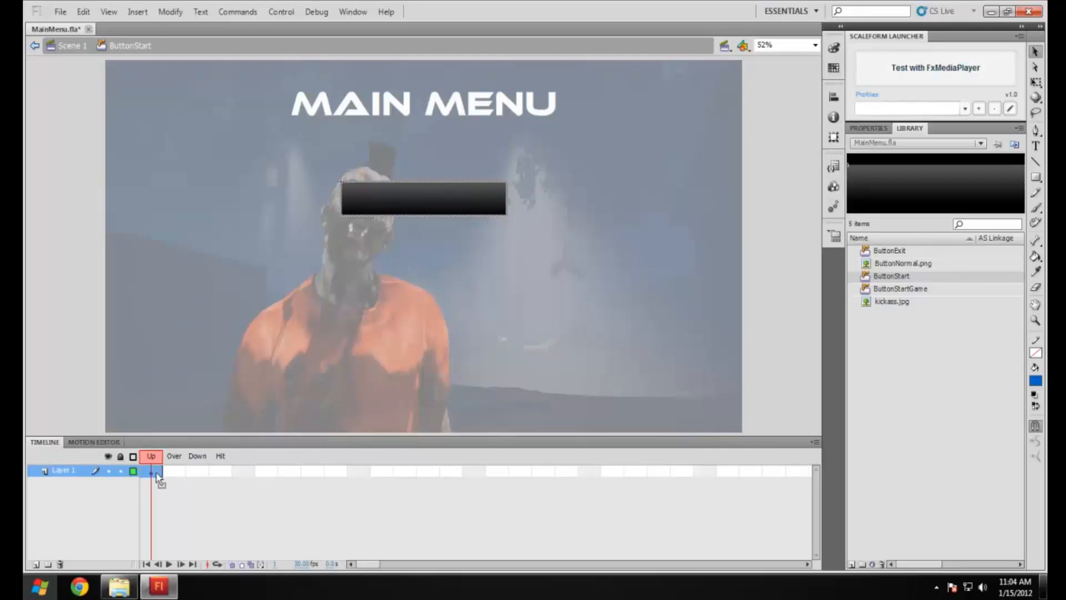
pyautogui.moveTo(192, 488)
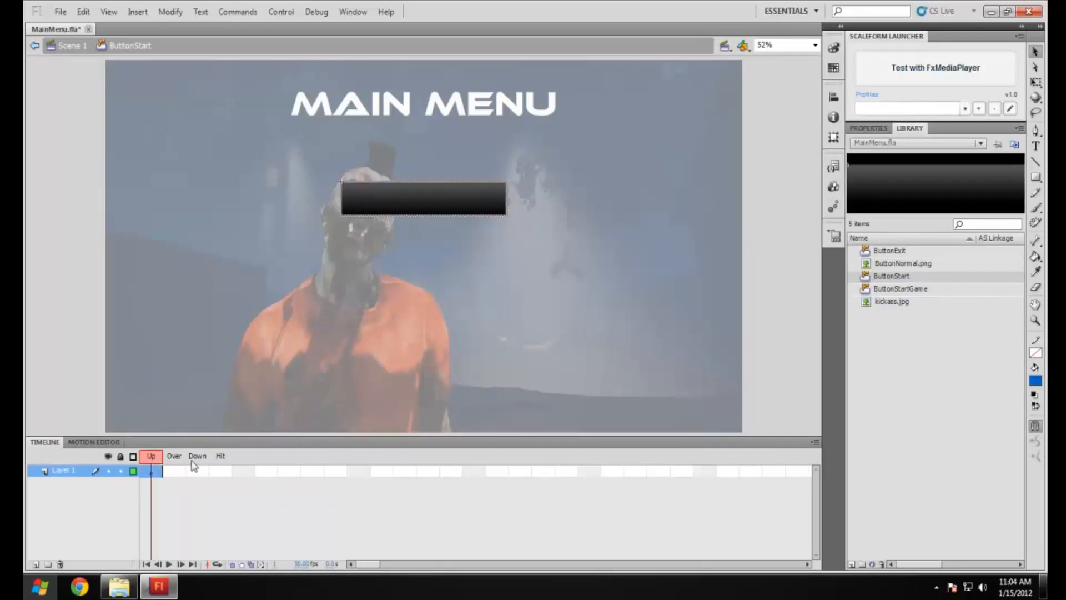
# Insert a new layer and add START GAME text coloured white over the dark bar.
pyautogui.rightClick(63, 470)
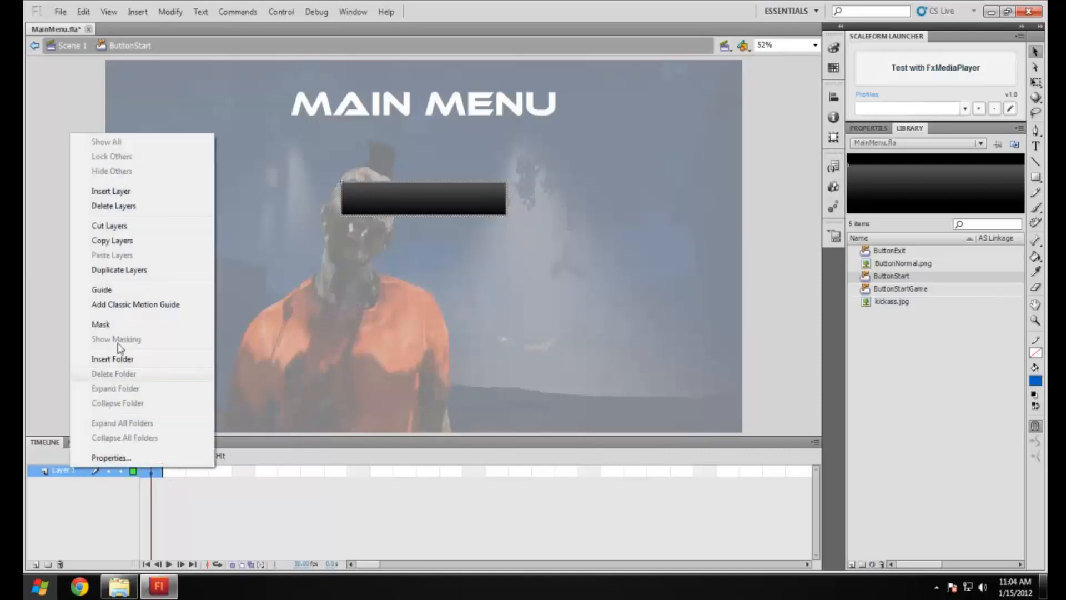
pyautogui.moveTo(124, 197)
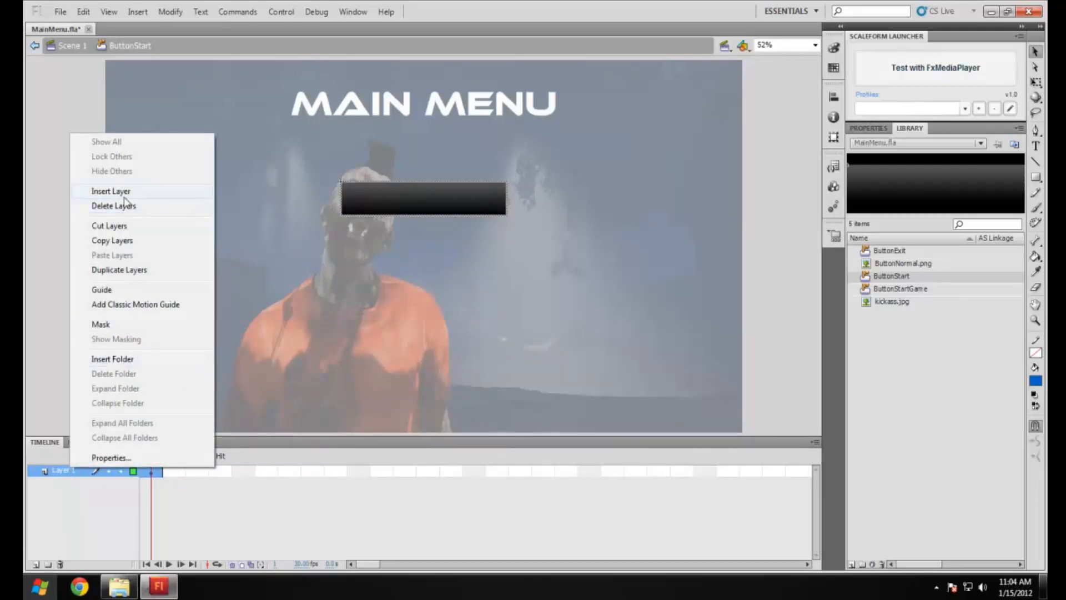
pyautogui.click(111, 191)
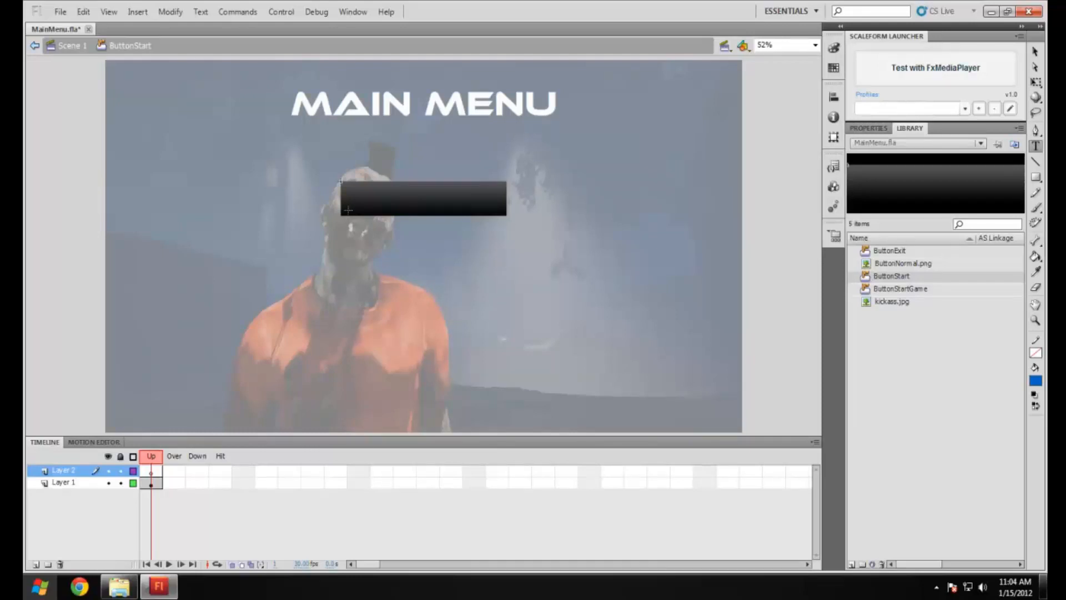
pyautogui.moveTo(357, 201)
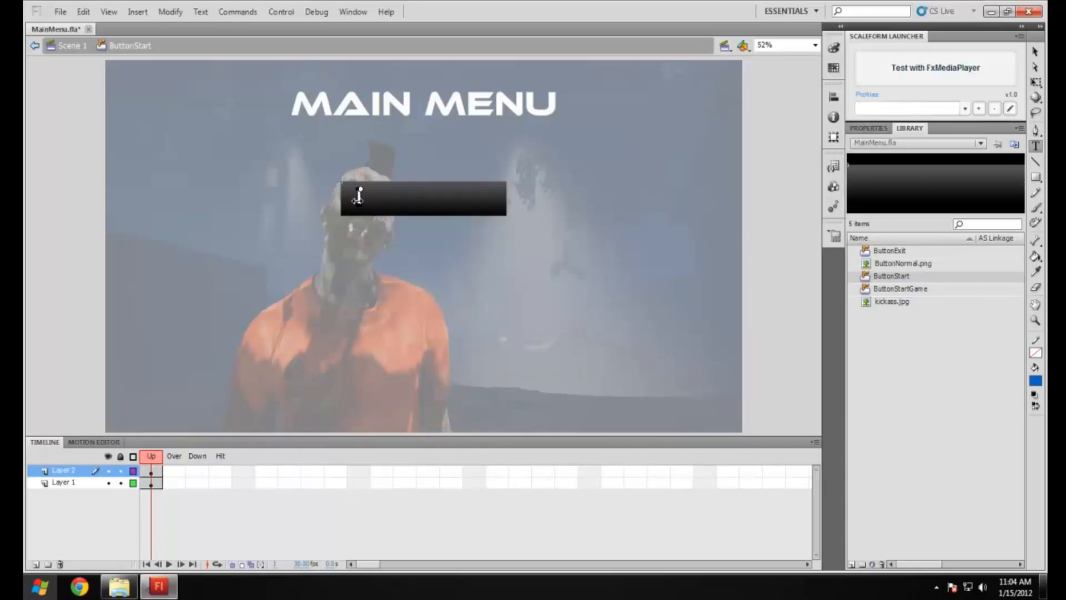
pyautogui.write('START GAME')
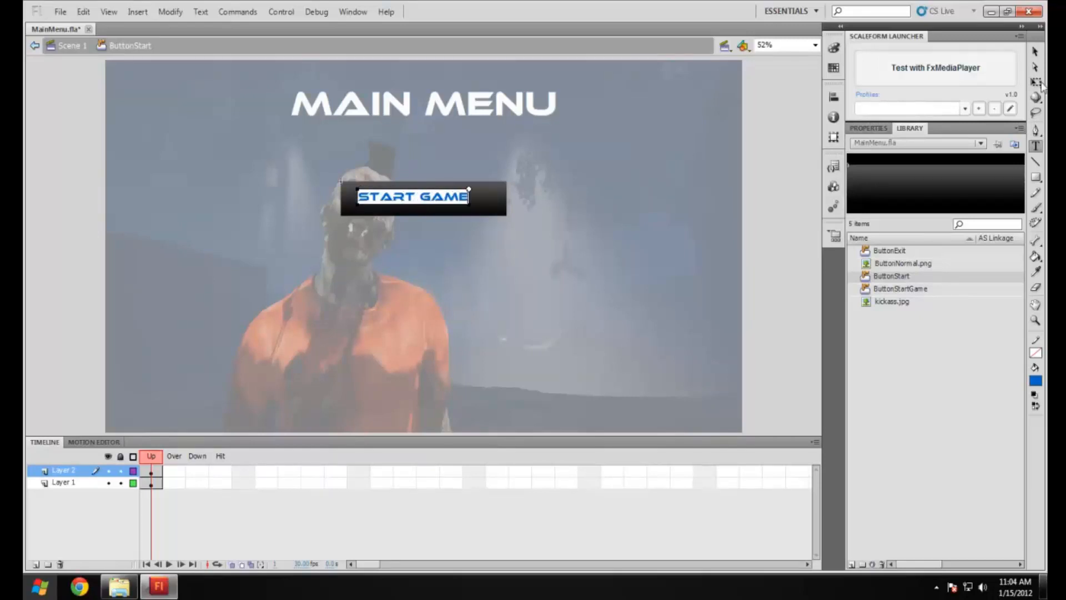
pyautogui.click(413, 197)
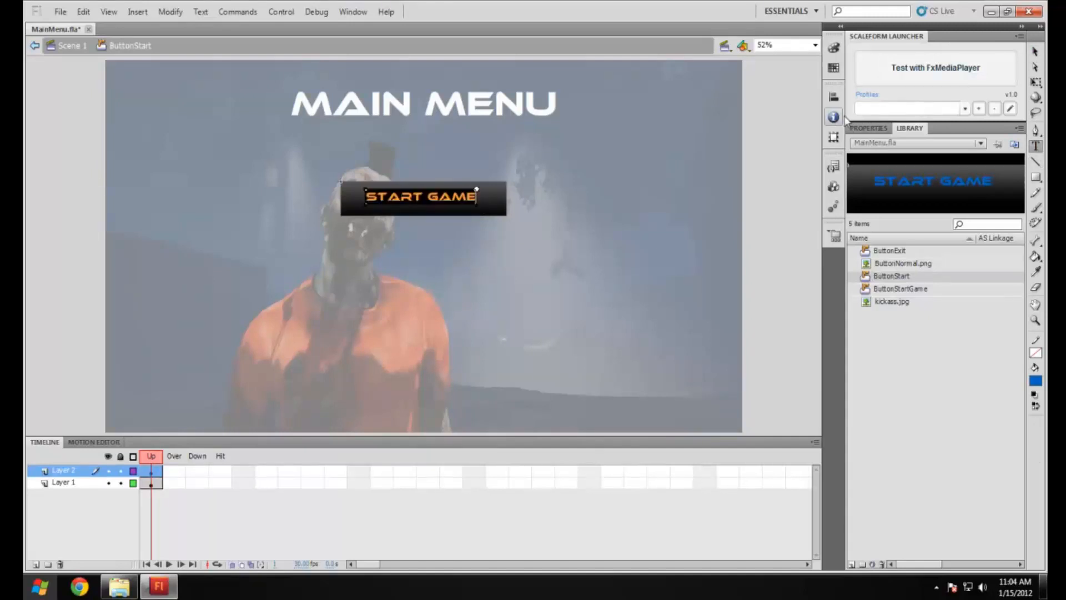
pyautogui.click(908, 317)
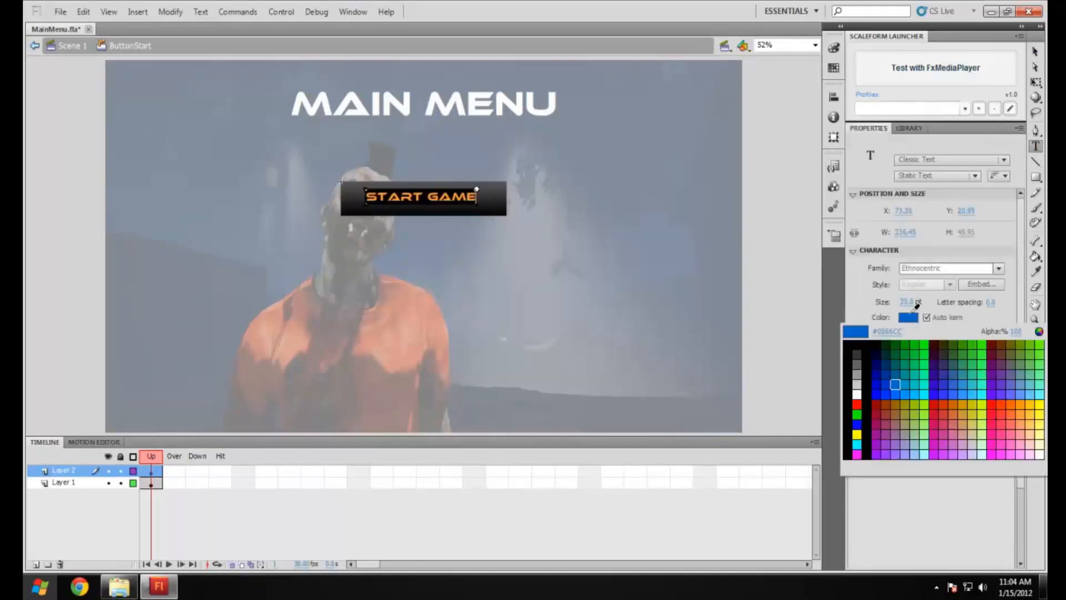
pyautogui.click(907, 301)
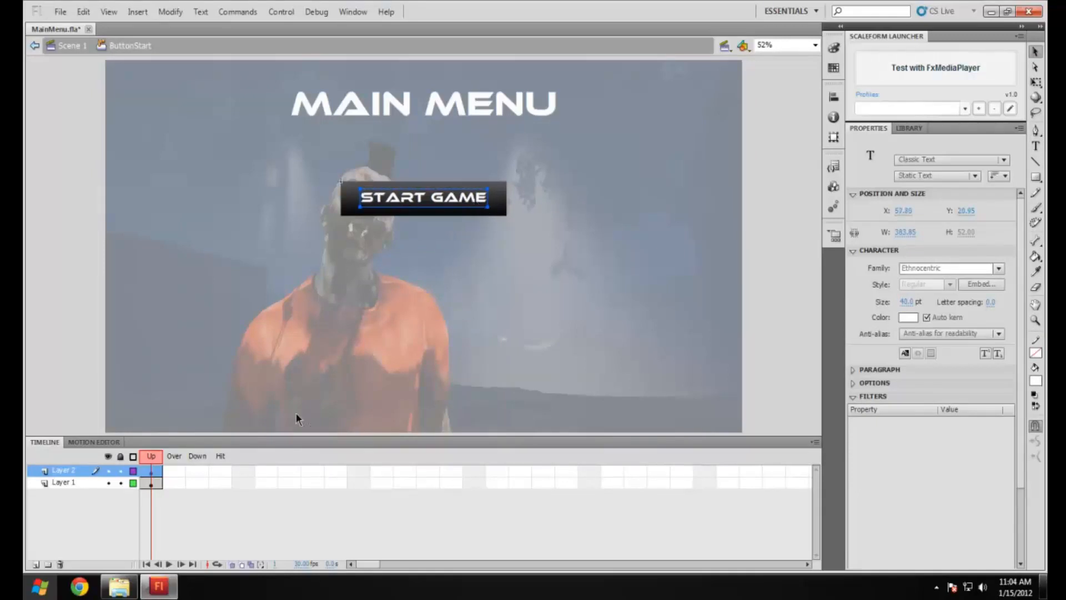
# Insert keyframes on both layers for the Over and Down states.
pyautogui.click(63, 482)
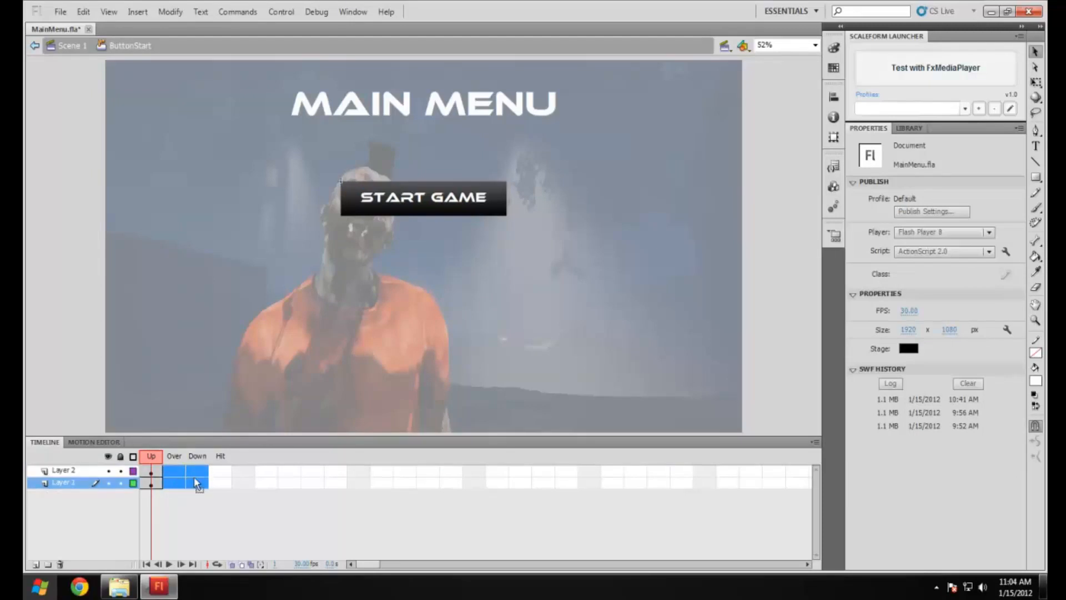
pyautogui.rightClick(198, 482)
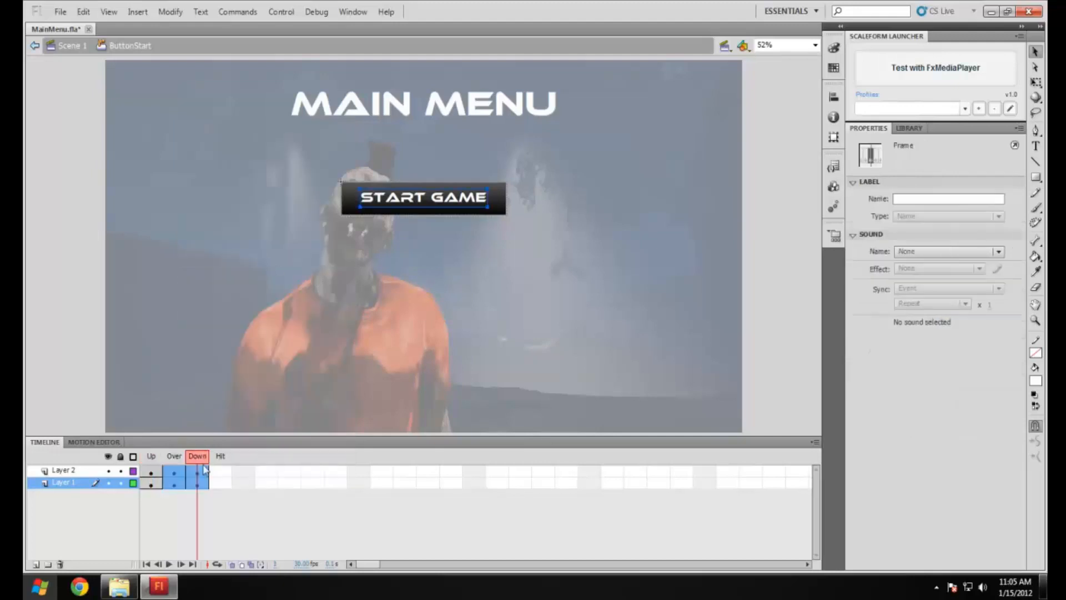
pyautogui.click(173, 455)
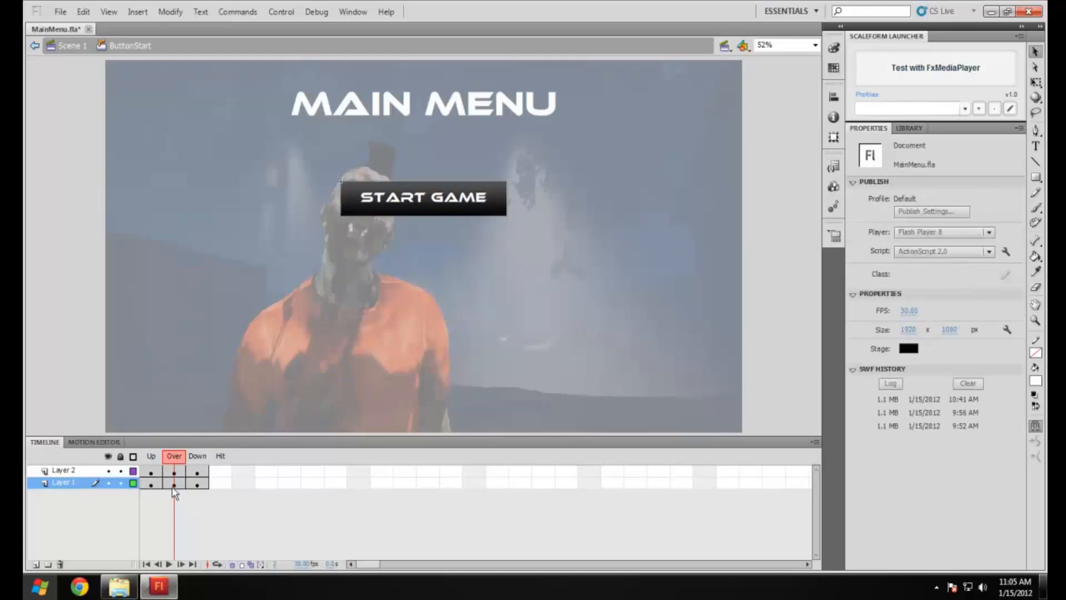
# Rename the button layers to Text and Background.
pyautogui.click(150, 470)
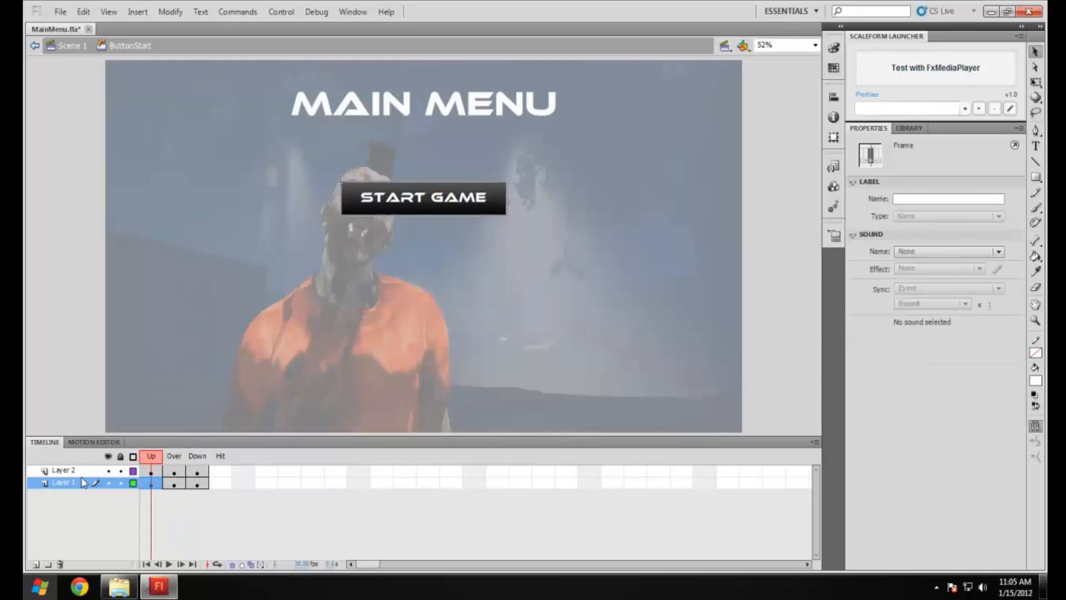
pyautogui.moveTo(260, 455)
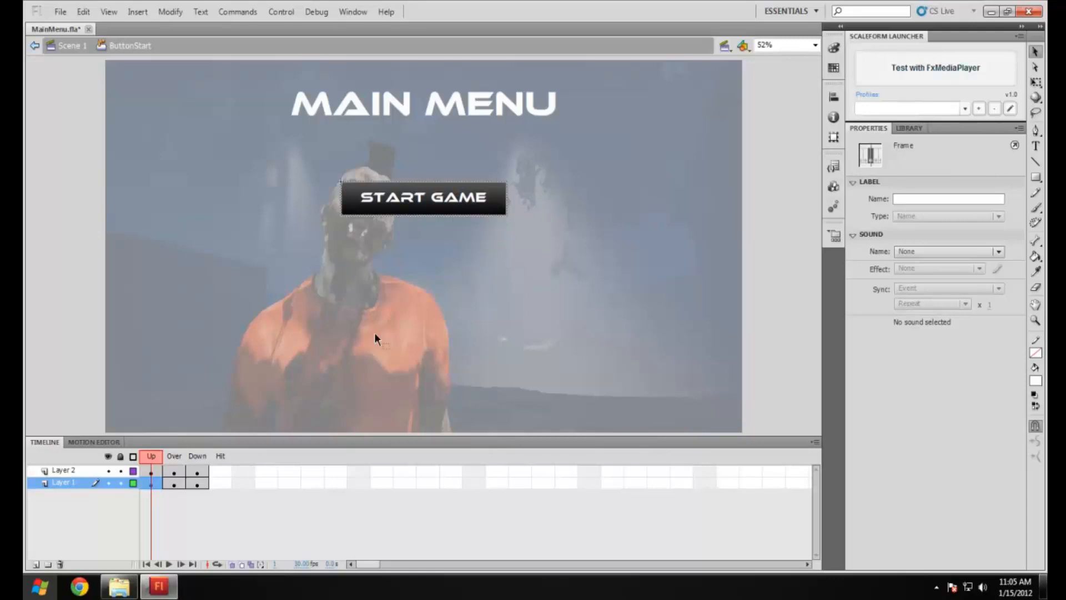
pyautogui.moveTo(483, 212)
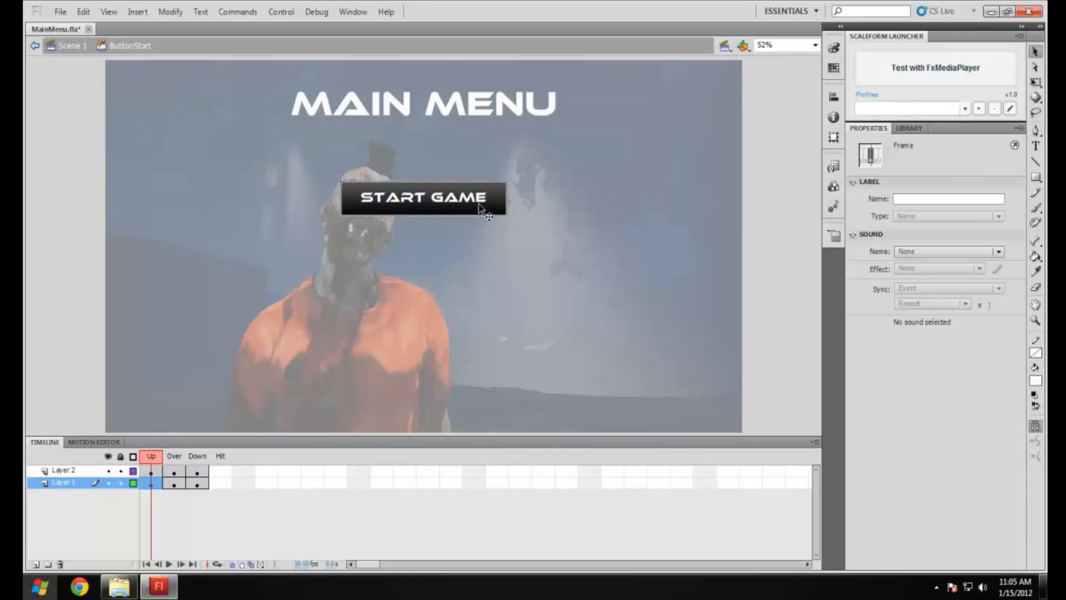
pyautogui.click(174, 473)
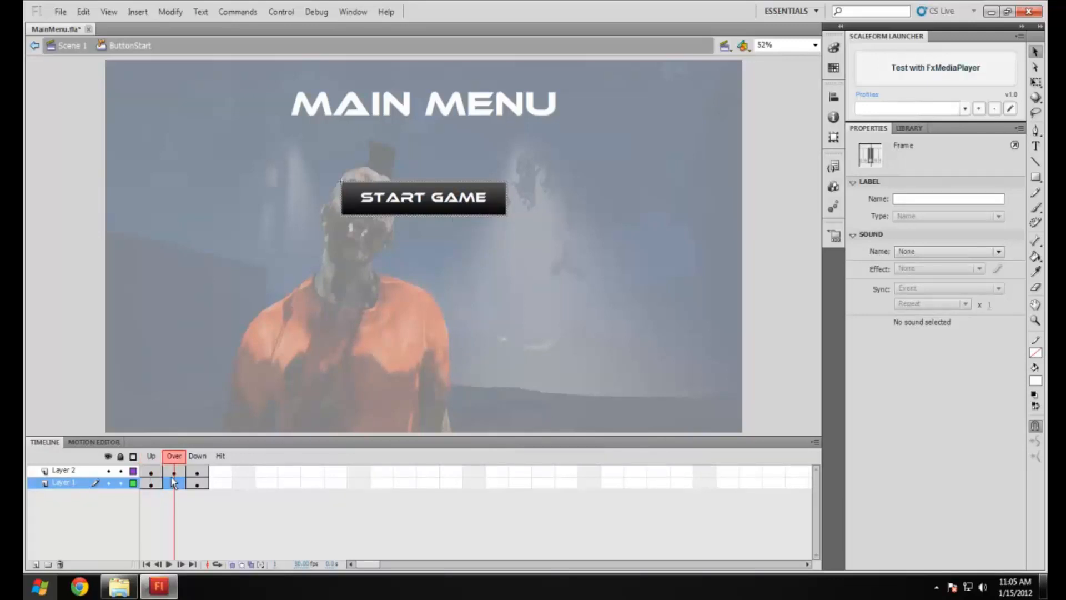
pyautogui.doubleClick(64, 470)
pyautogui.write('Text')
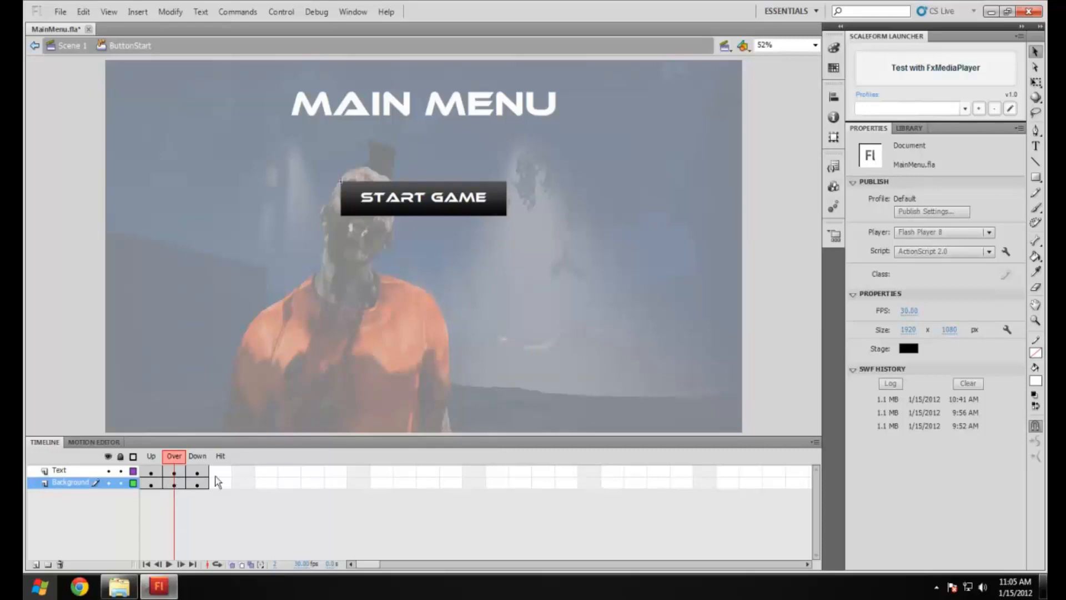
# Import ButtonRollover onto the Background layer's Over frame and set its Y to 0.
pyautogui.click(173, 482)
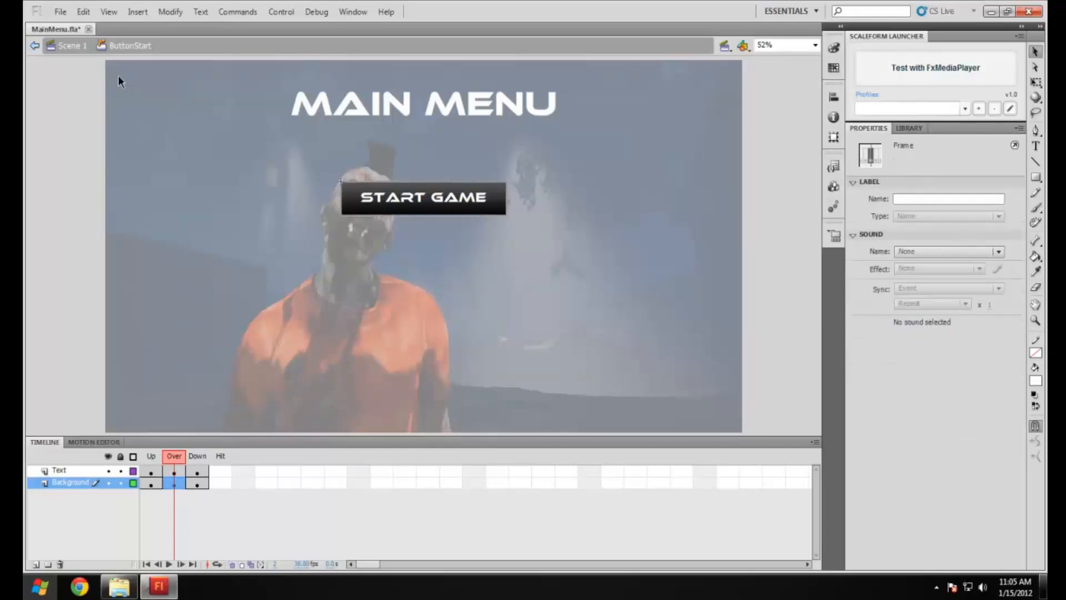
pyautogui.click(60, 11)
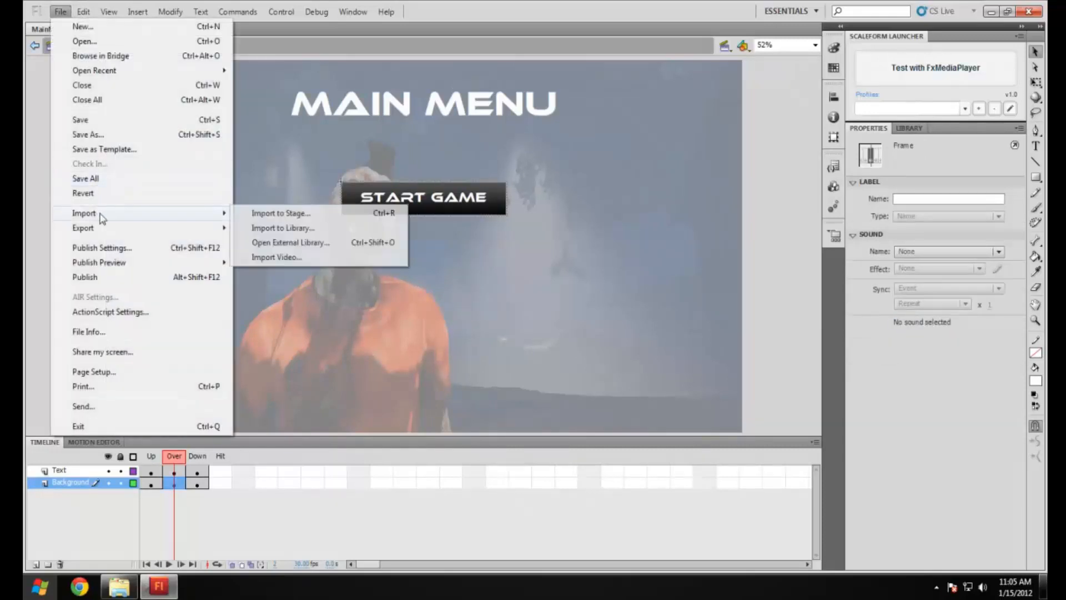
pyautogui.click(279, 213)
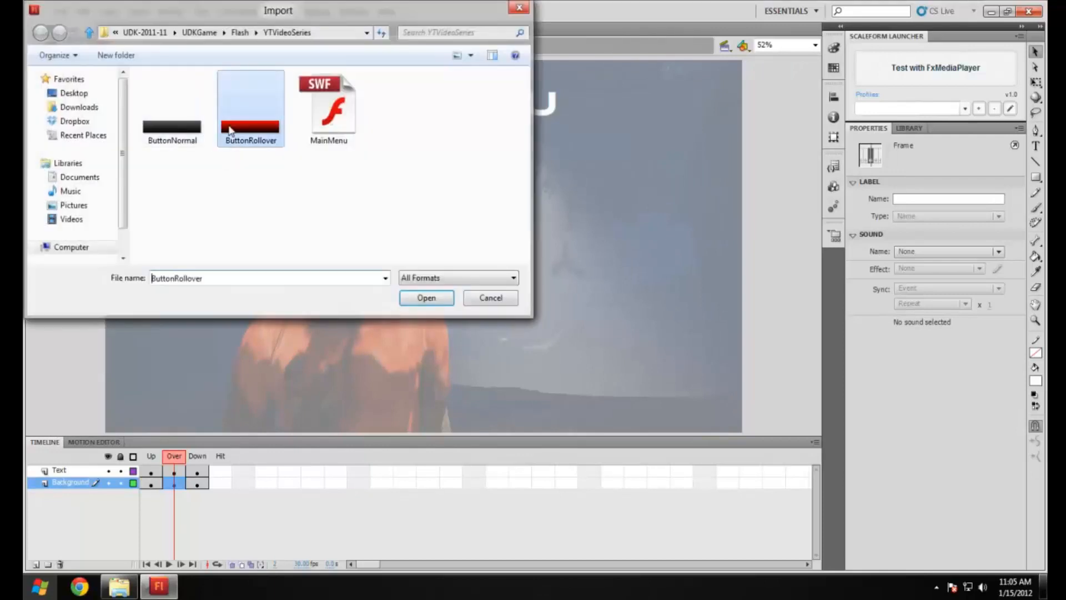
pyautogui.click(427, 298)
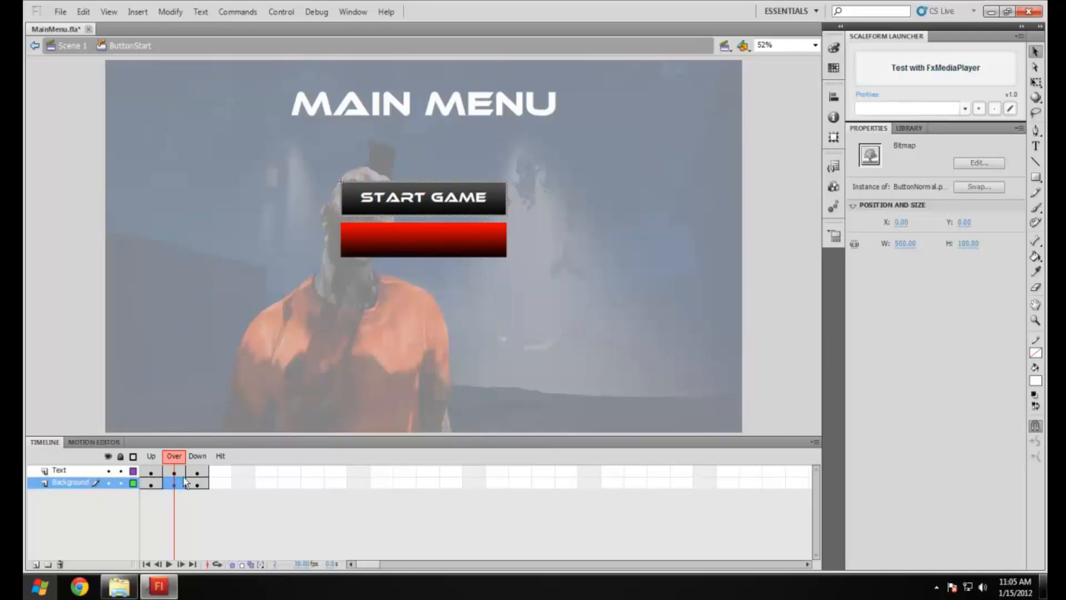
pyautogui.moveTo(947, 177)
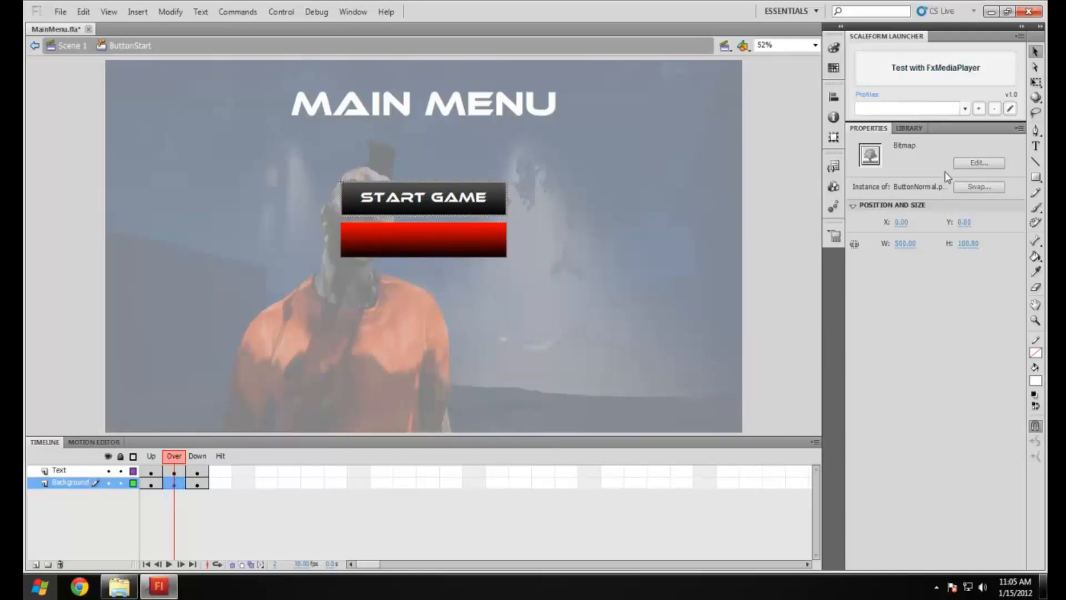
pyautogui.click(423, 239)
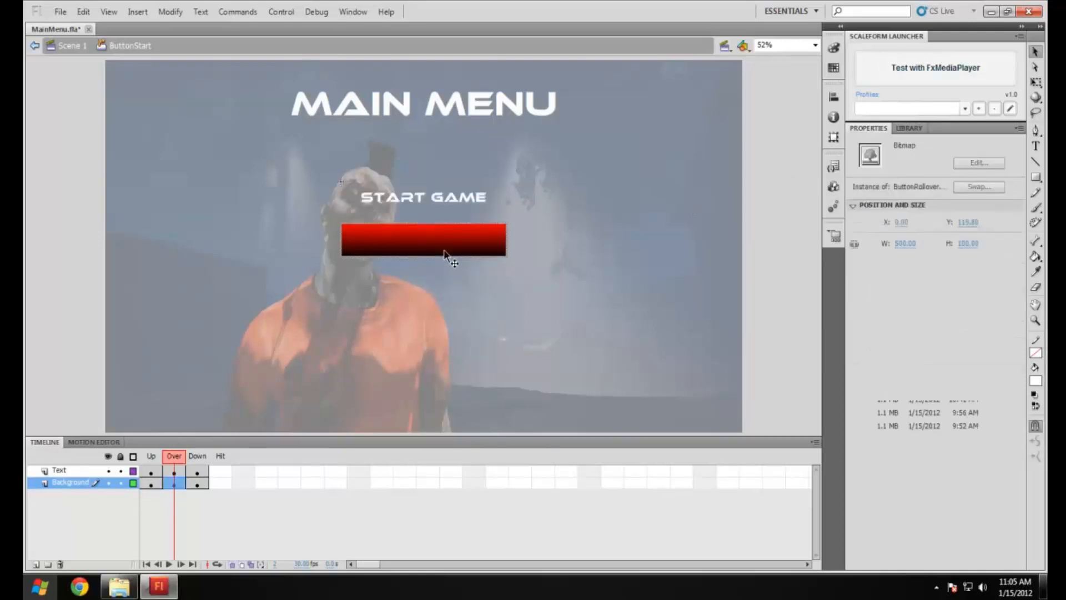
pyautogui.tripleClick(968, 221)
pyautogui.write('0')
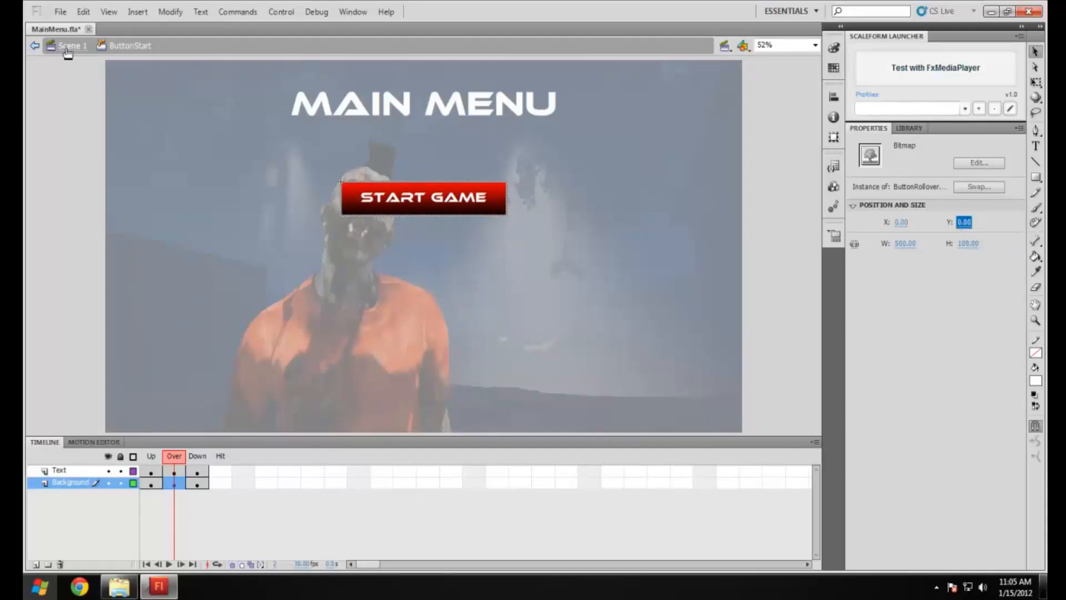
# Leave symbol editing and return to the main scene.
pyautogui.click(73, 46)
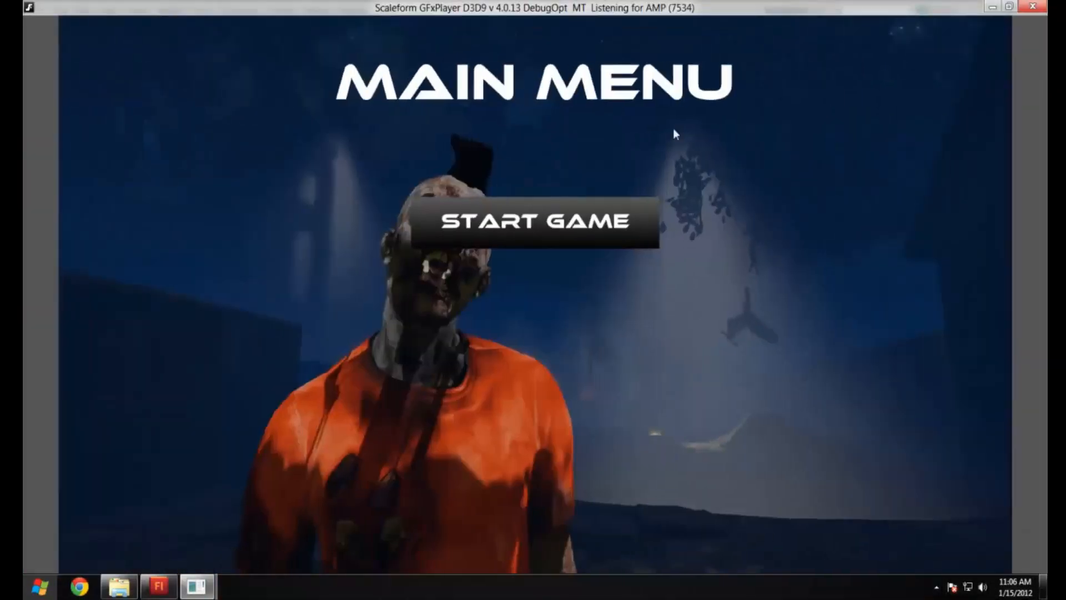
pyautogui.moveTo(639, 239)
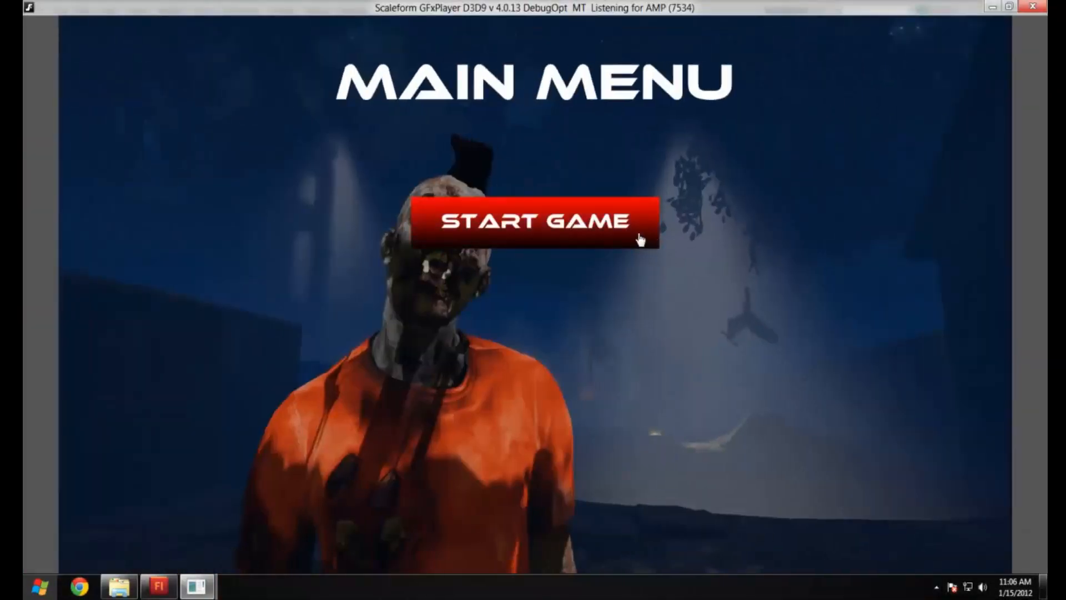
pyautogui.moveTo(538, 287)
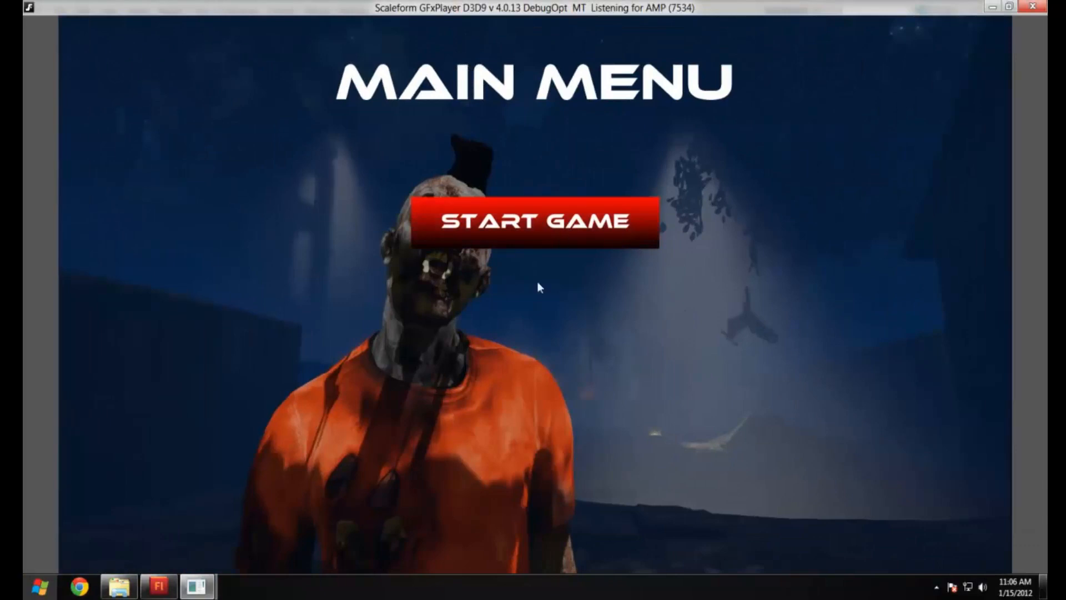
pyautogui.moveTo(1027, 14)
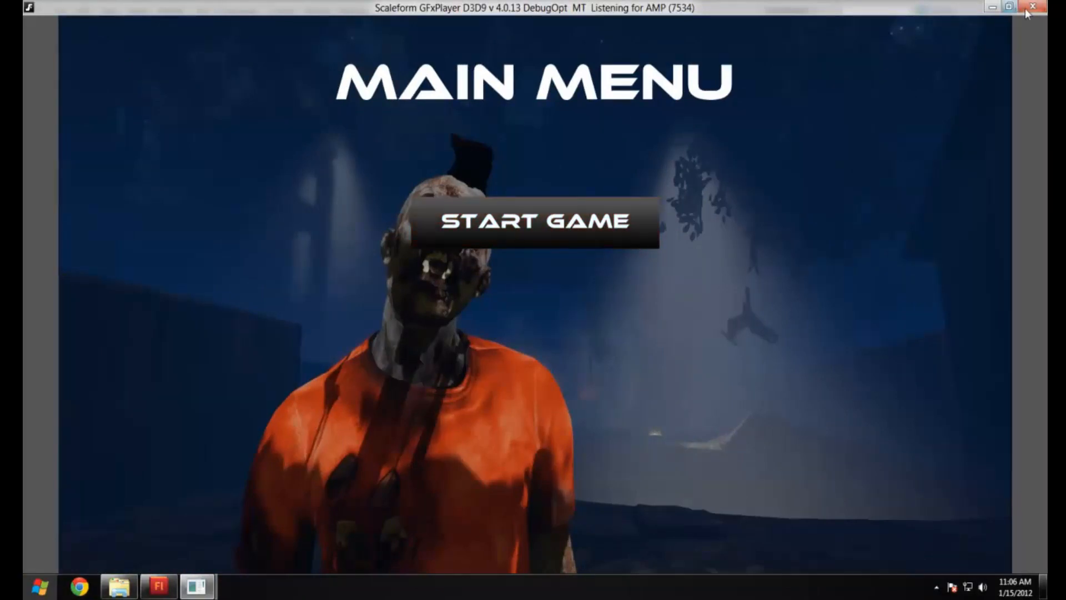
pyautogui.moveTo(799, 132)
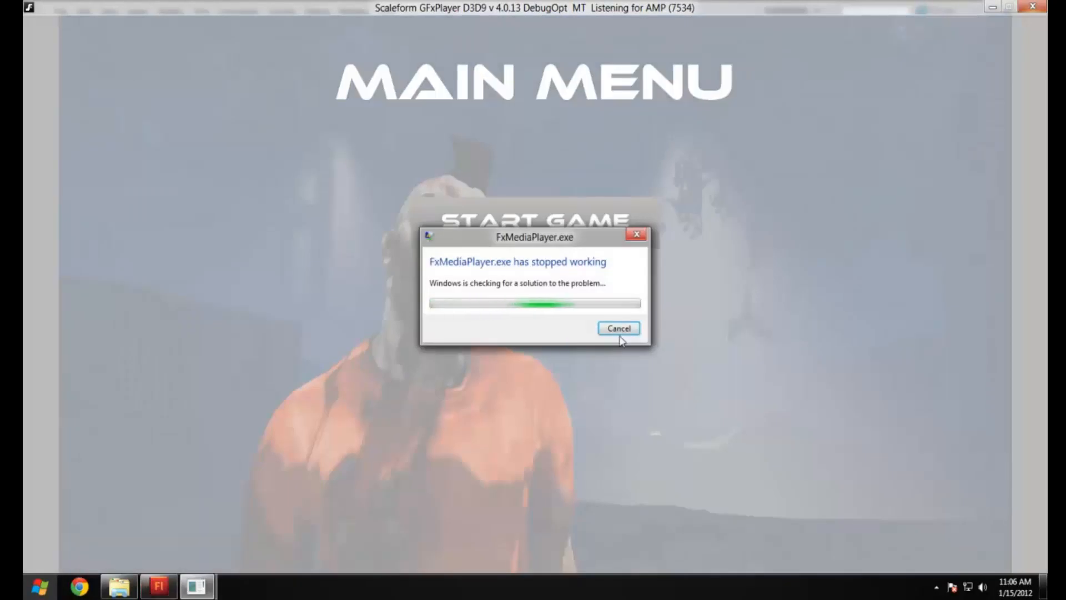
# Place ButtonNormal.png from the Library on the ButtonExit layer beneath Start Game.
pyautogui.click(618, 328)
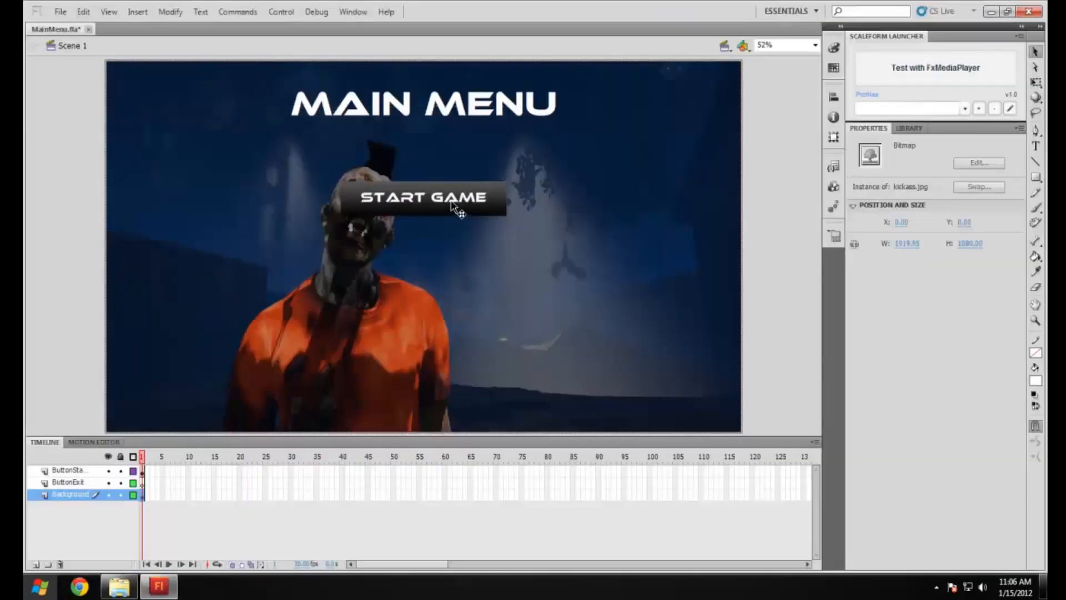
pyautogui.click(68, 470)
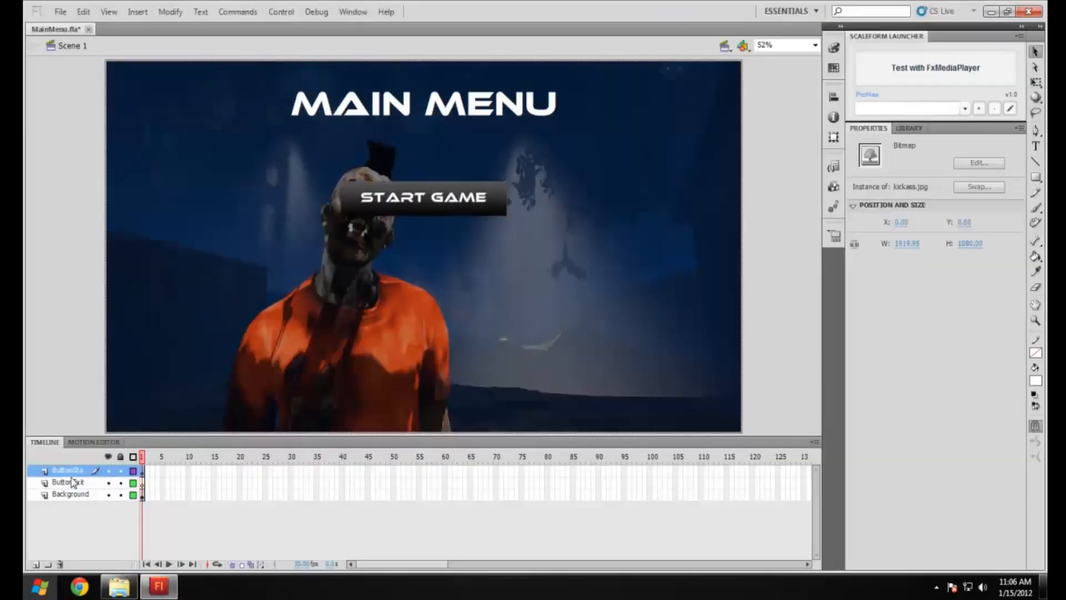
pyautogui.click(68, 482)
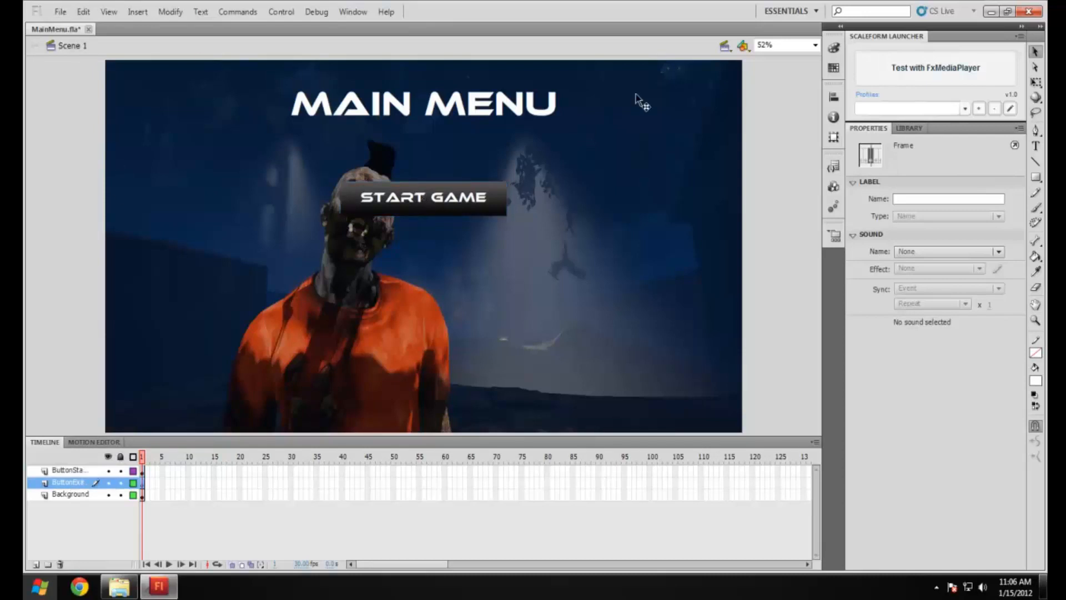
pyautogui.click(910, 127)
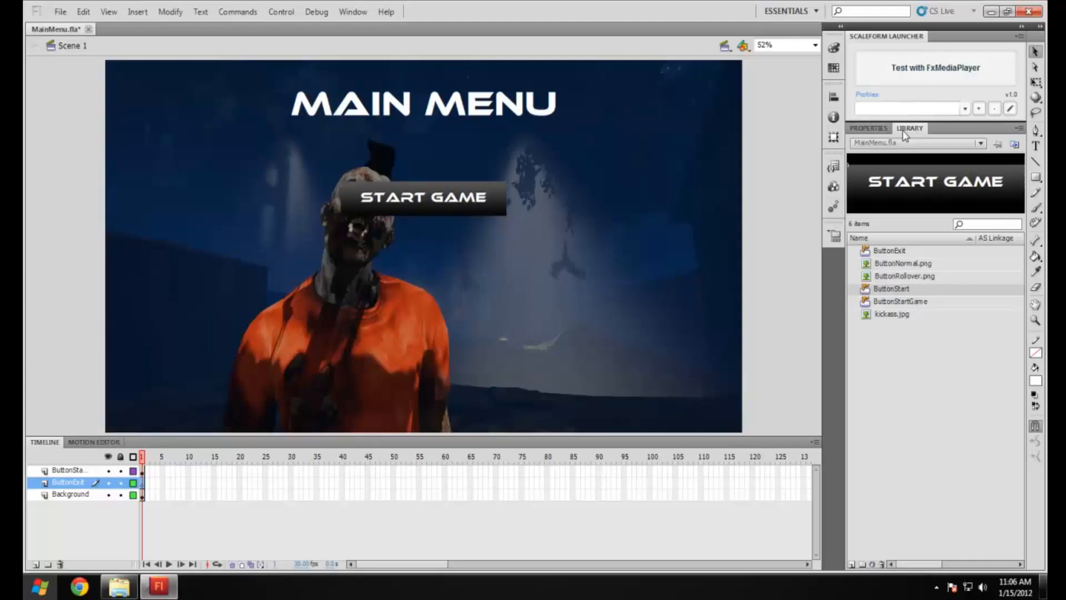
pyautogui.click(903, 263)
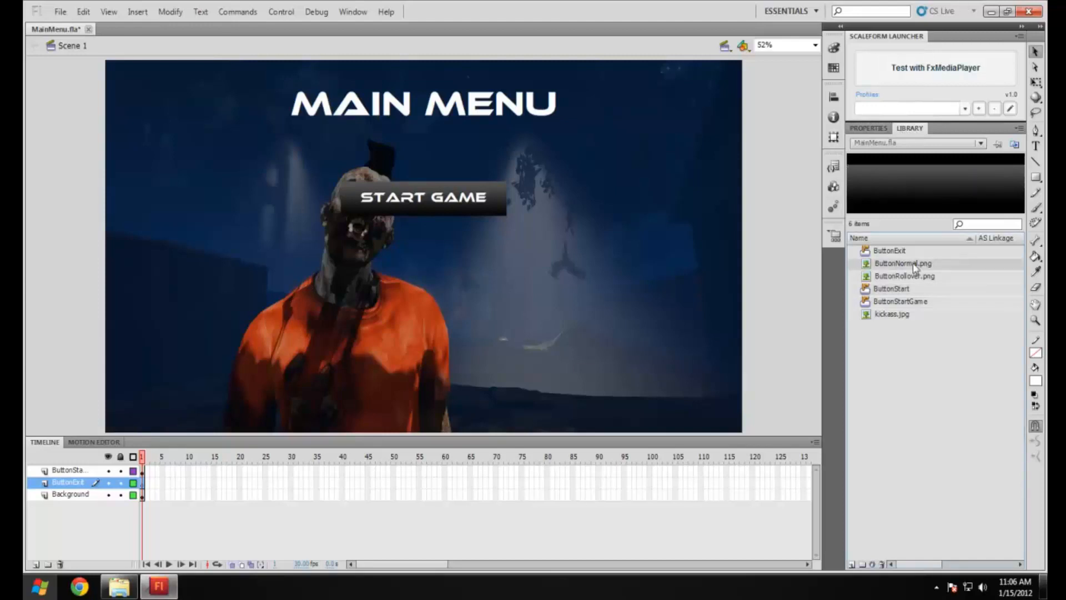
pyautogui.moveTo(885, 355)
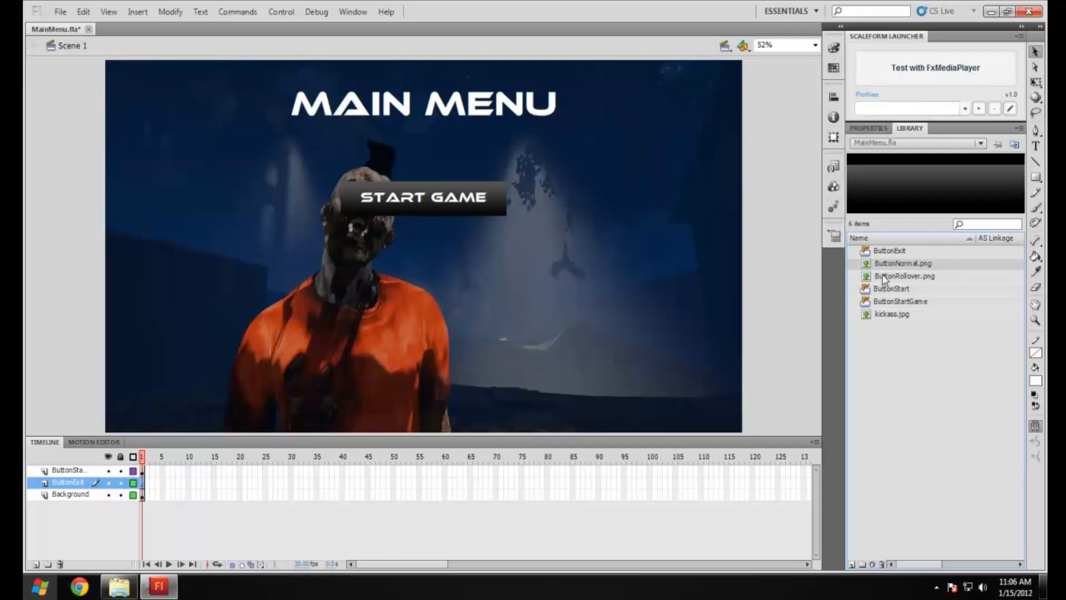
pyautogui.moveTo(884, 281)
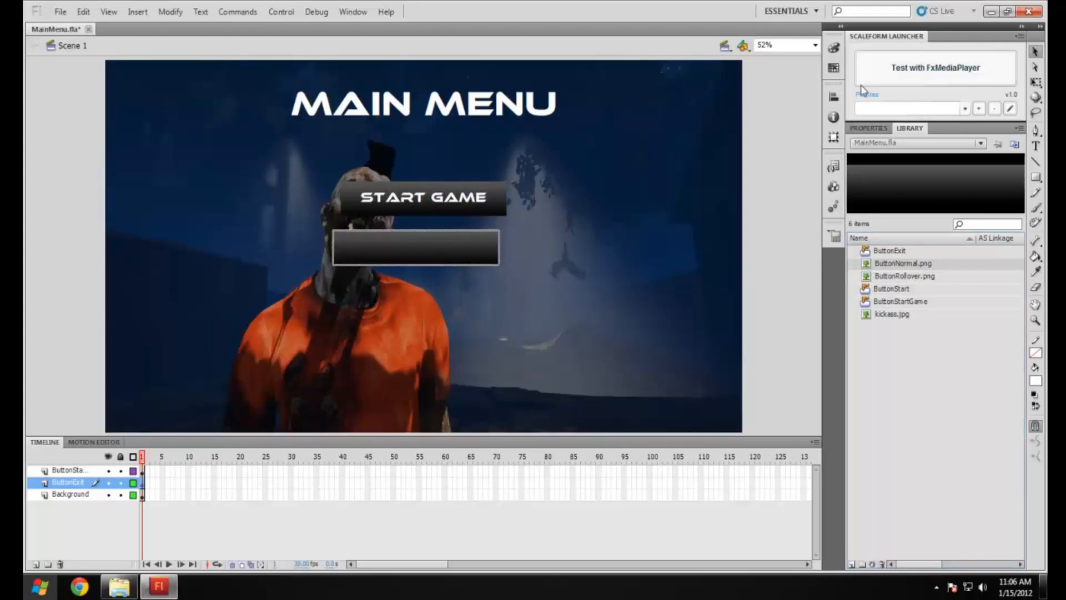
pyautogui.click(869, 127)
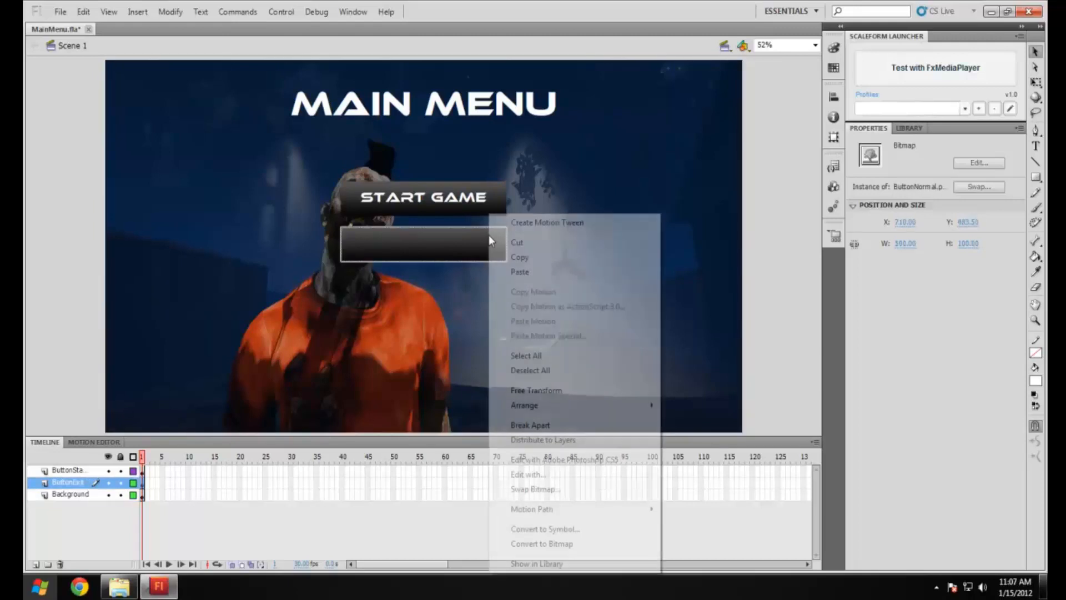
pyautogui.moveTo(545, 528)
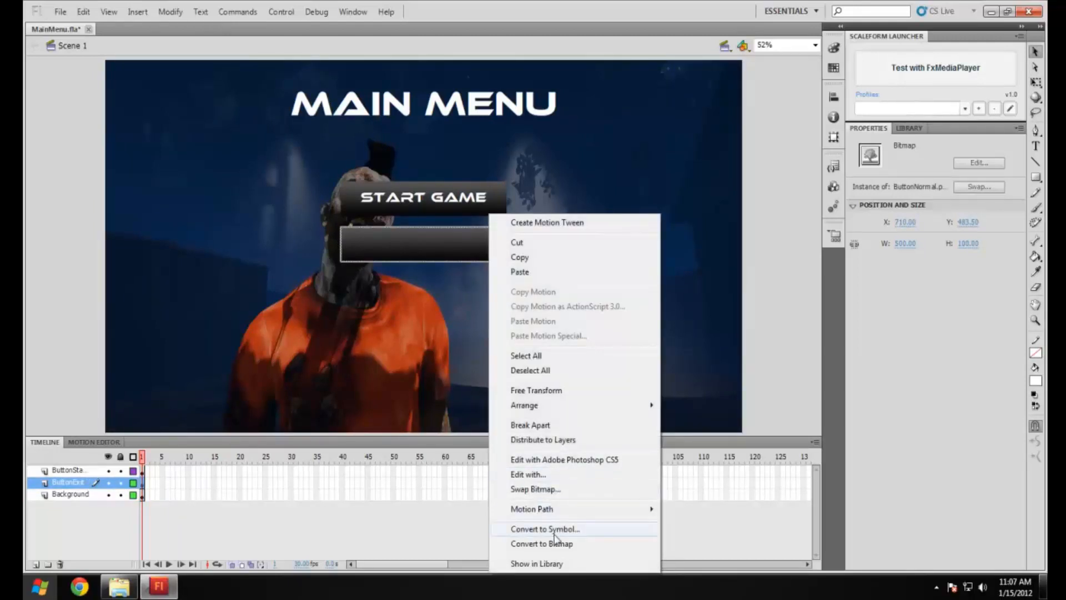
# Convert the placed image into a Button symbol named ButtonExitGame.
pyautogui.click(544, 528)
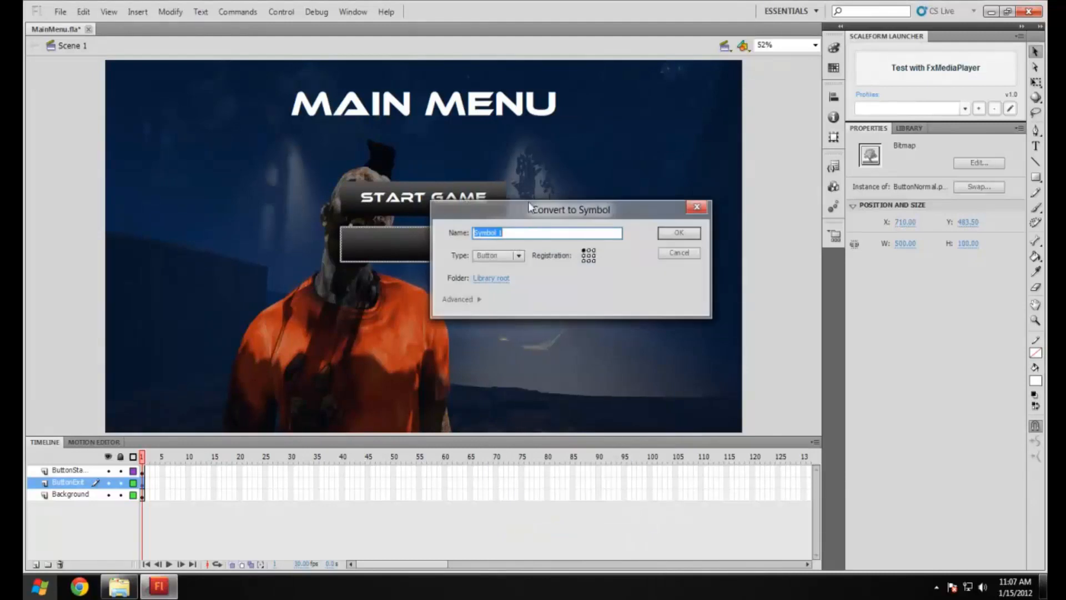
pyautogui.write('ButtonExitGa')
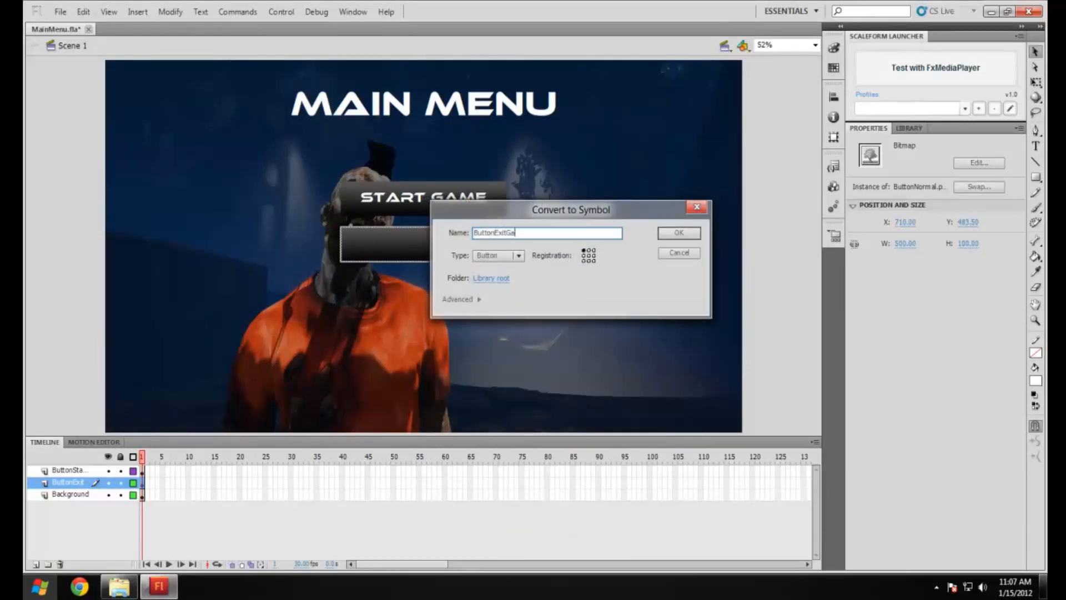
pyautogui.write('me')
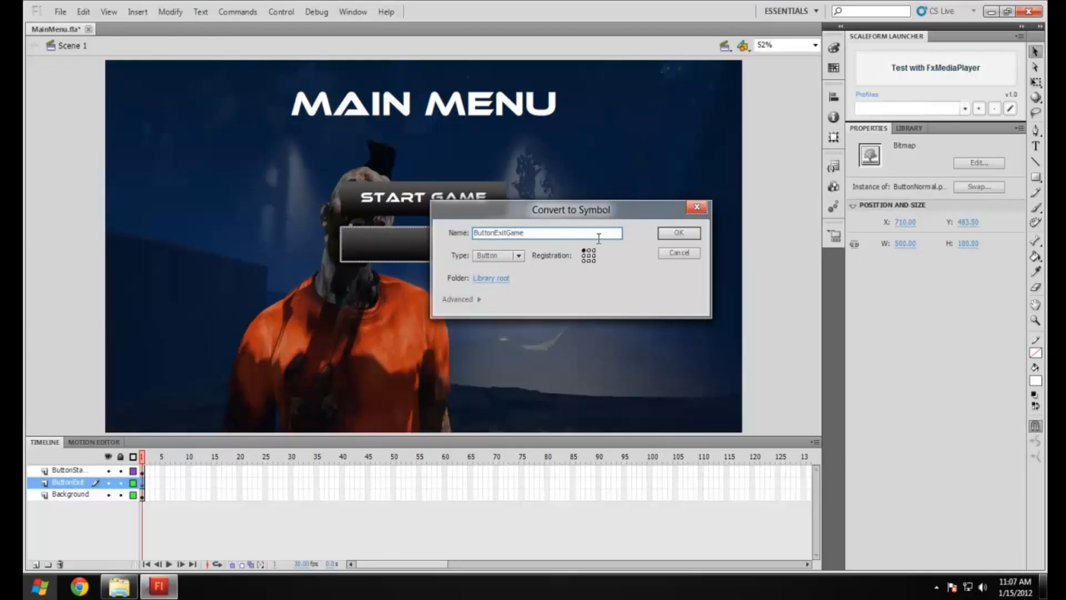
pyautogui.click(678, 233)
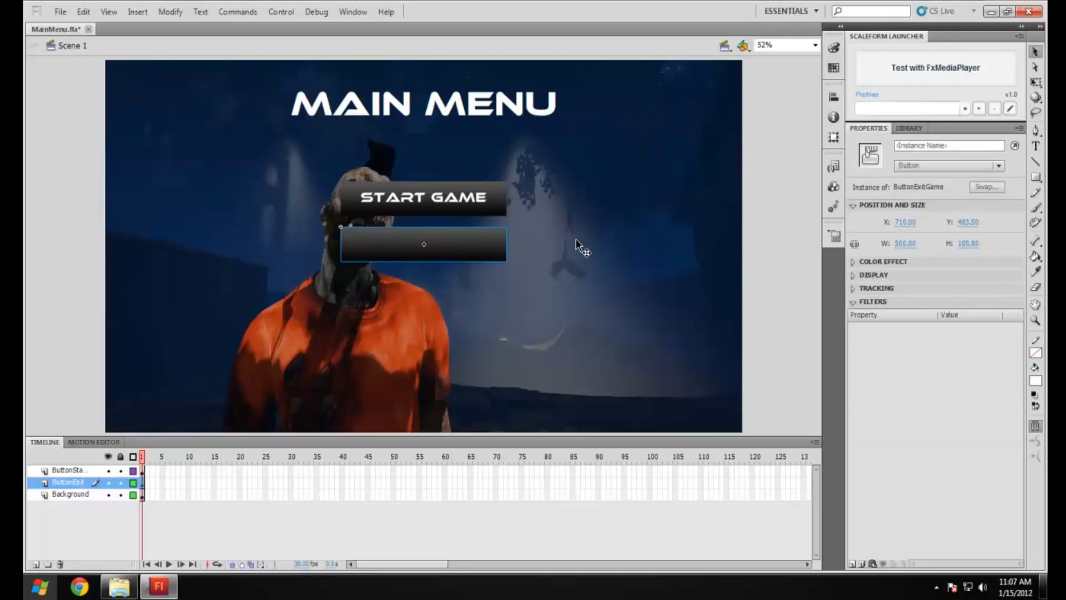
pyautogui.moveTo(563, 234)
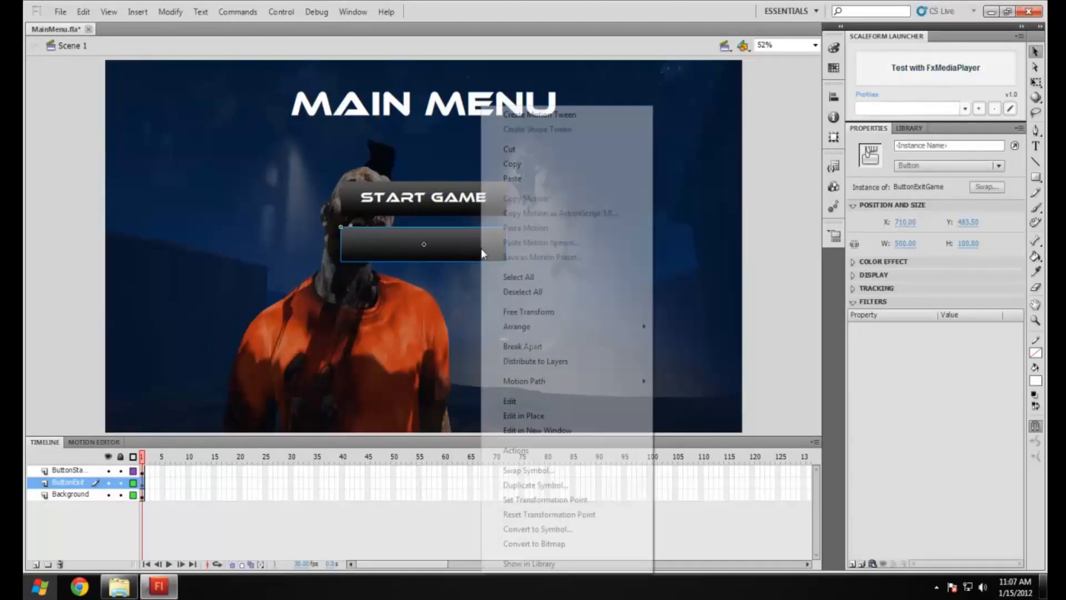
# Edit ButtonExitGame and add an EXIT text label on a new layer.
pyautogui.click(509, 400)
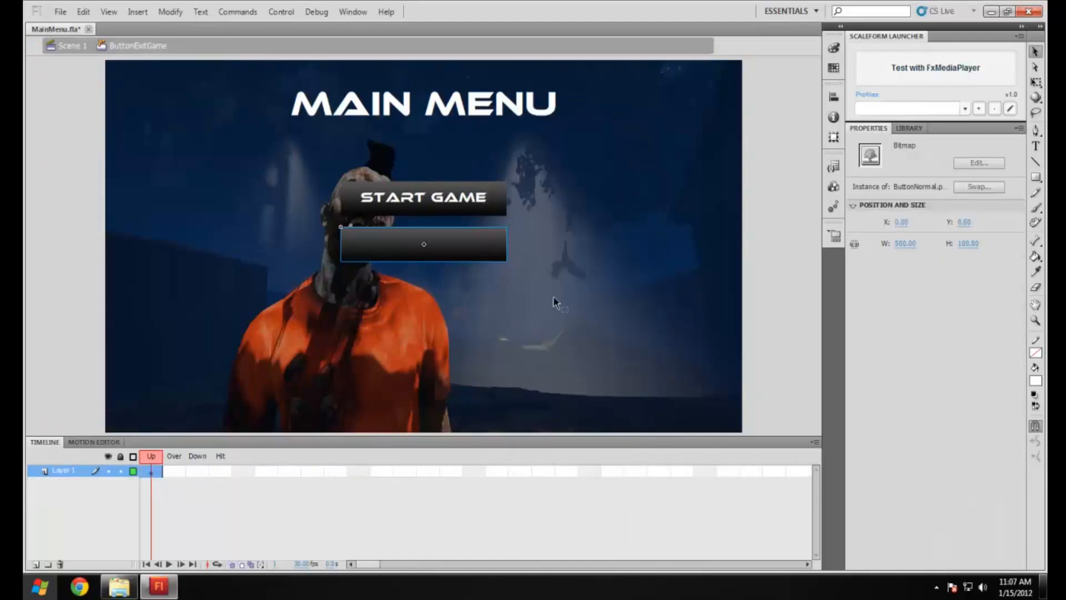
pyautogui.rightClick(63, 470)
pyautogui.write('EXIT')
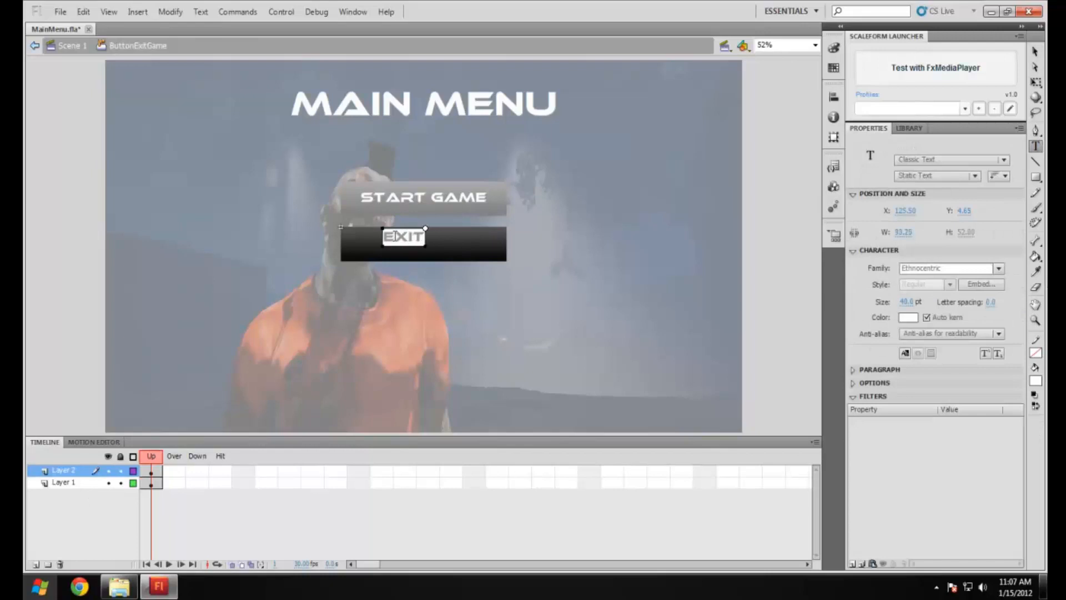
pyautogui.click(404, 238)
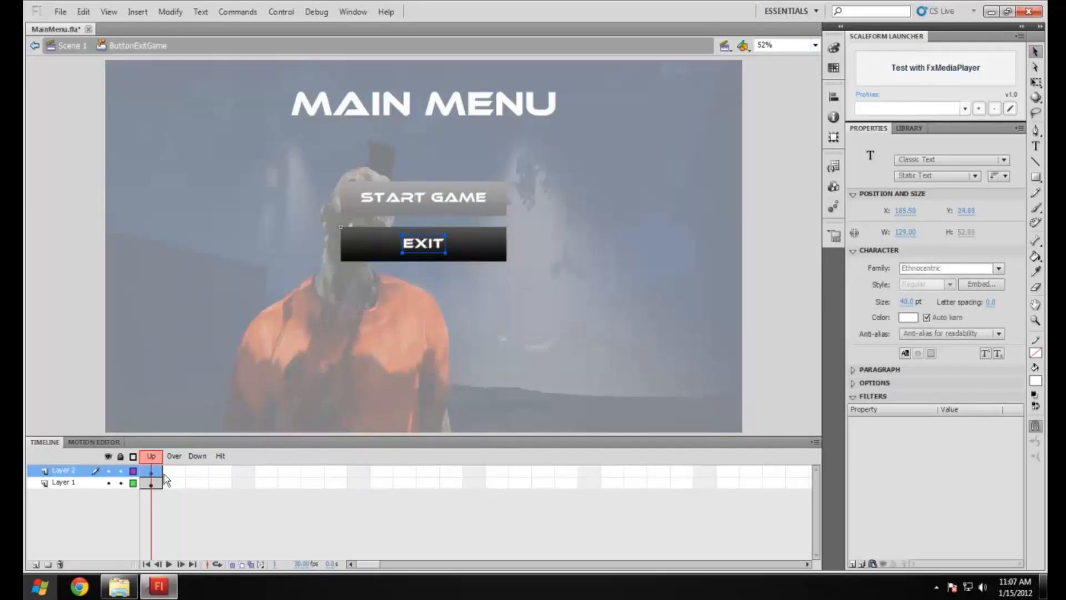
# Insert keyframes on the Over and Down frames of both layers.
pyautogui.click(63, 482)
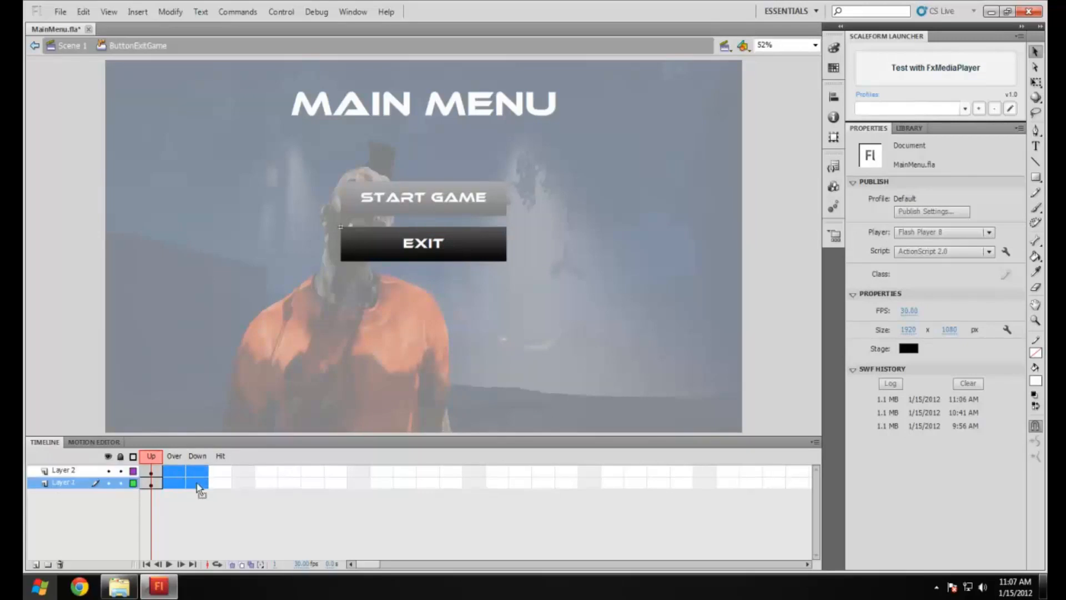
pyautogui.click(63, 470)
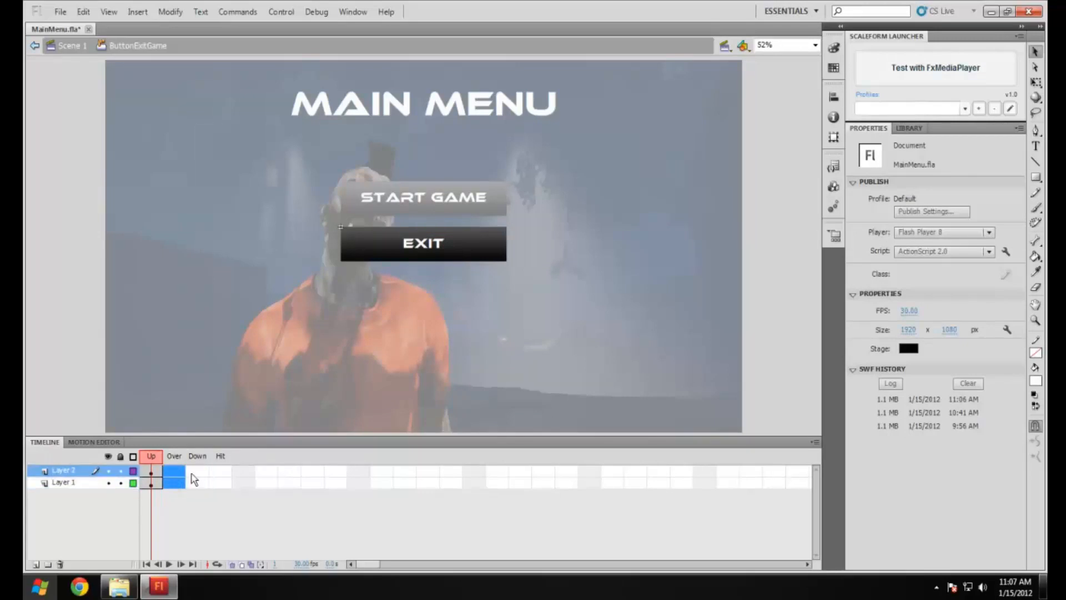
pyautogui.rightClick(197, 479)
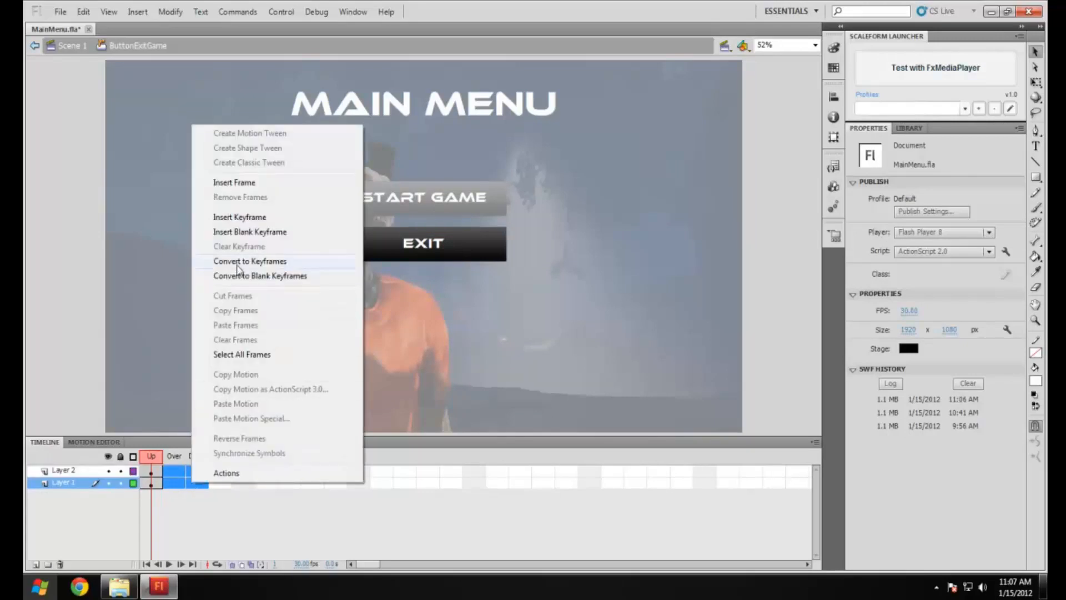
pyautogui.click(250, 261)
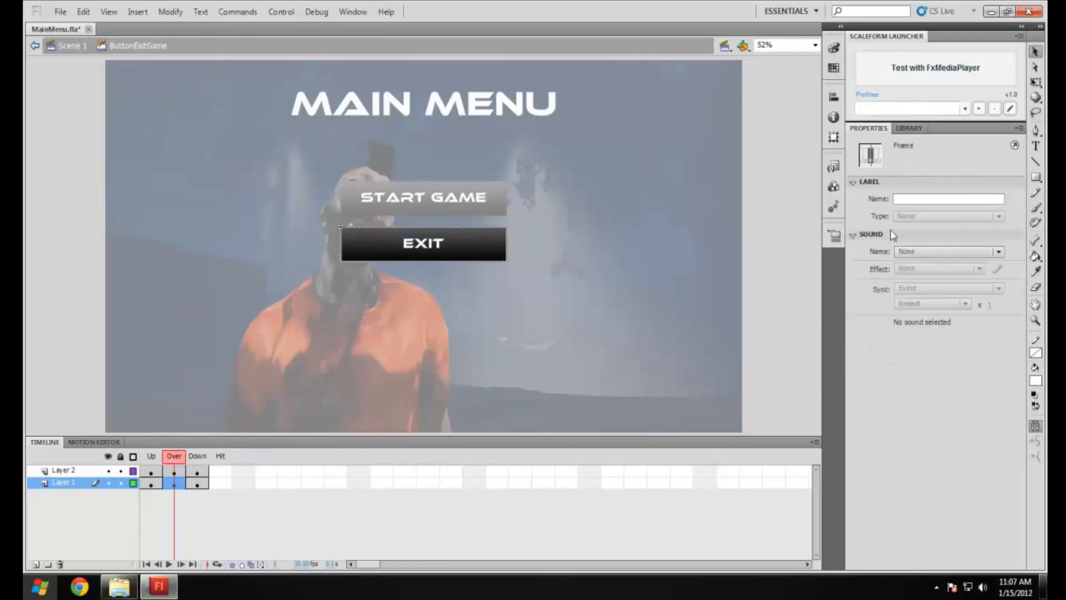
# Put the red ButtonRollover image on the Over frame at position 0,0.
pyautogui.click(909, 128)
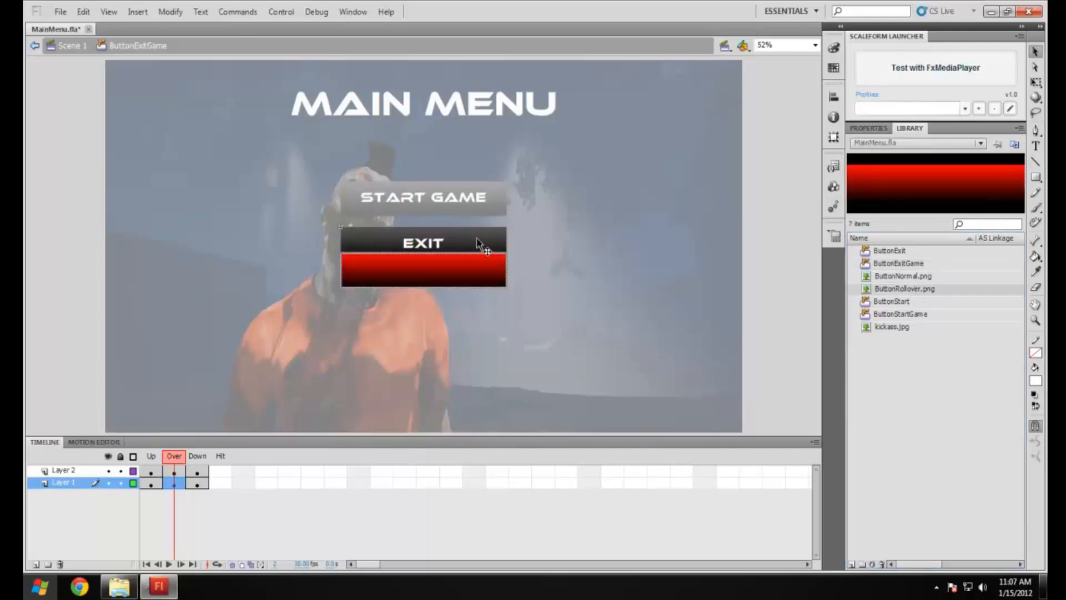
pyautogui.click(423, 270)
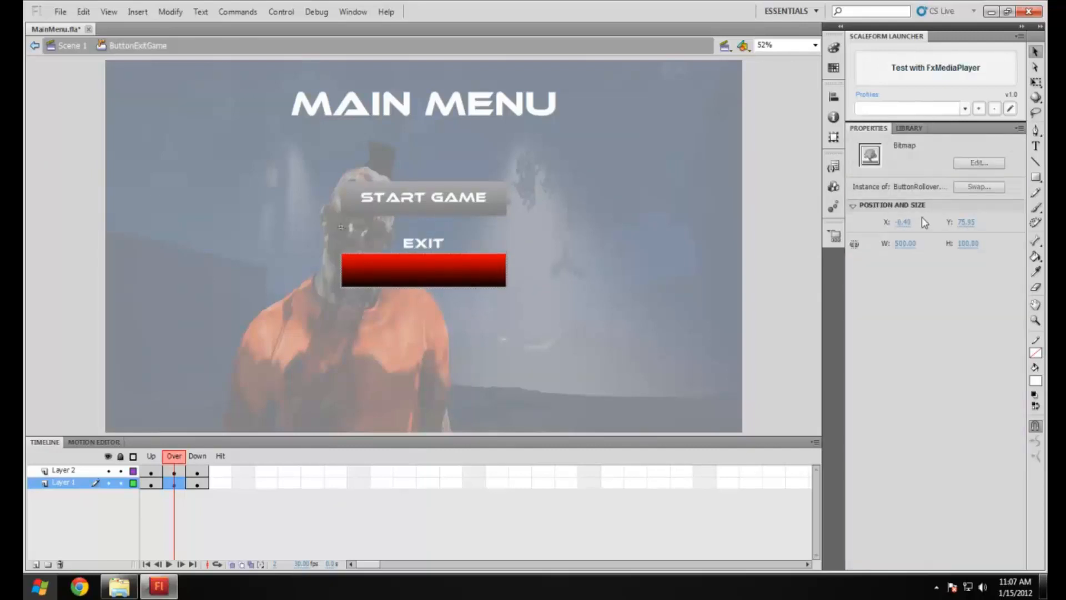
pyautogui.tripleClick(966, 221)
pyautogui.write('0')
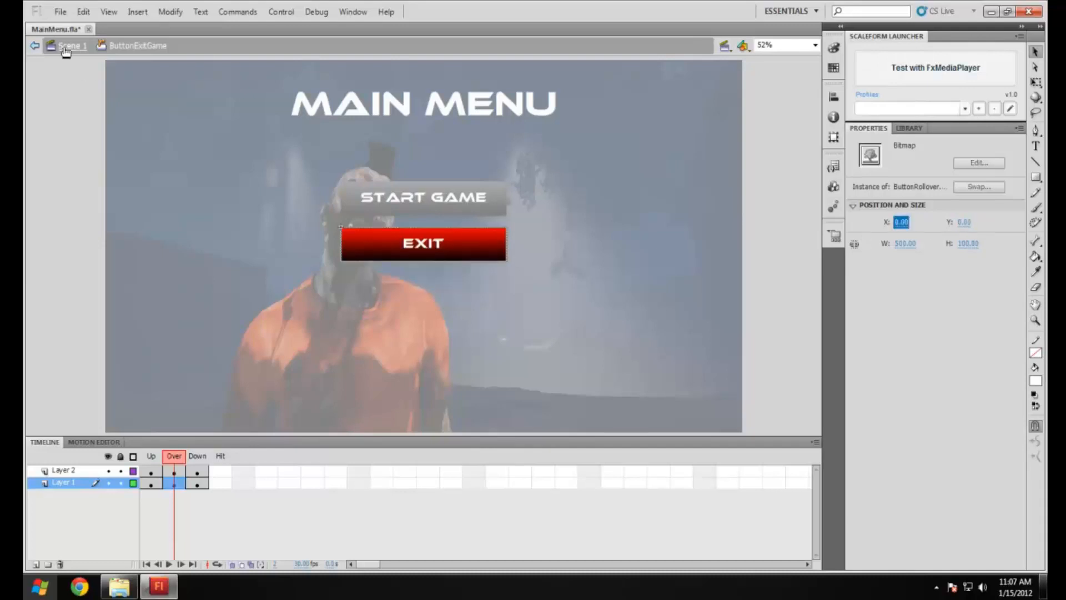
# Return to the main scene, test the menu in GFxPlayer, and close the player.
pyautogui.click(73, 46)
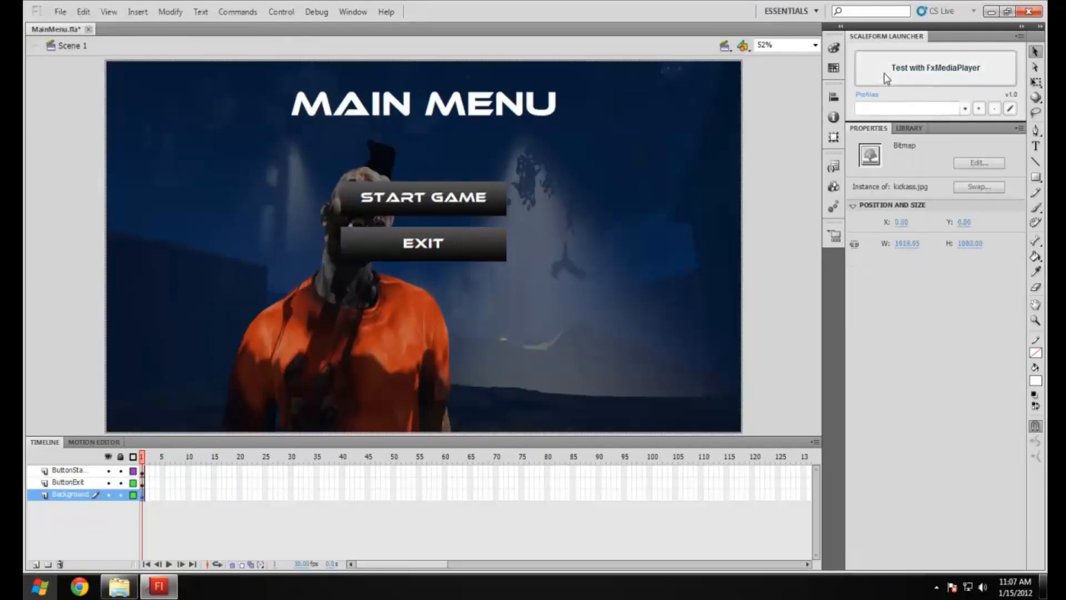
pyautogui.click(935, 68)
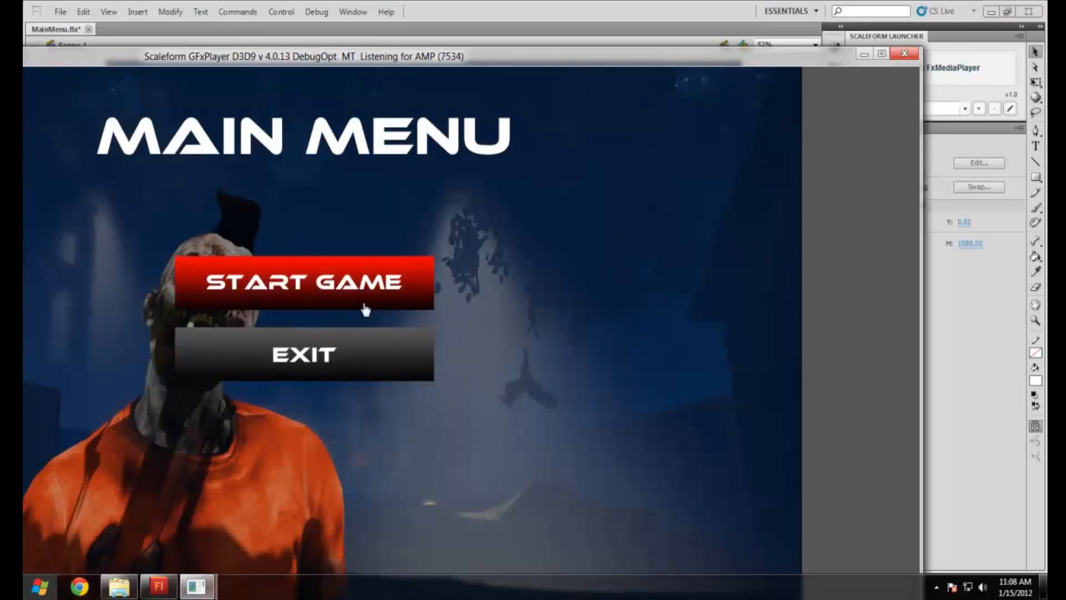
pyautogui.moveTo(367, 284)
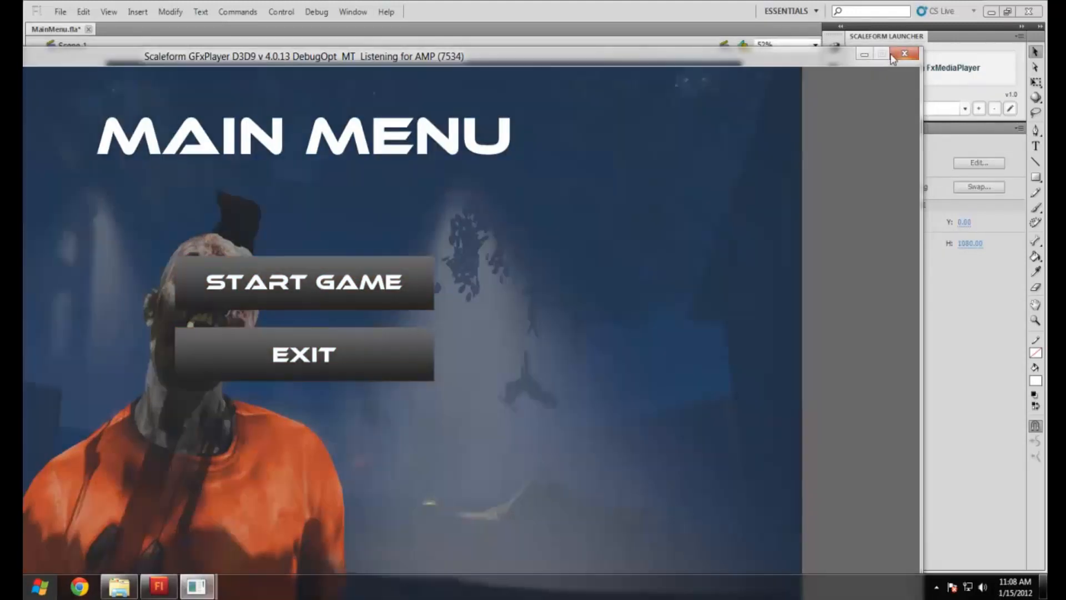
pyautogui.click(905, 54)
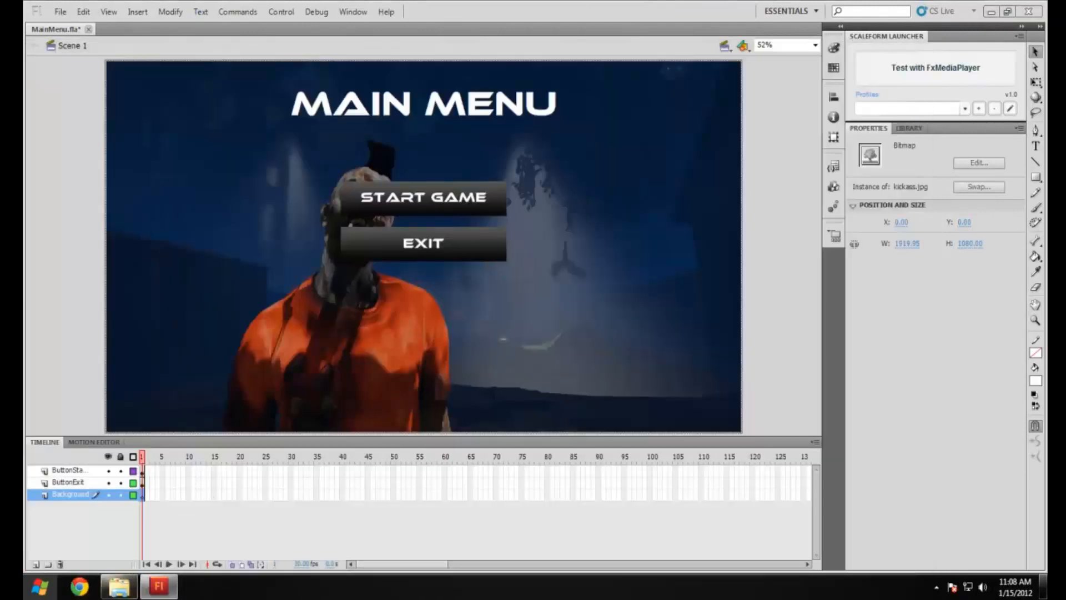
# Open the Actions panel for the Start Game button and write an on (press) handler.
pyautogui.rightClick(423, 197)
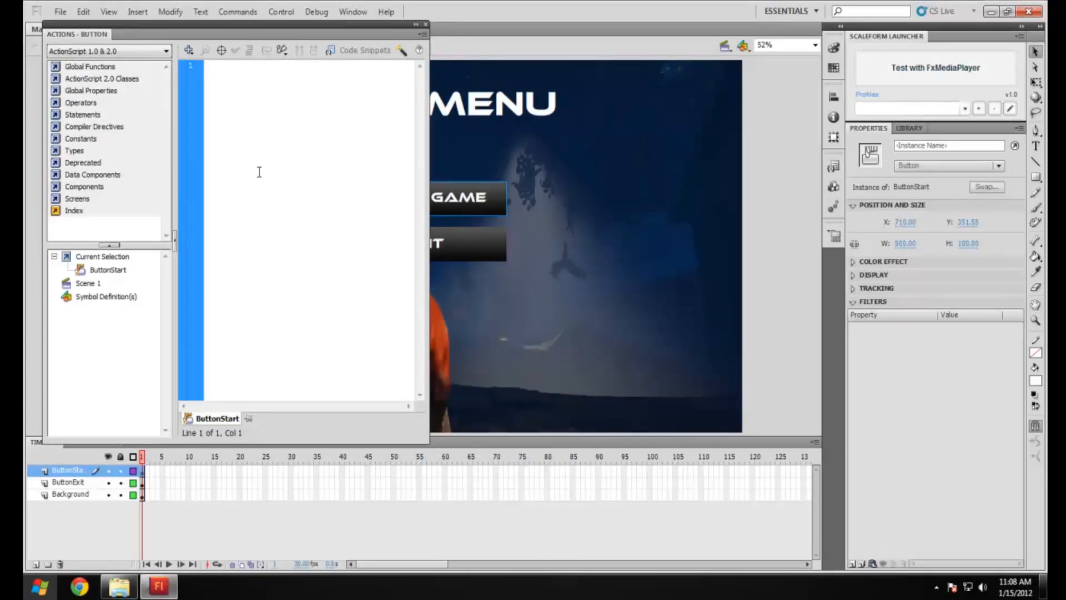
pyautogui.click(207, 66)
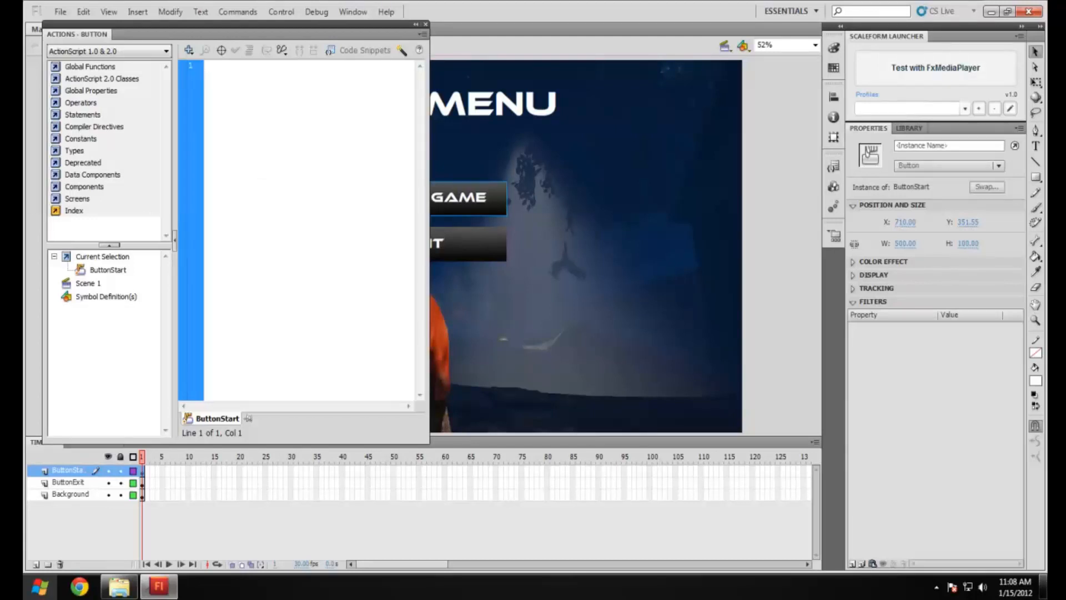
pyautogui.write('on (press')
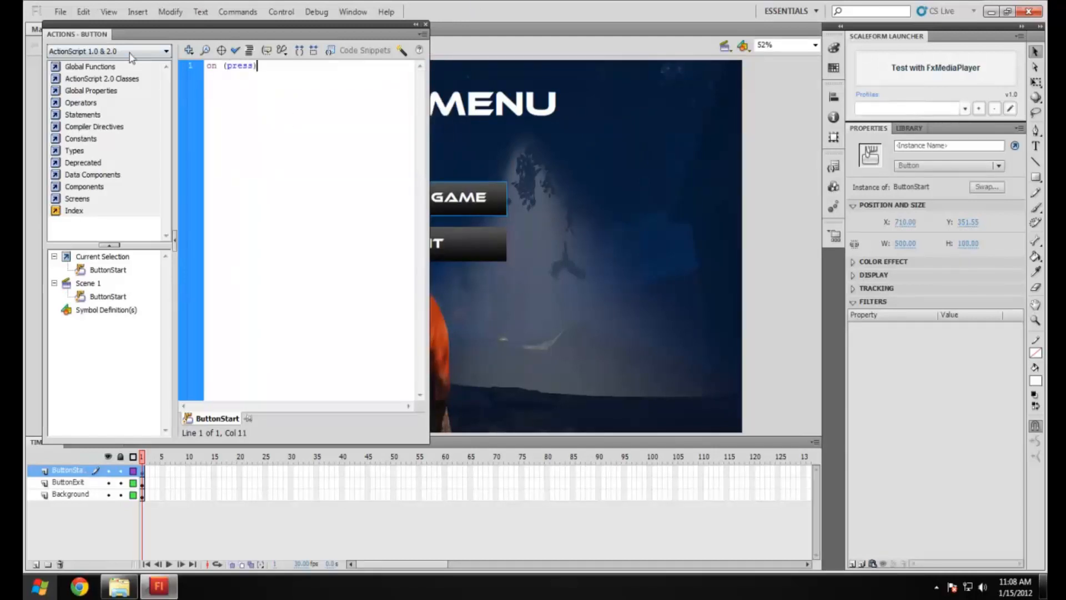
pyautogui.doubleClick(239, 66)
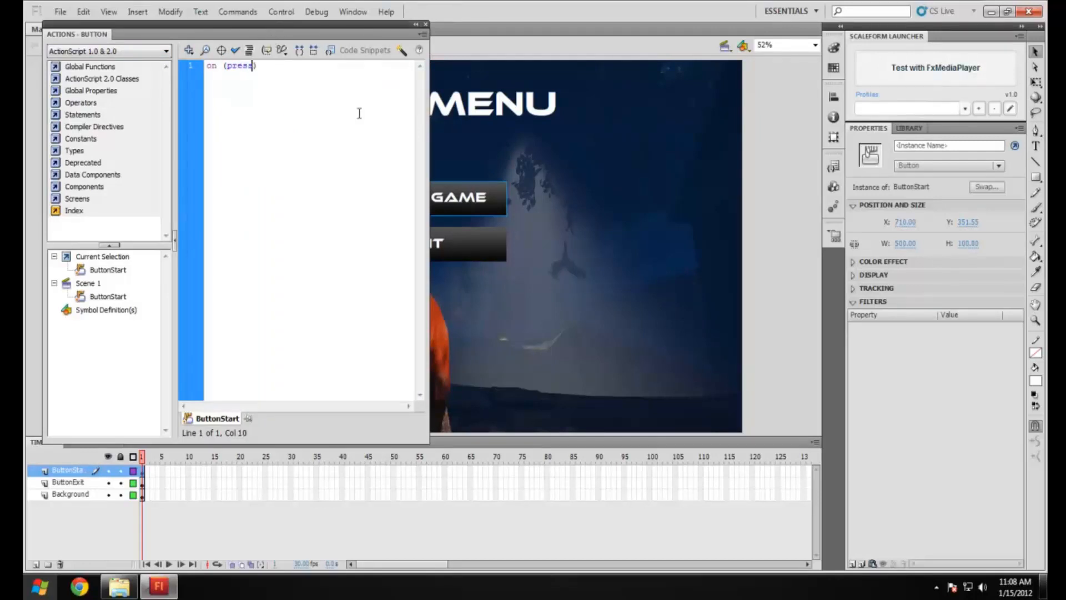
pyautogui.moveTo(460, 155)
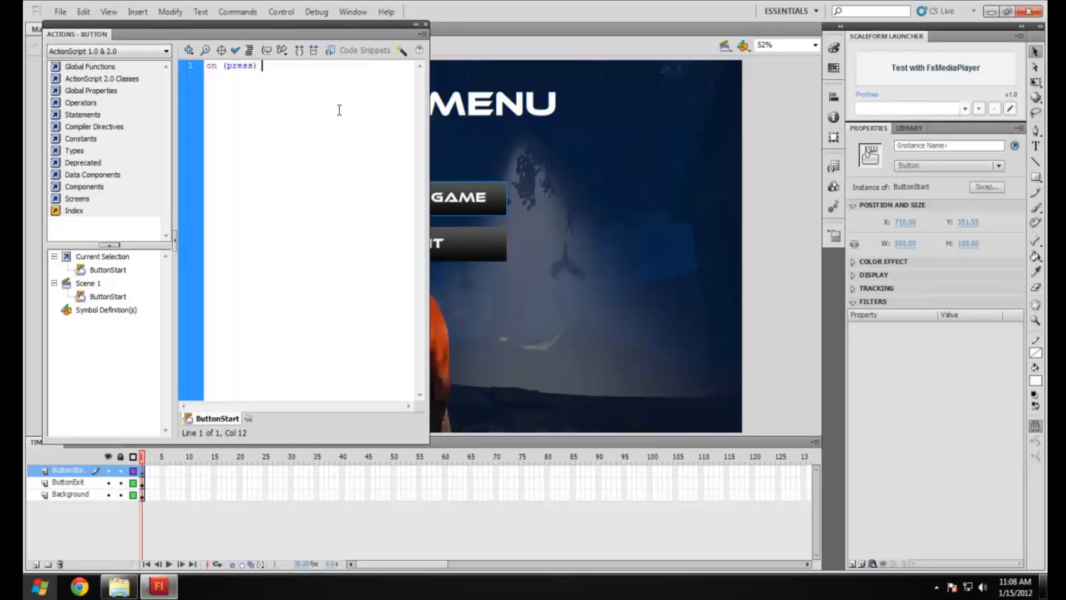
pyautogui.write('(')
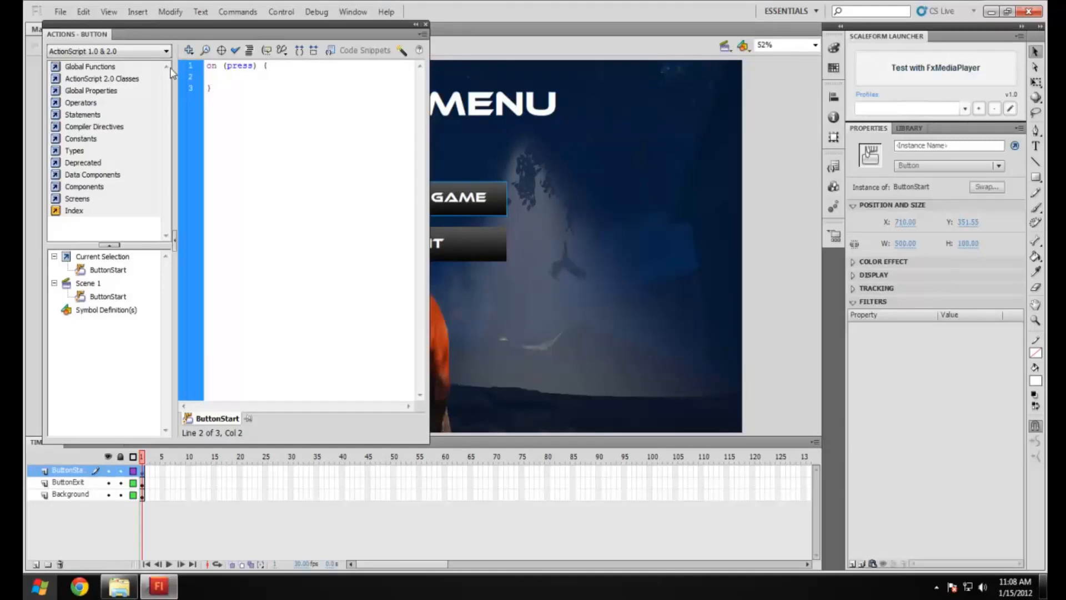
# Add fscommand("StartGame"); inside the press handler.
pyautogui.click(227, 77)
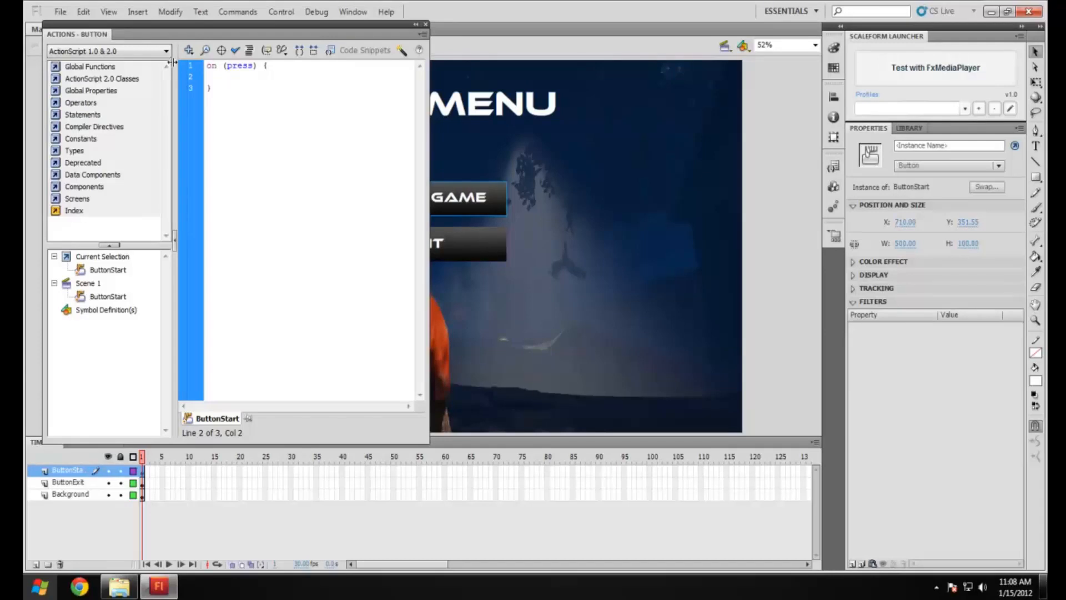
pyautogui.click(226, 76)
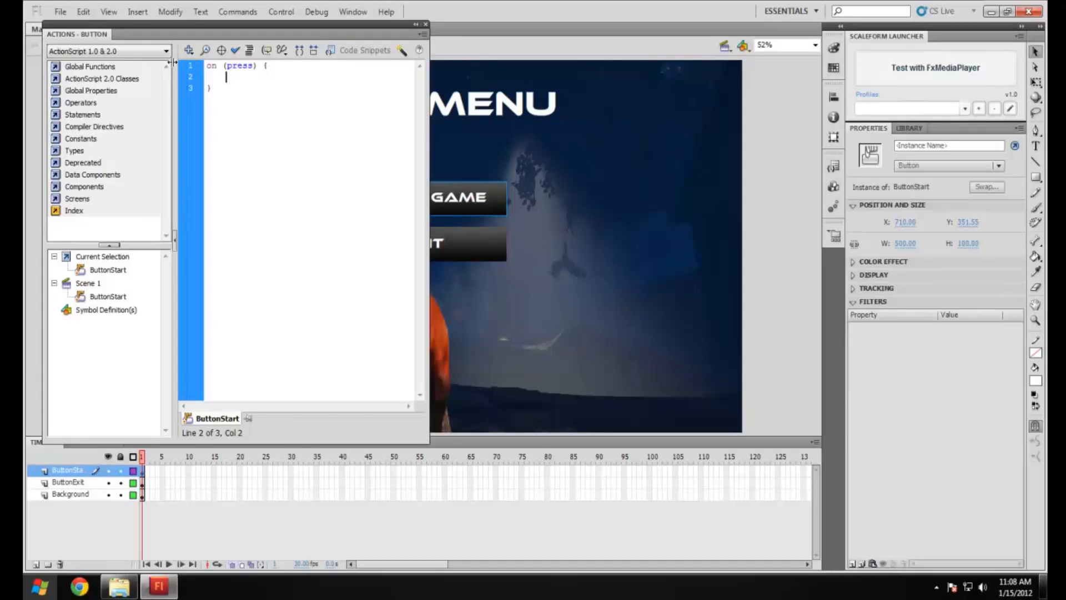
pyautogui.write('fscommand')
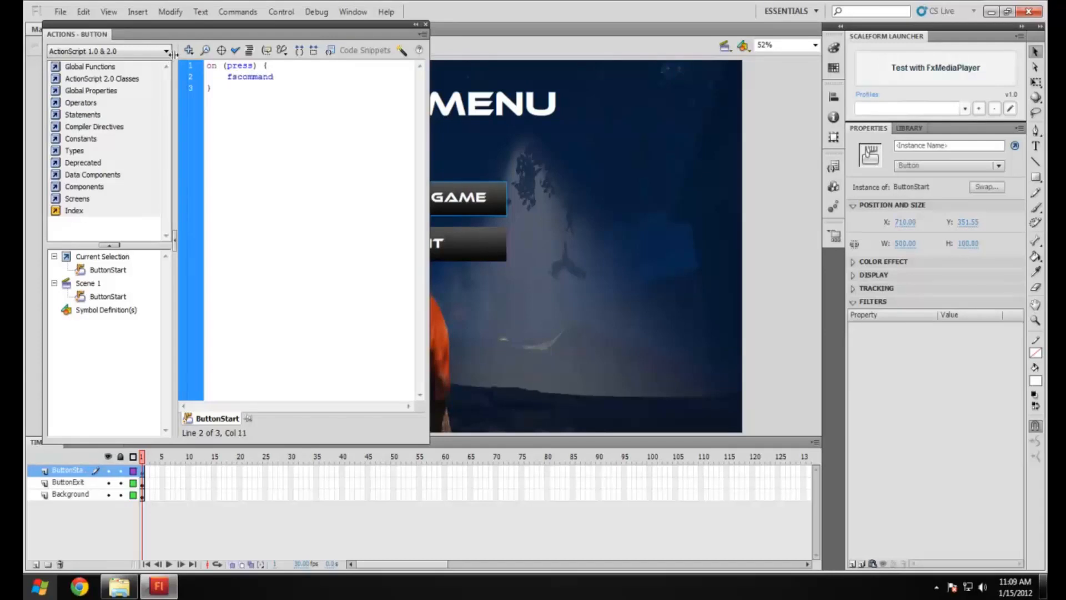
pyautogui.write('("')
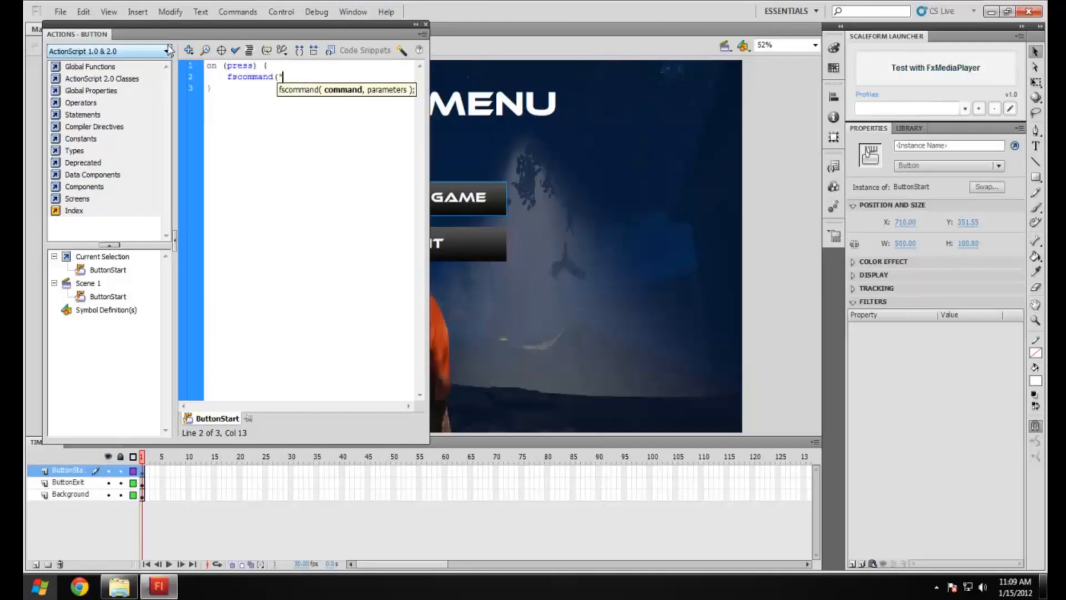
pyautogui.write('StartGame"')
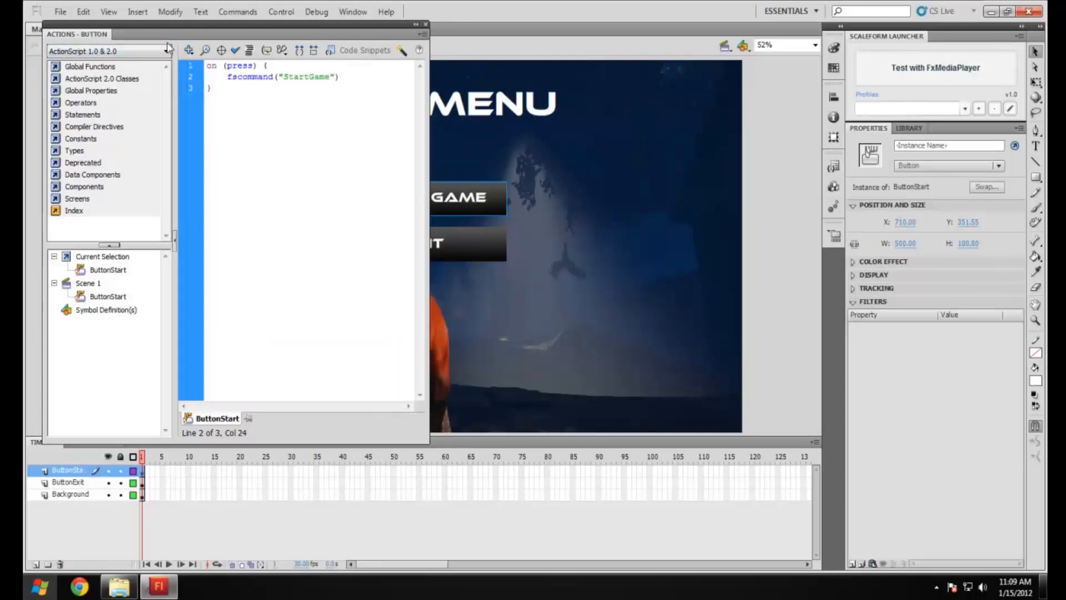
pyautogui.write(':')
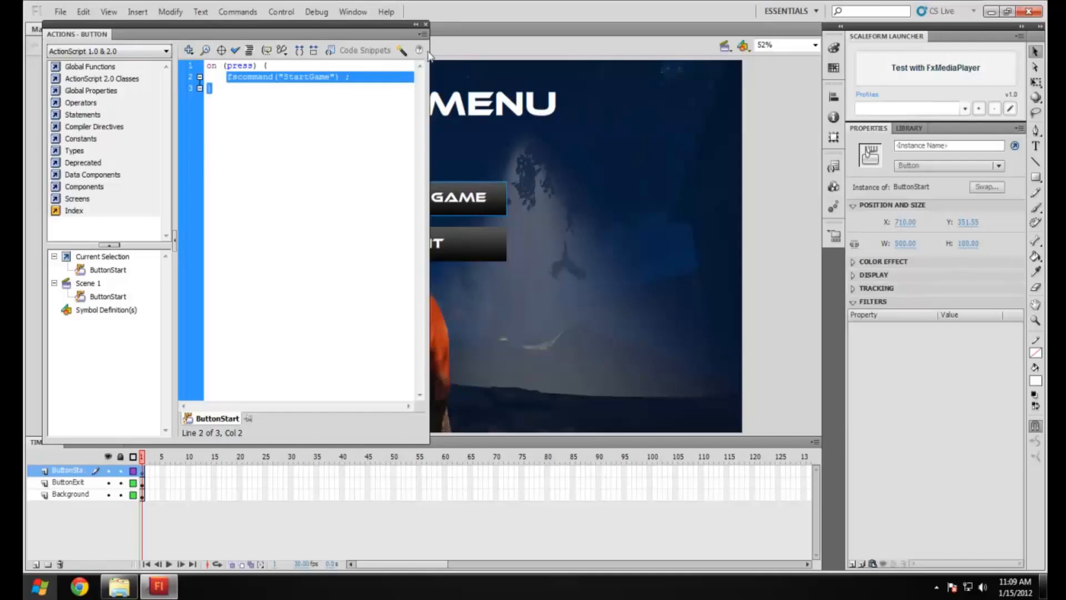
pyautogui.click(211, 65)
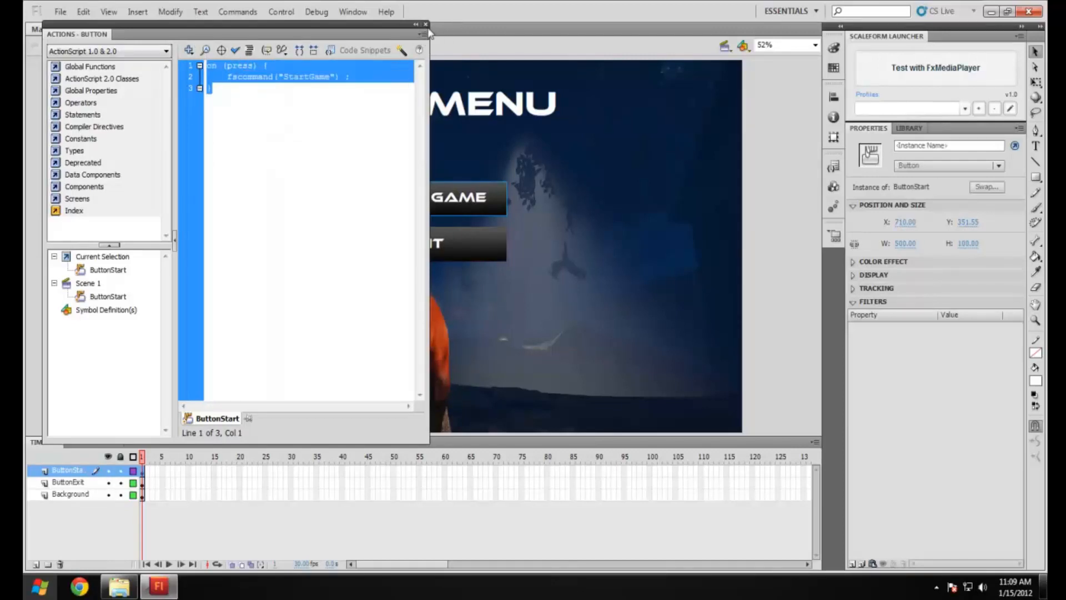
# Change the Exit button's press script to send the ExitGame fscommand, then launch the test.
pyautogui.rightClick(371, 243)
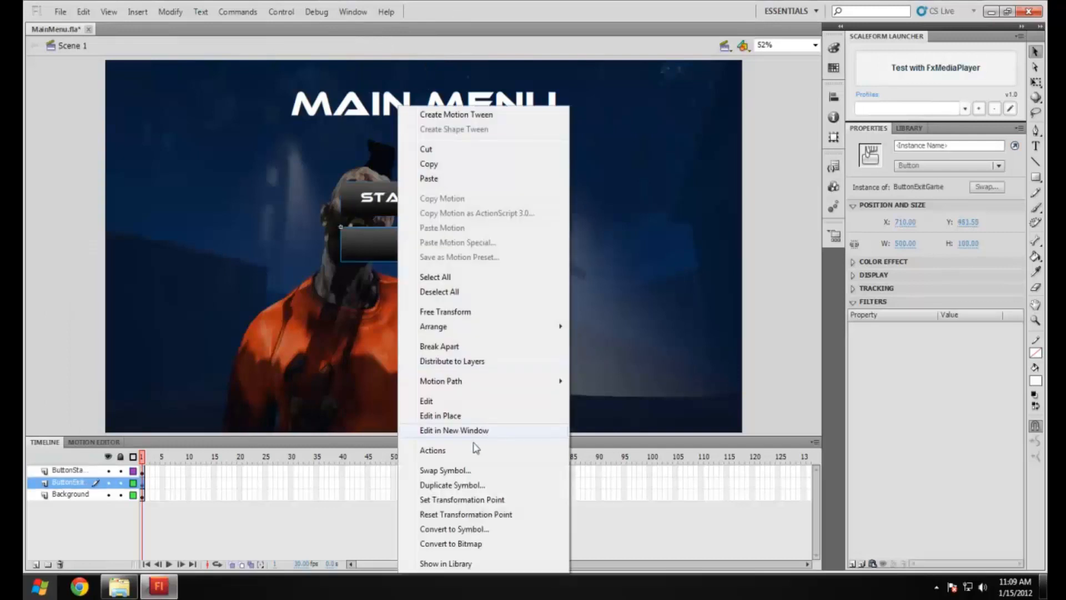
pyautogui.click(433, 449)
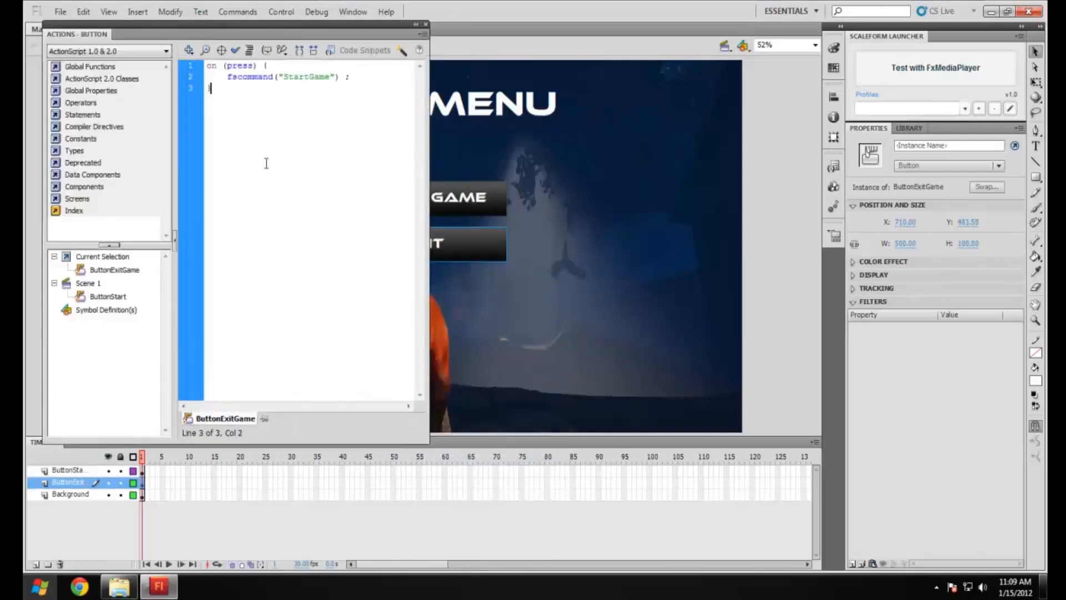
pyautogui.doubleClick(306, 76)
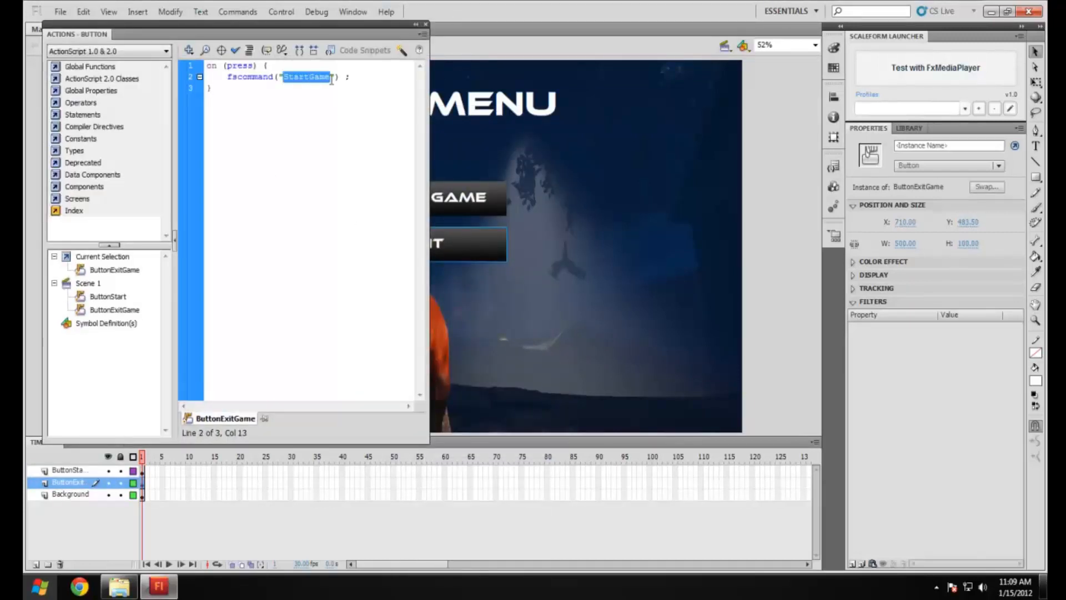
pyautogui.write('ExitGame')
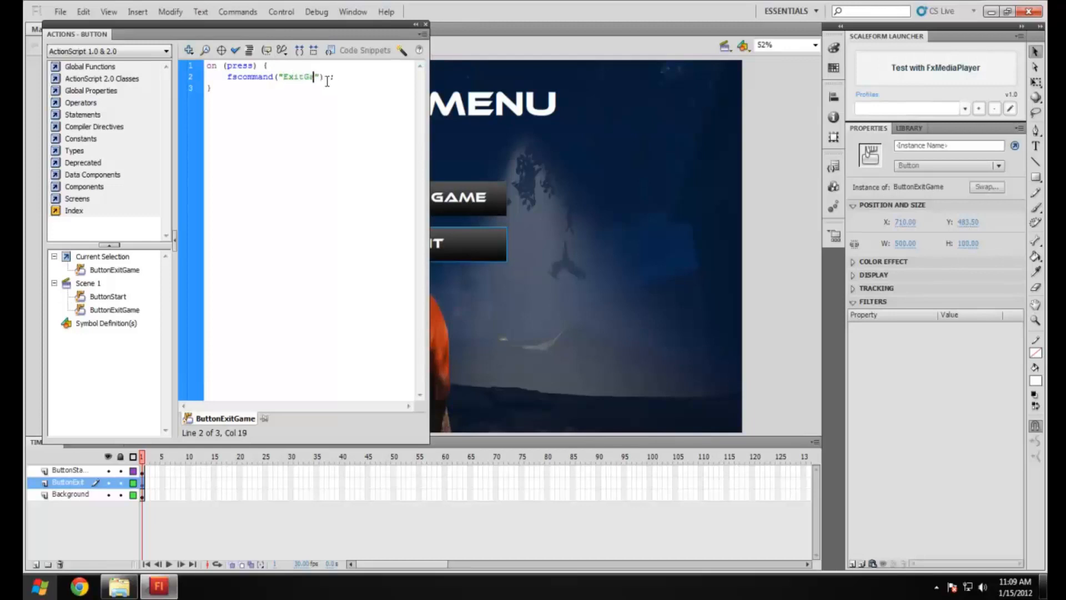
pyautogui.click(424, 25)
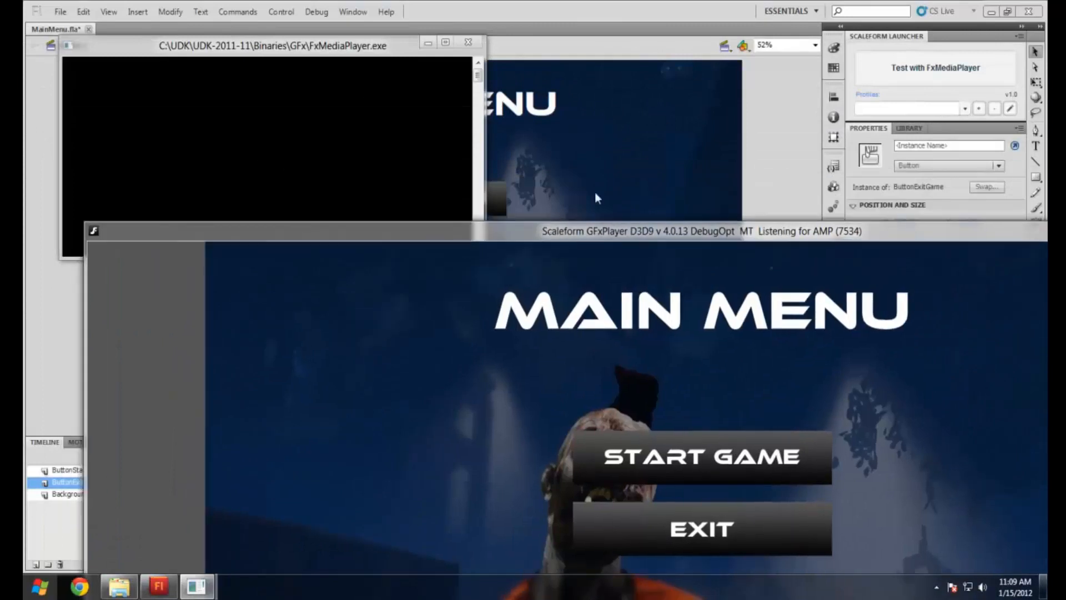
# Click Start Game and Exit to log both callbacks, then cancel the crash dialog.
pyautogui.click(701, 457)
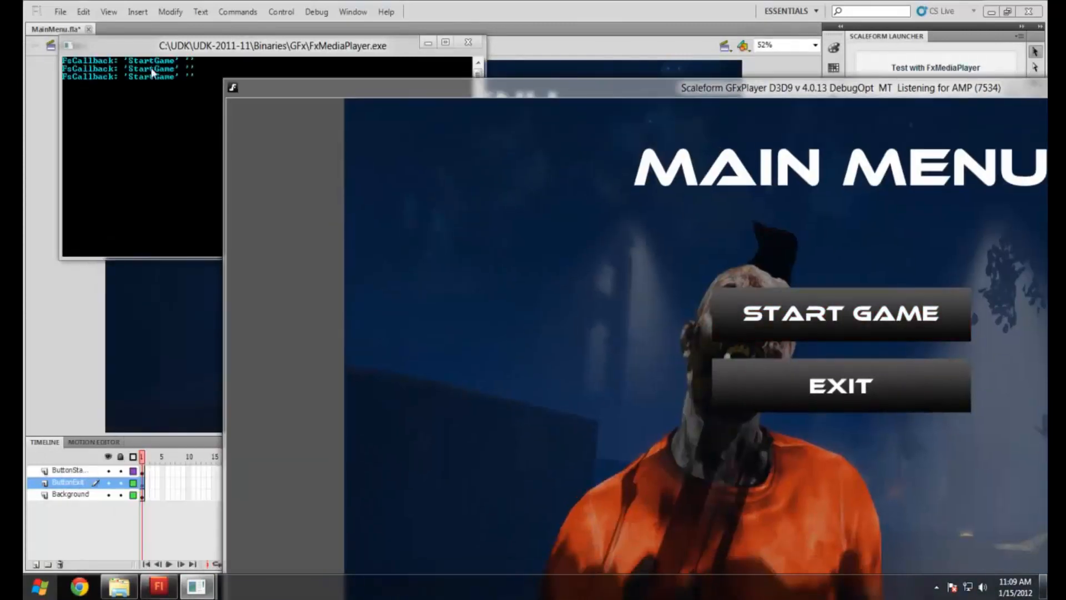
pyautogui.moveTo(816, 415)
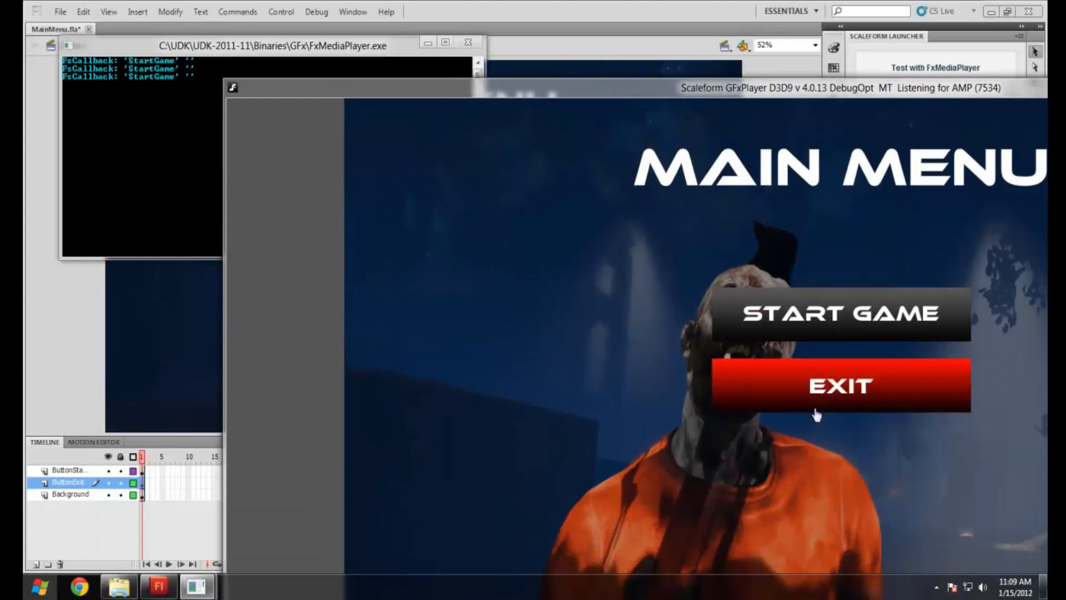
pyautogui.click(840, 386)
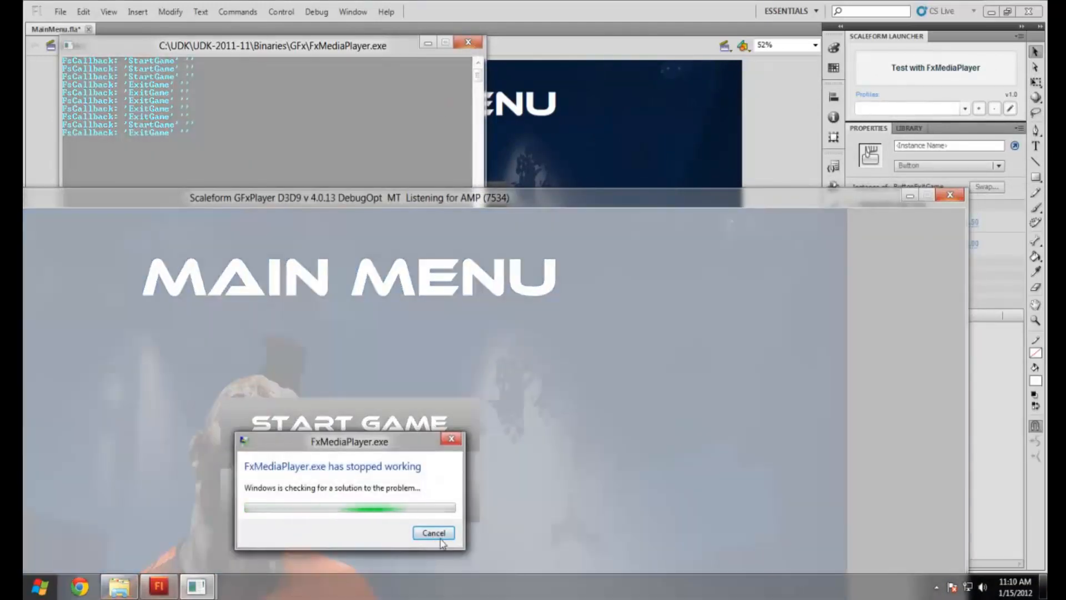
pyautogui.click(434, 533)
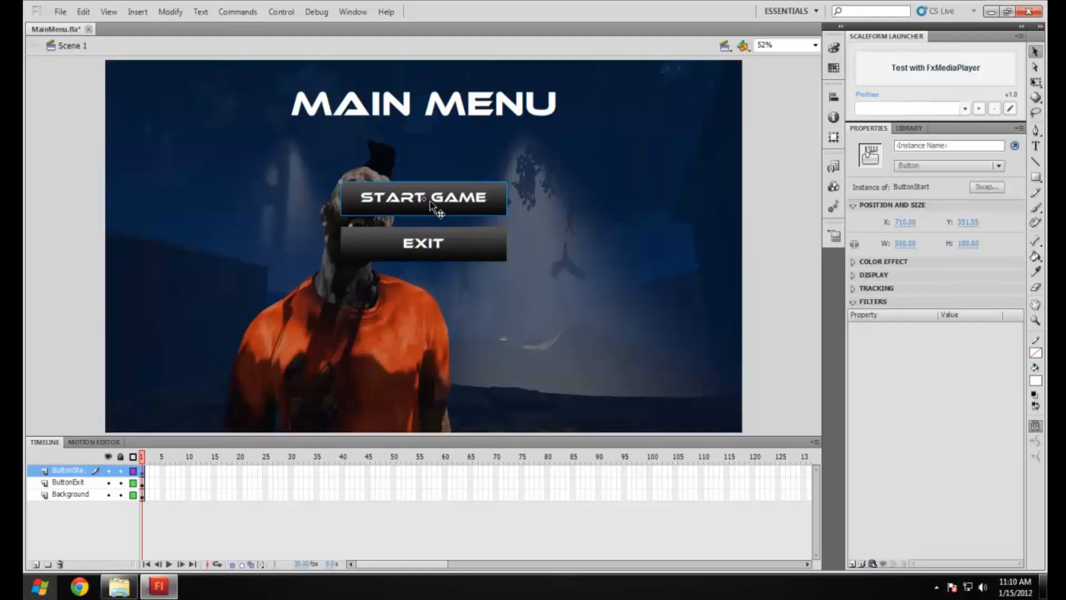
pyautogui.moveTo(413, 227)
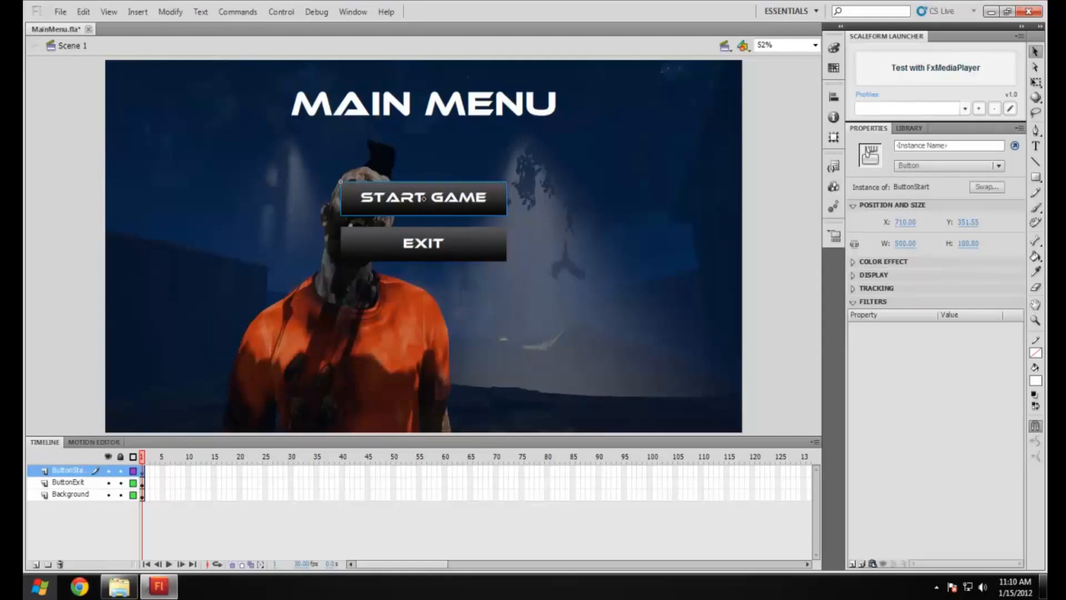
pyautogui.moveTo(391, 582)
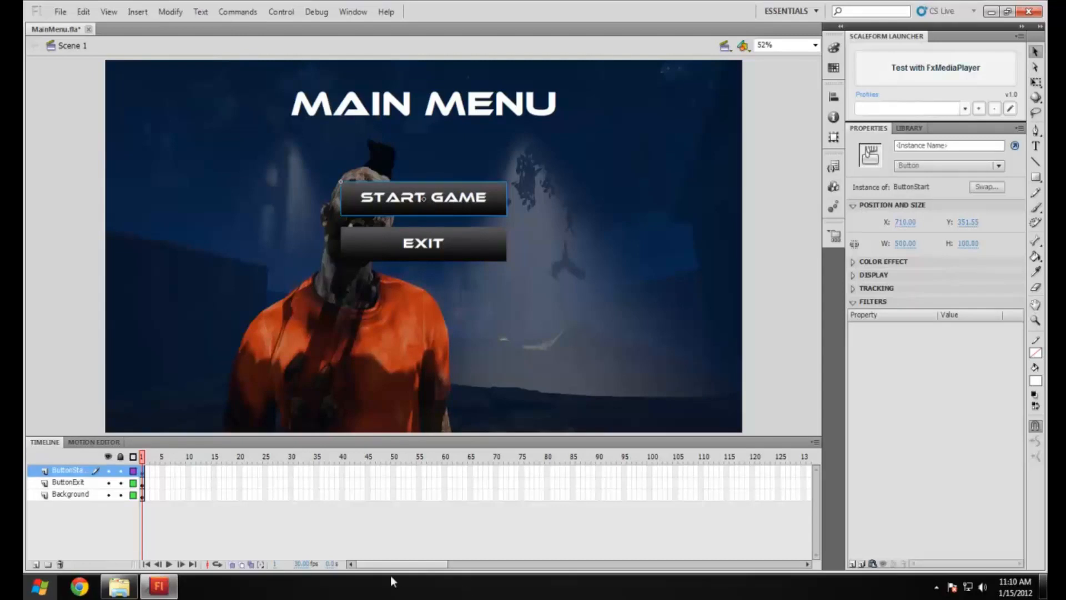